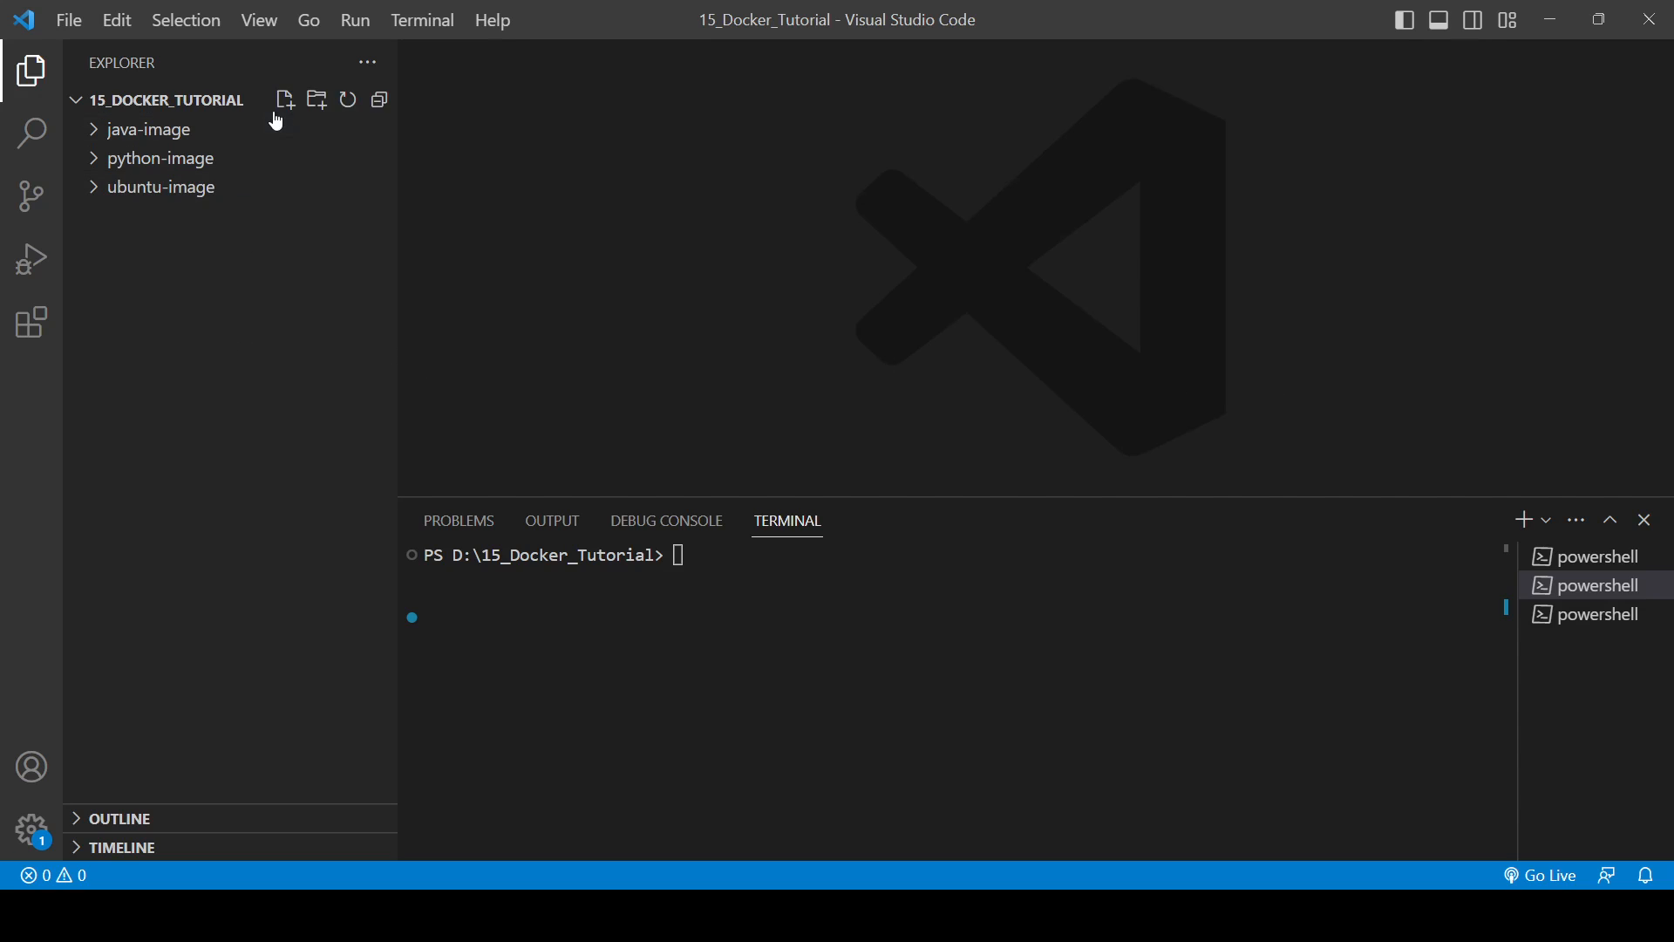
Create the python-server folder with a new Dockerfile starting with a From line
click(316, 99)
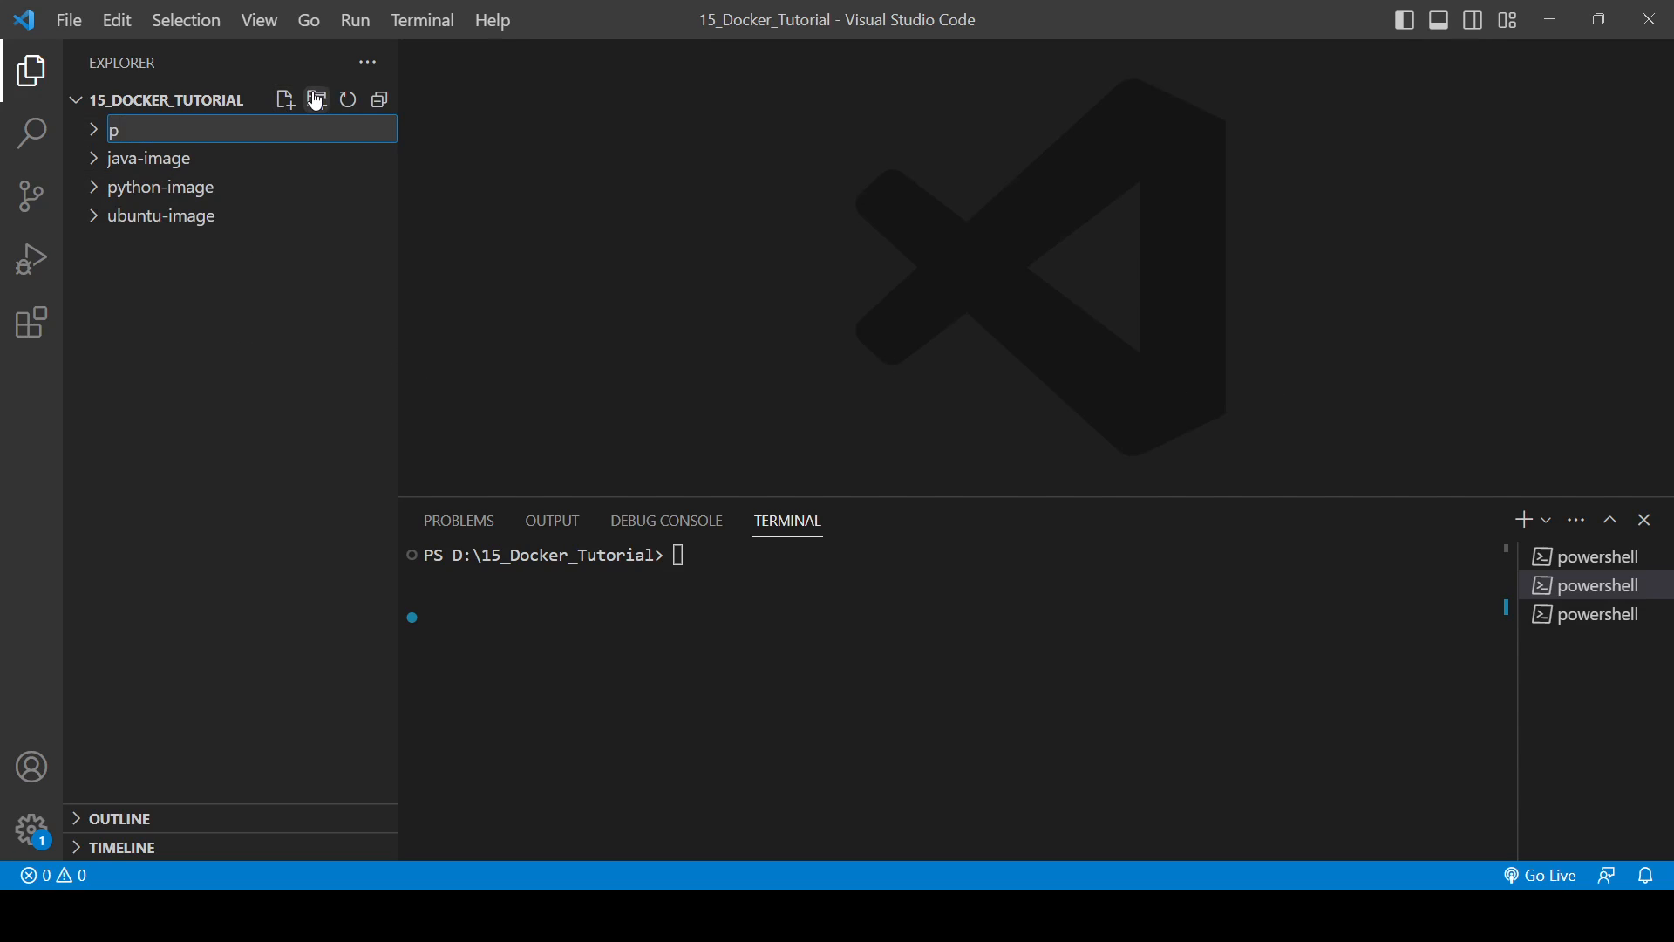
text(ython-s)
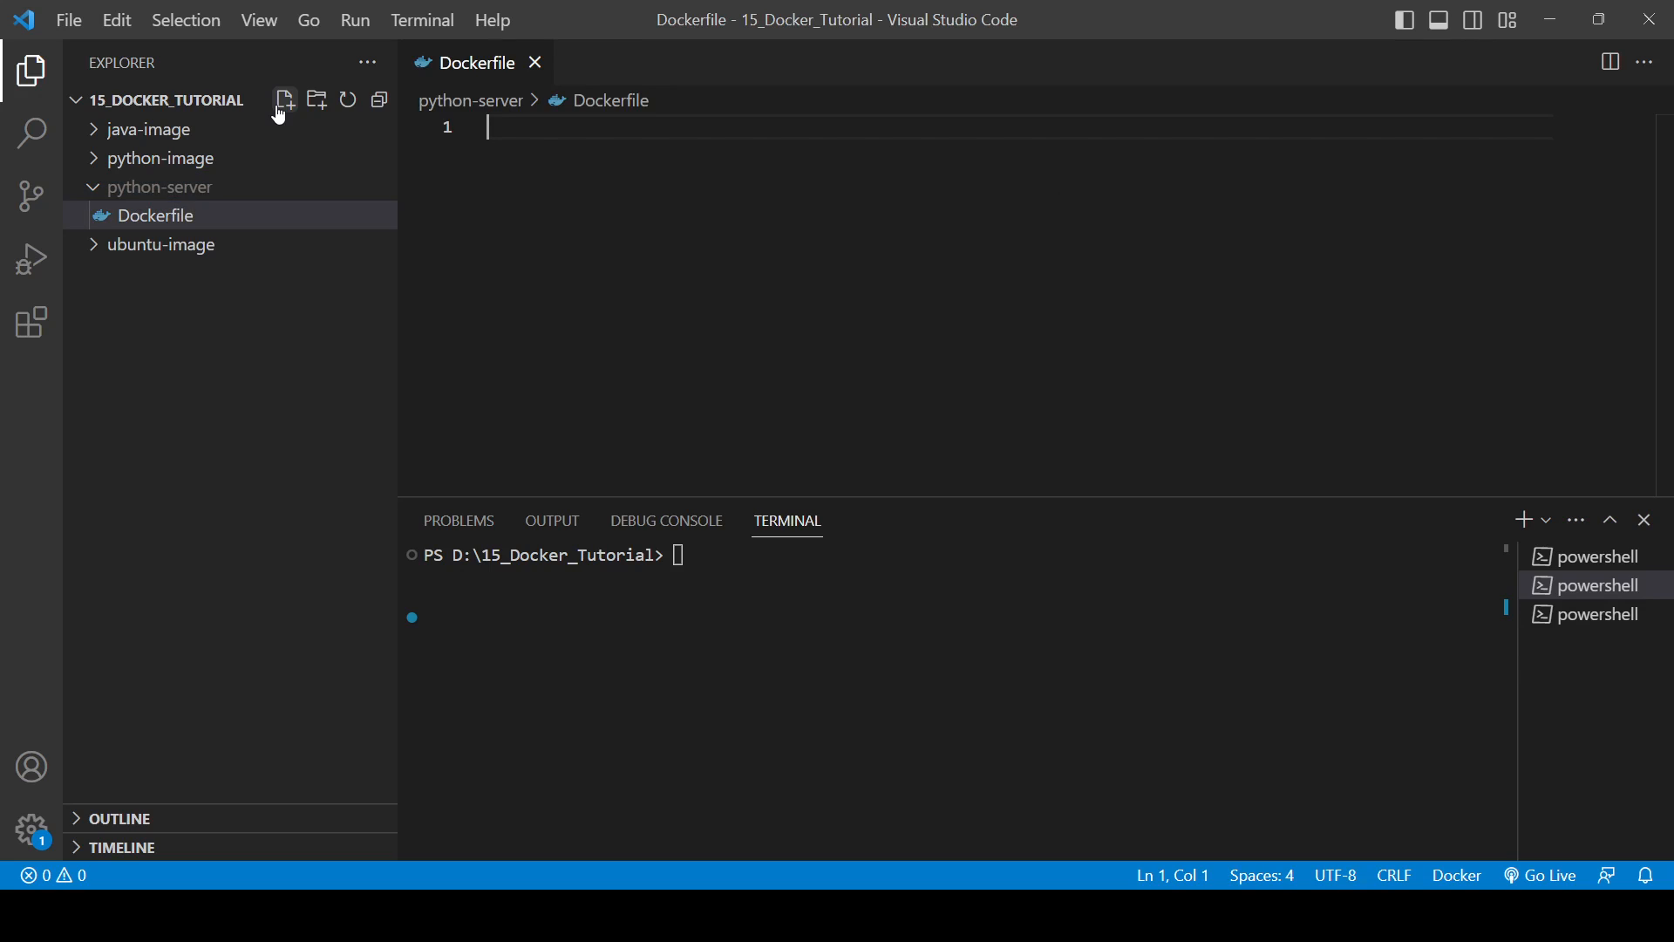
text(Fro)
text(hello.txt)
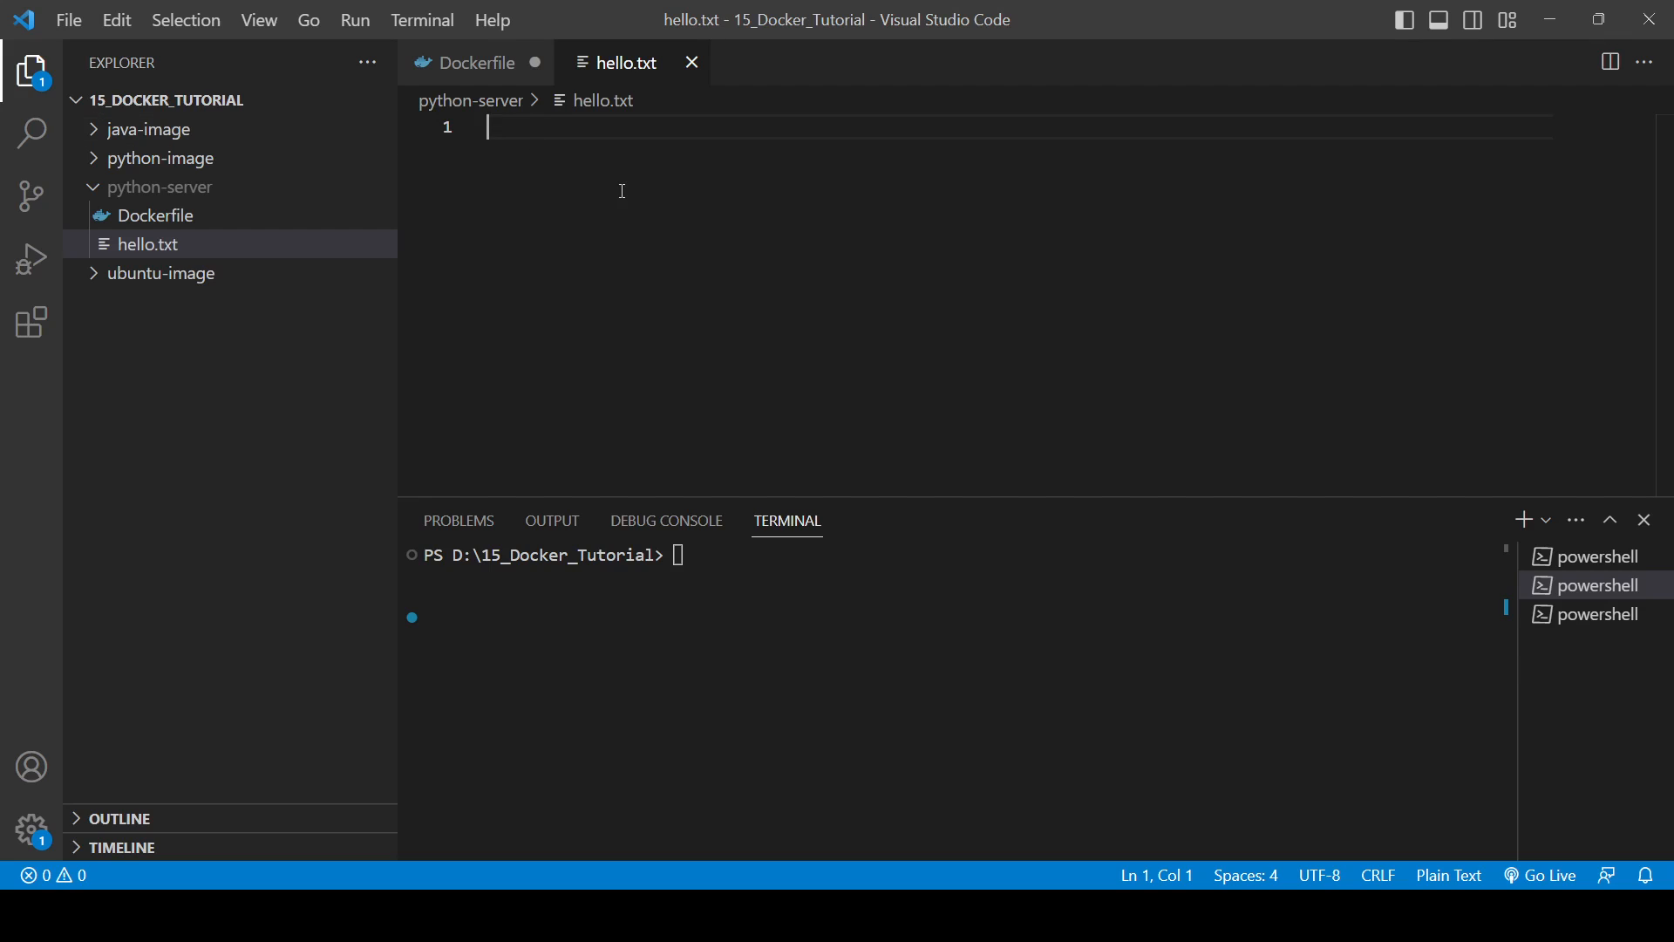
Write 'Hii this file inside the python server directory.' in hello.txt and save it
text(Hii this file)
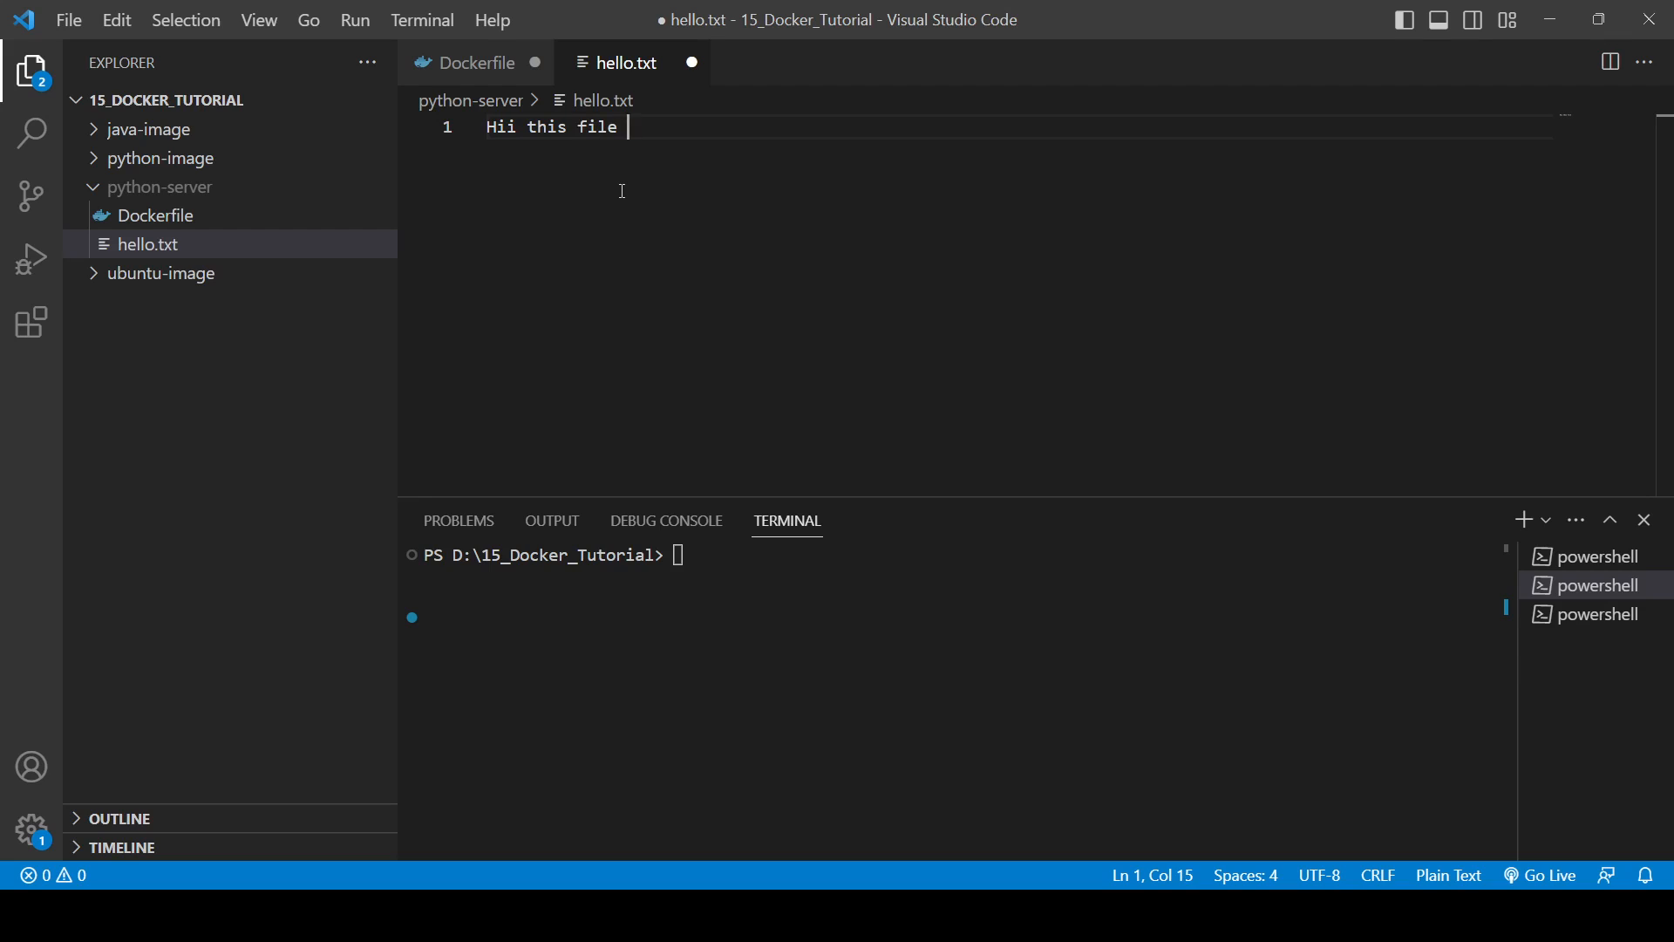
text(inside the)
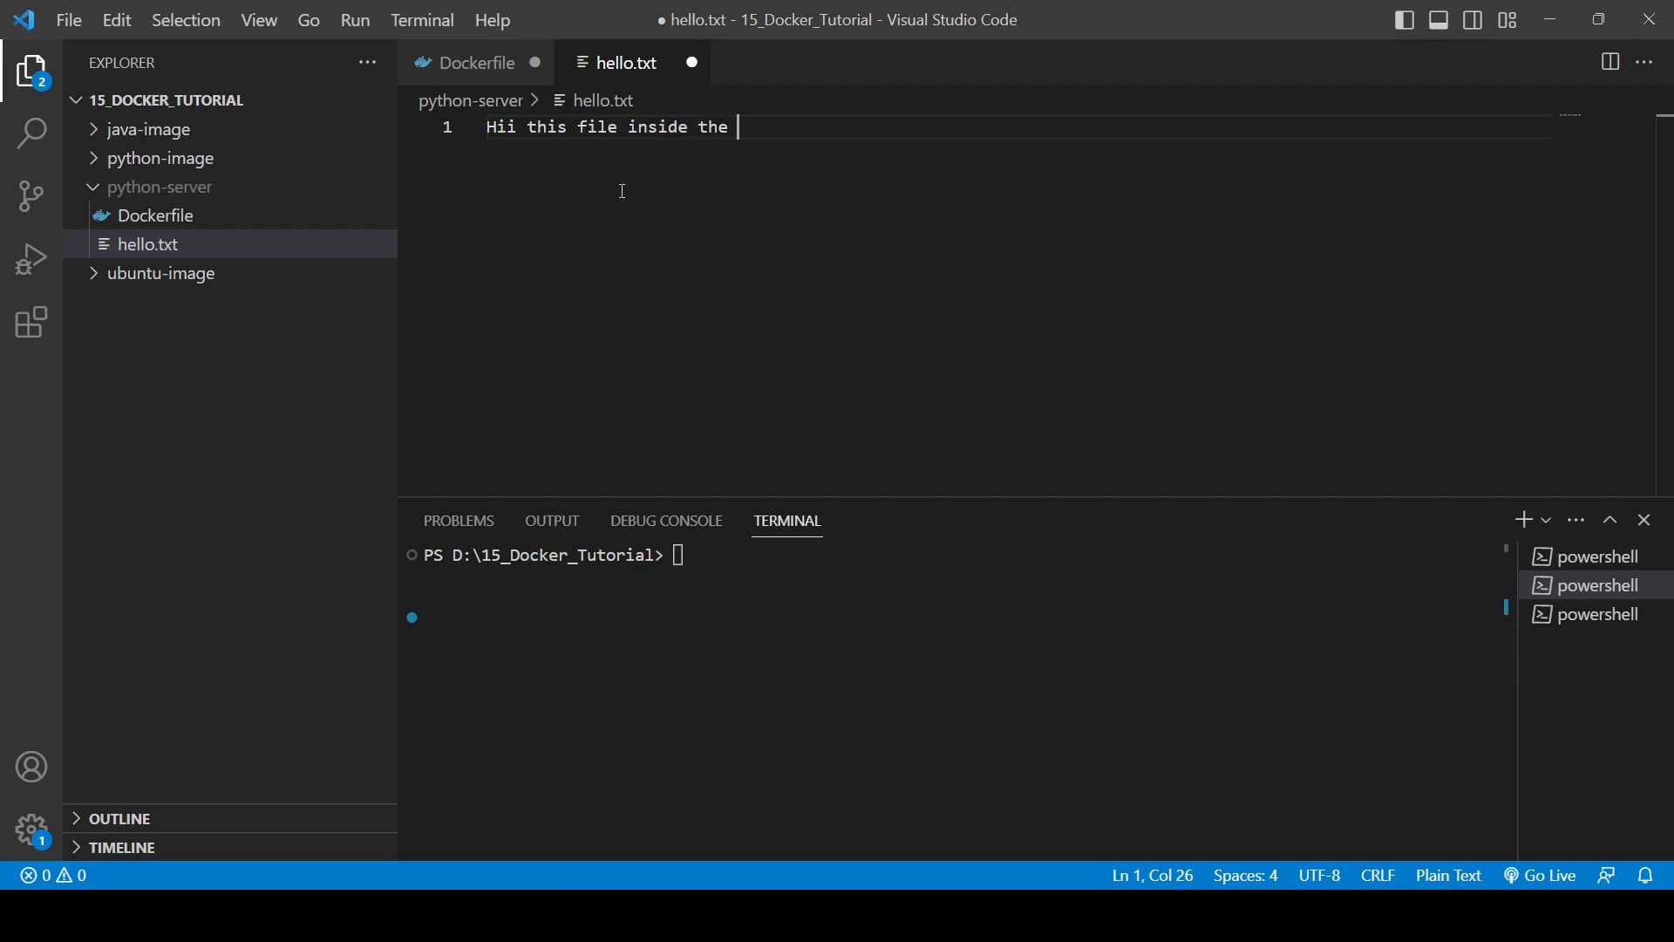
text(python s)
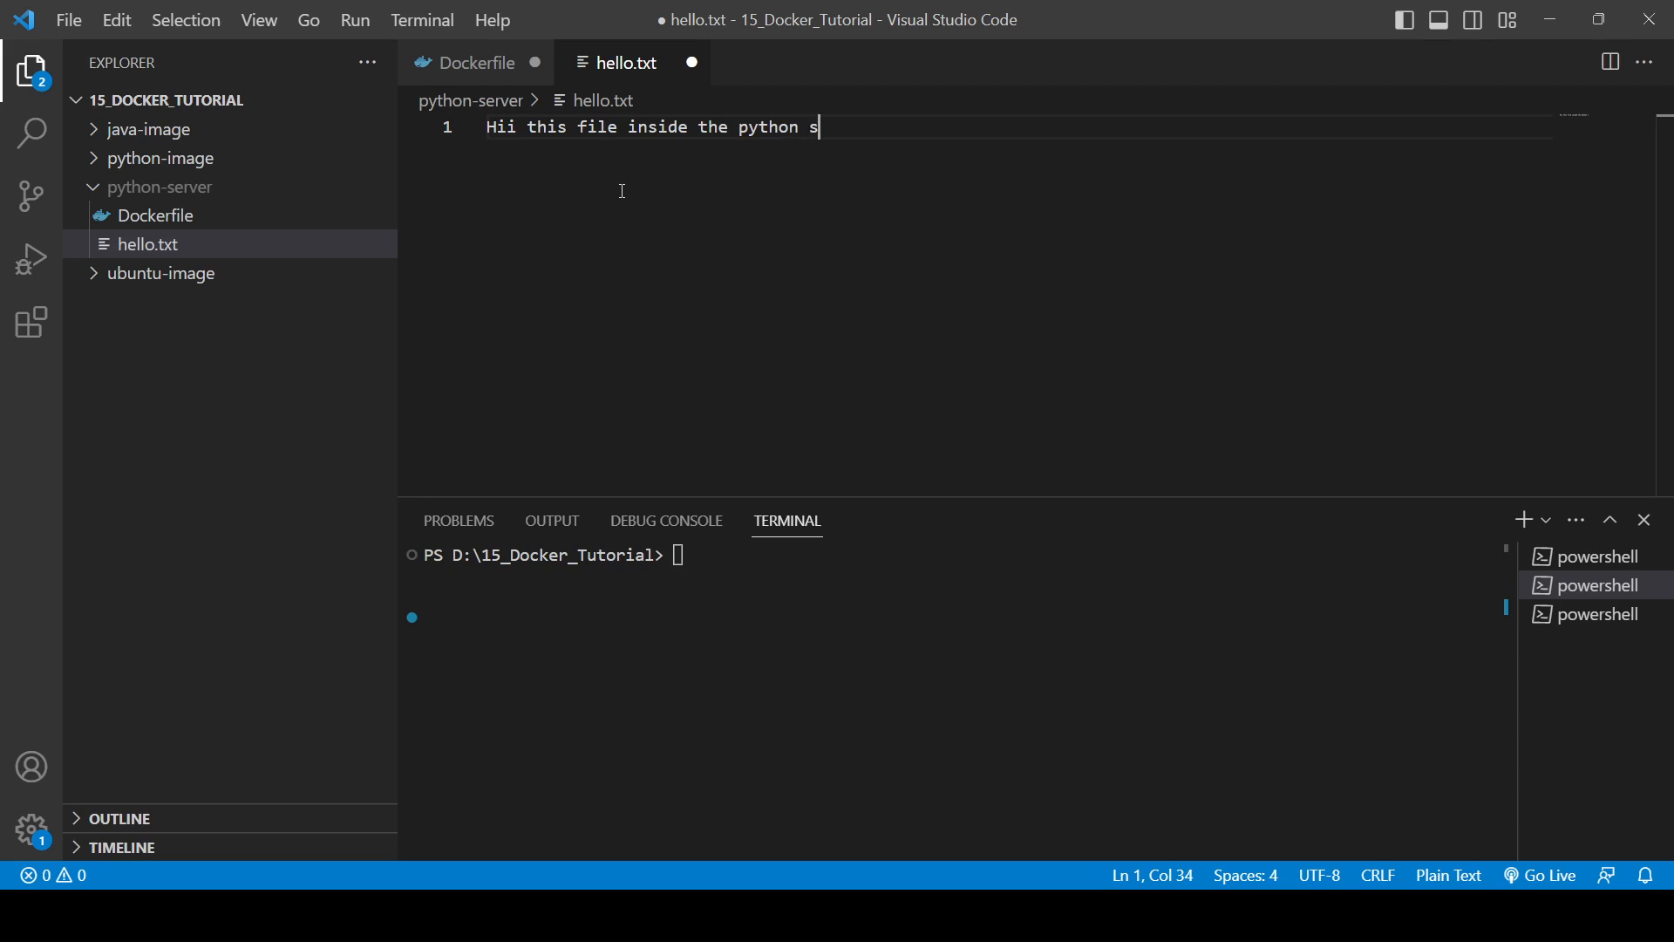
text(erver directory.)
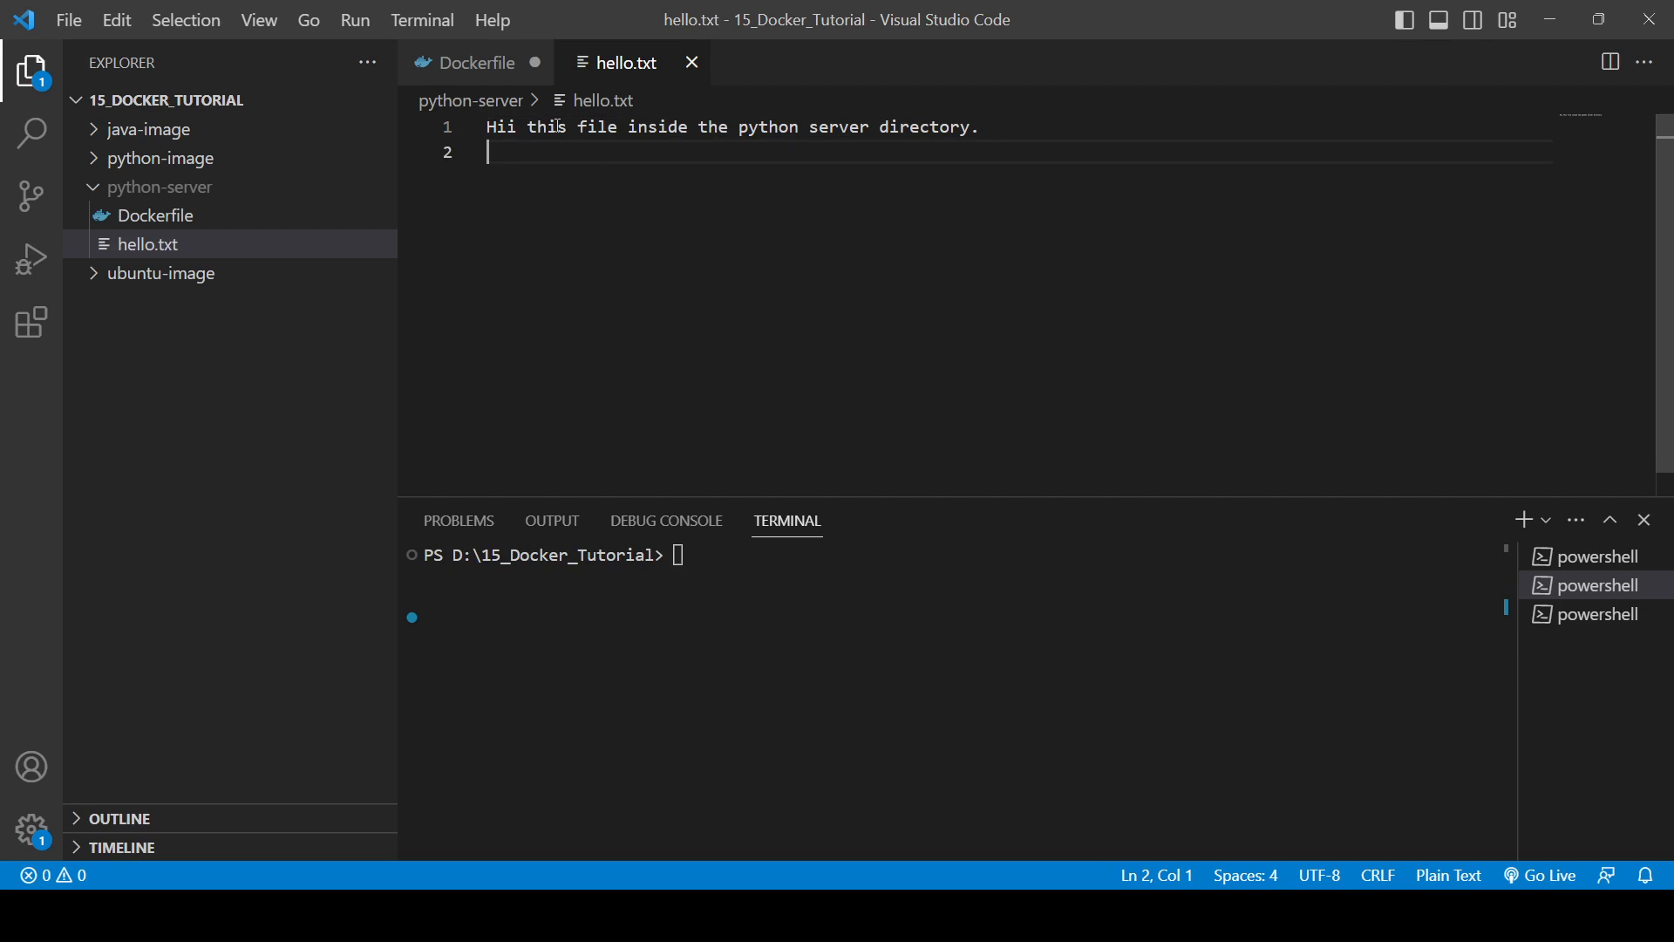
Add COPY . /app and WORKDIR /app to the Dockerfile and save it
click(474, 62)
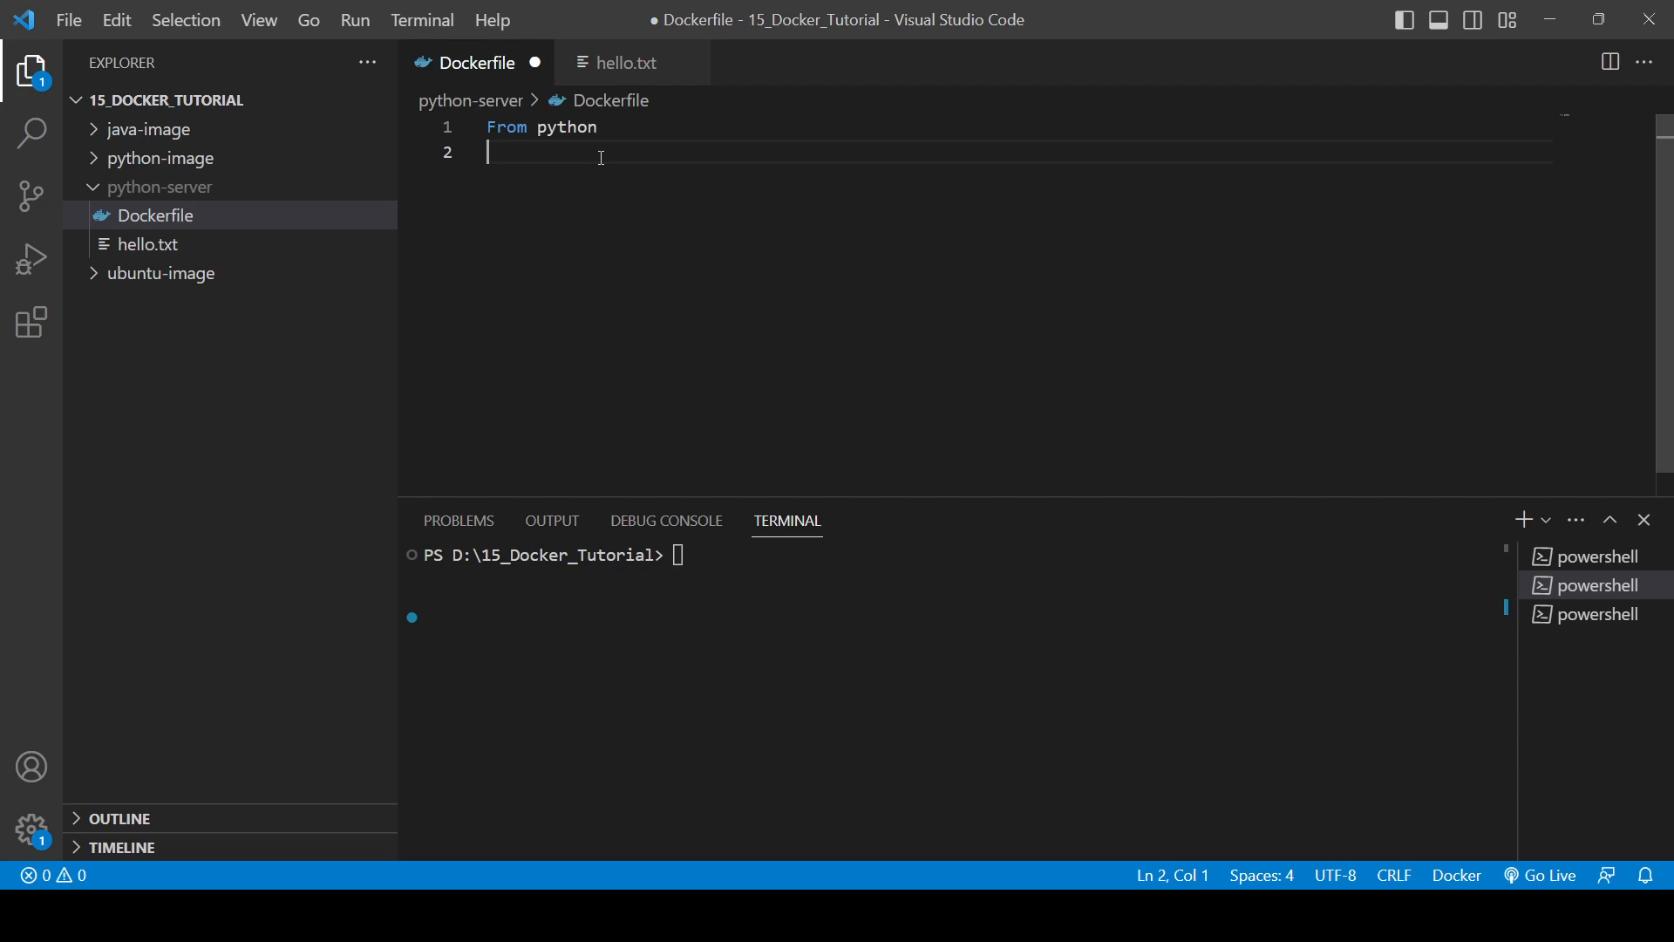
text(Co)
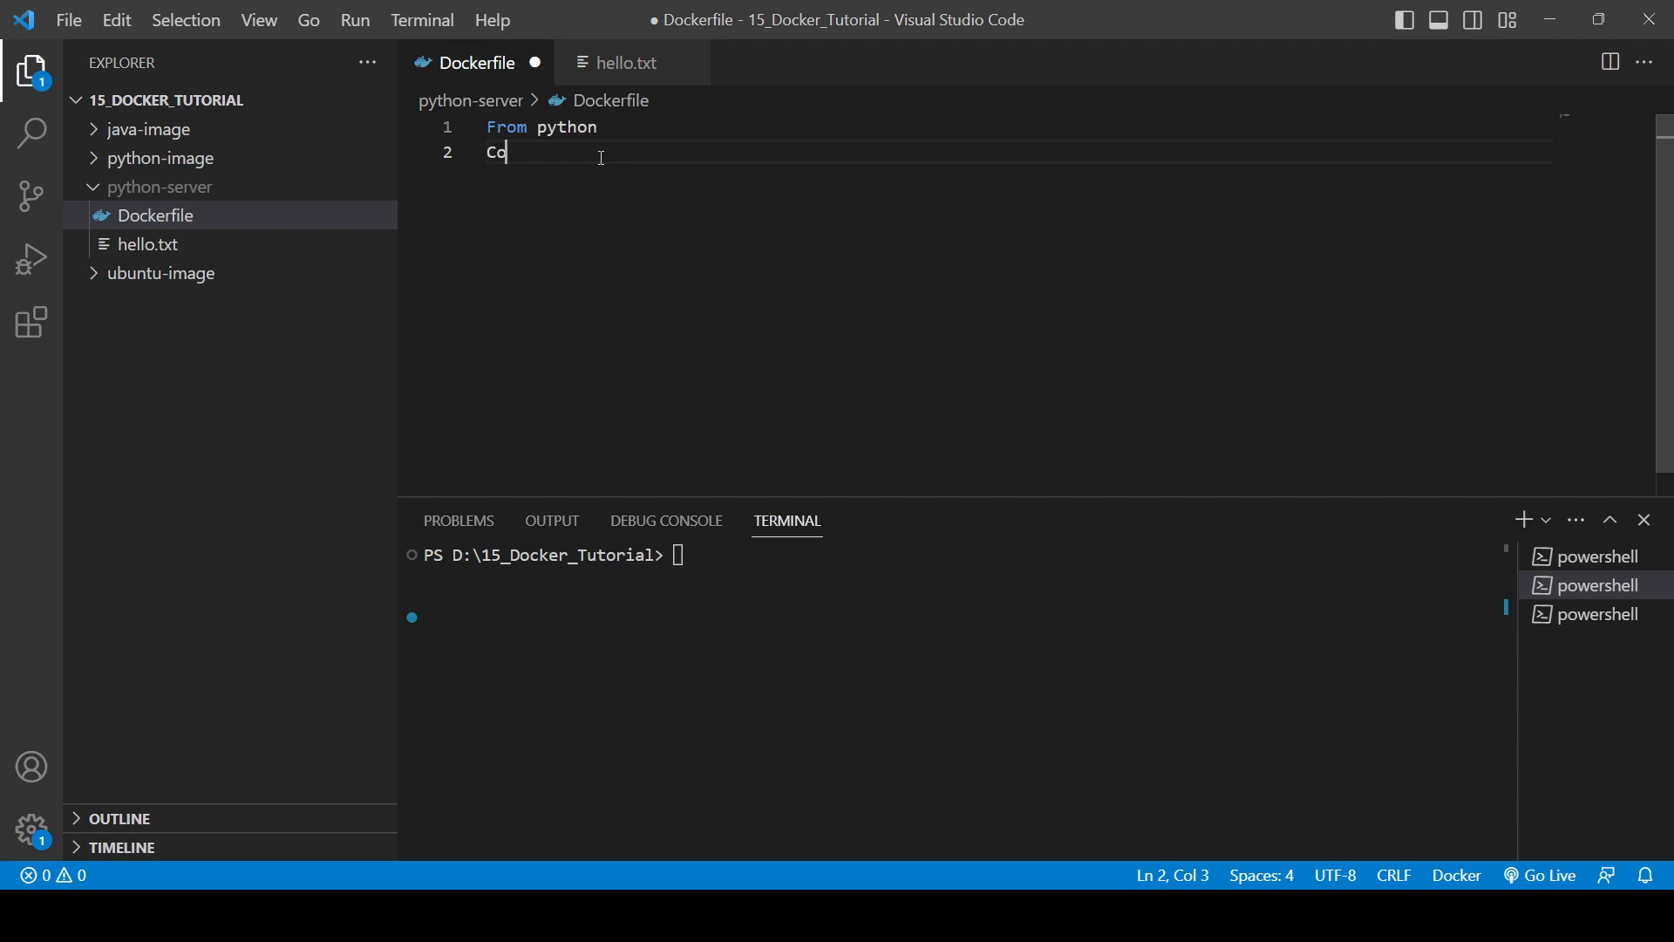
text(PY)
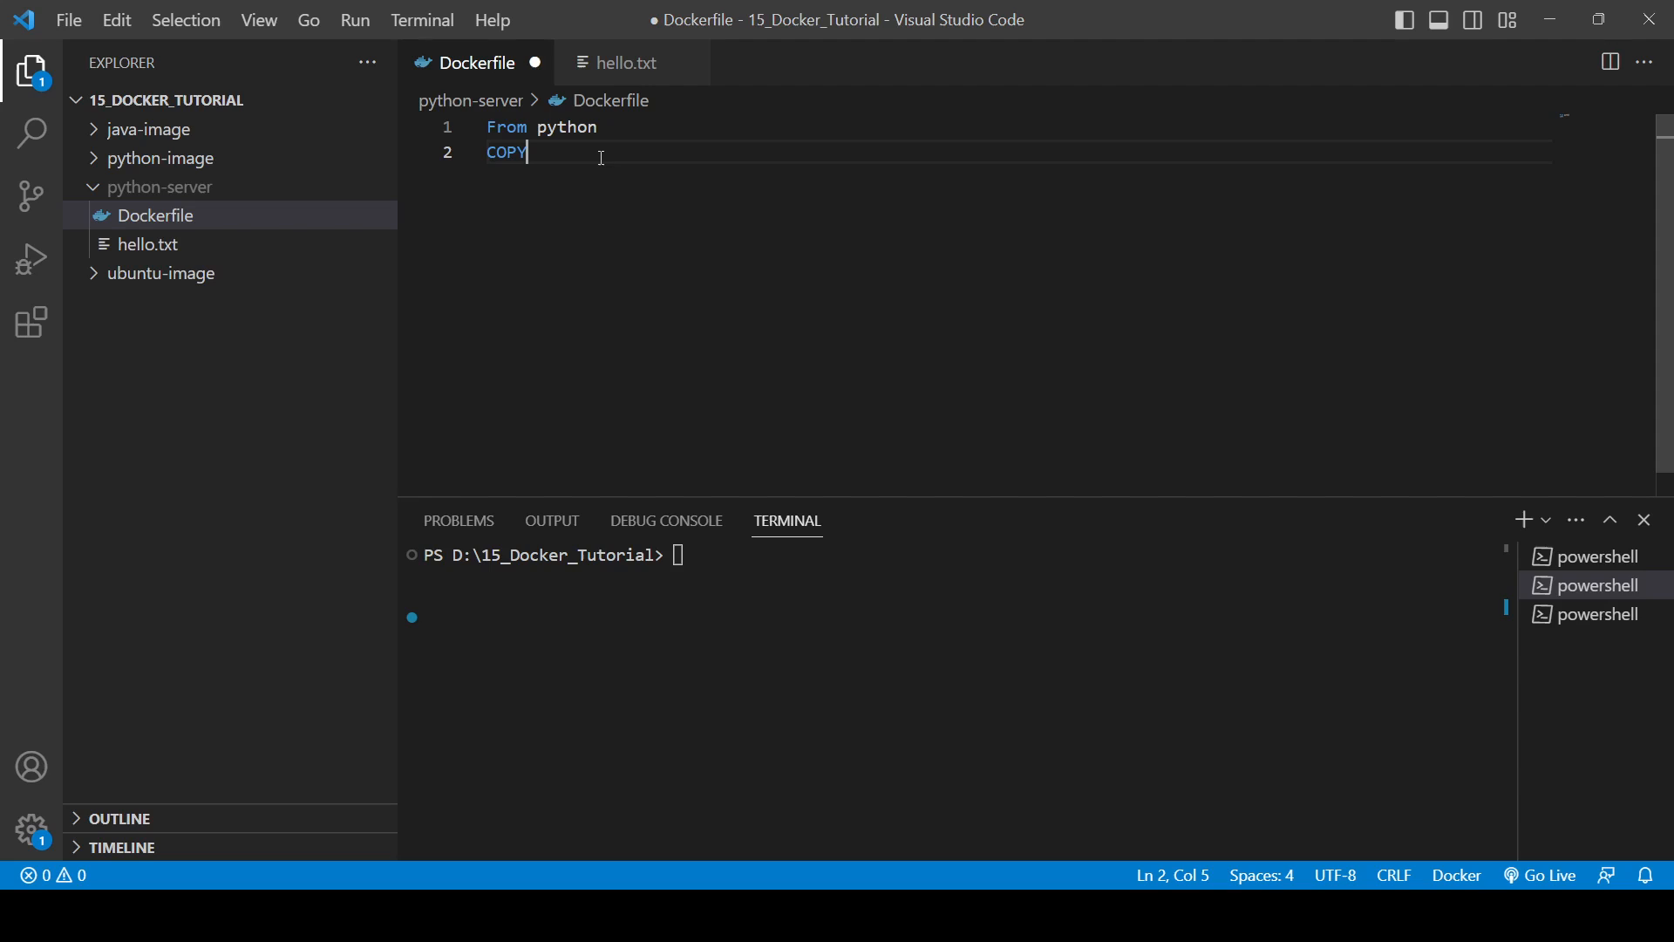
text(. /app)
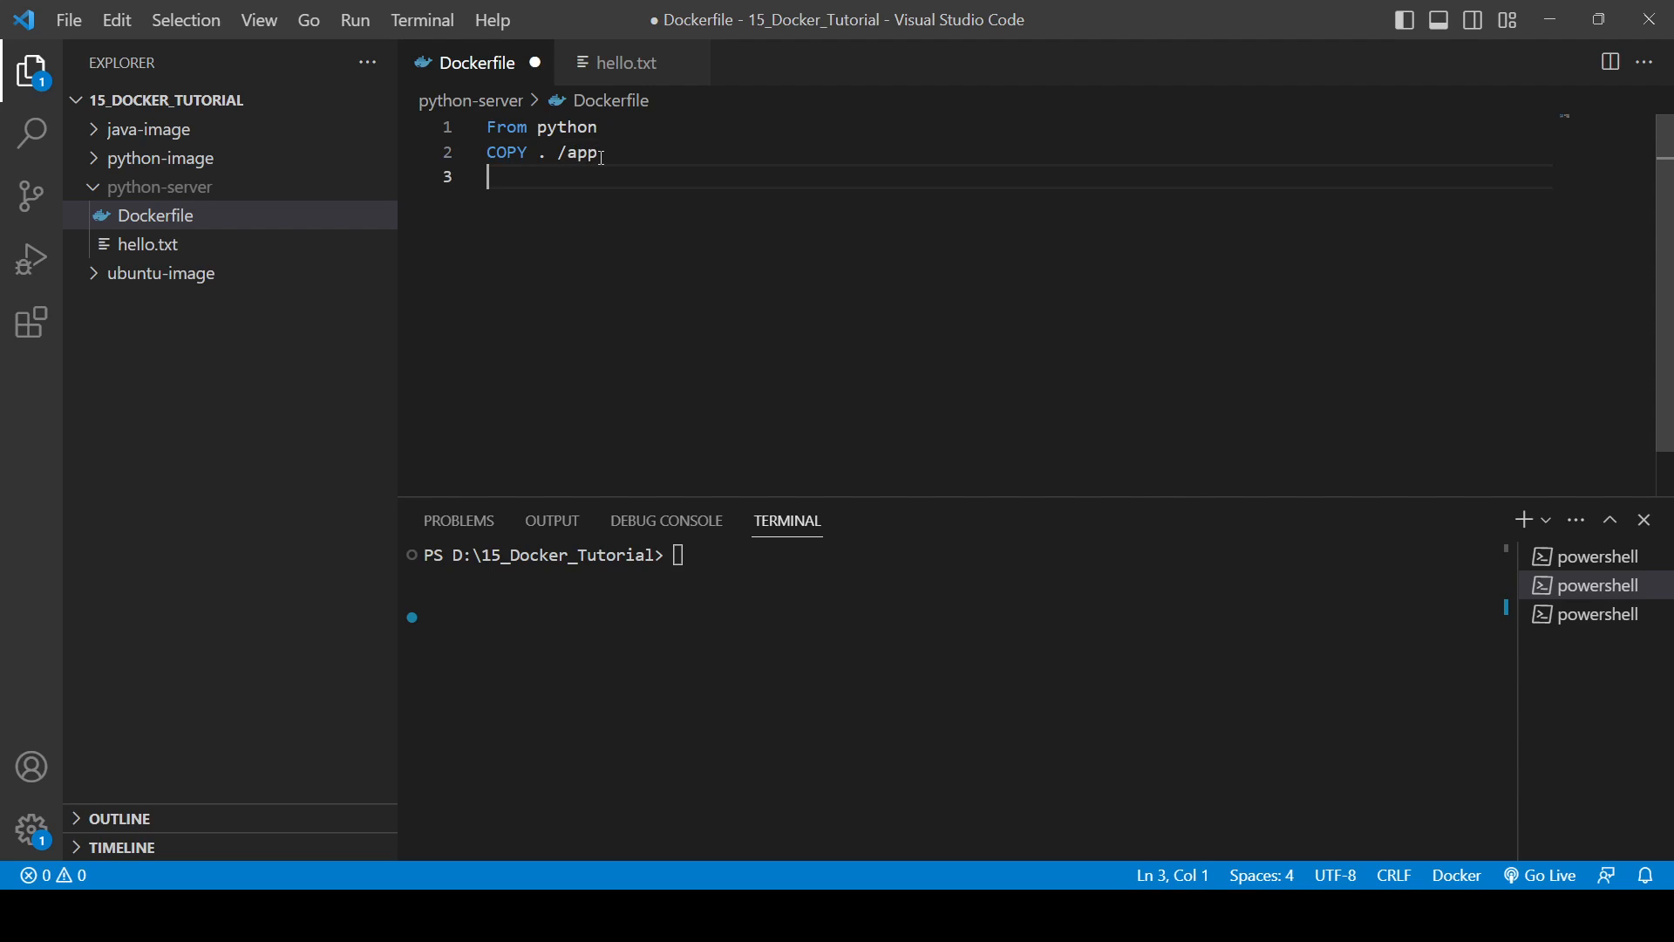
text(W)
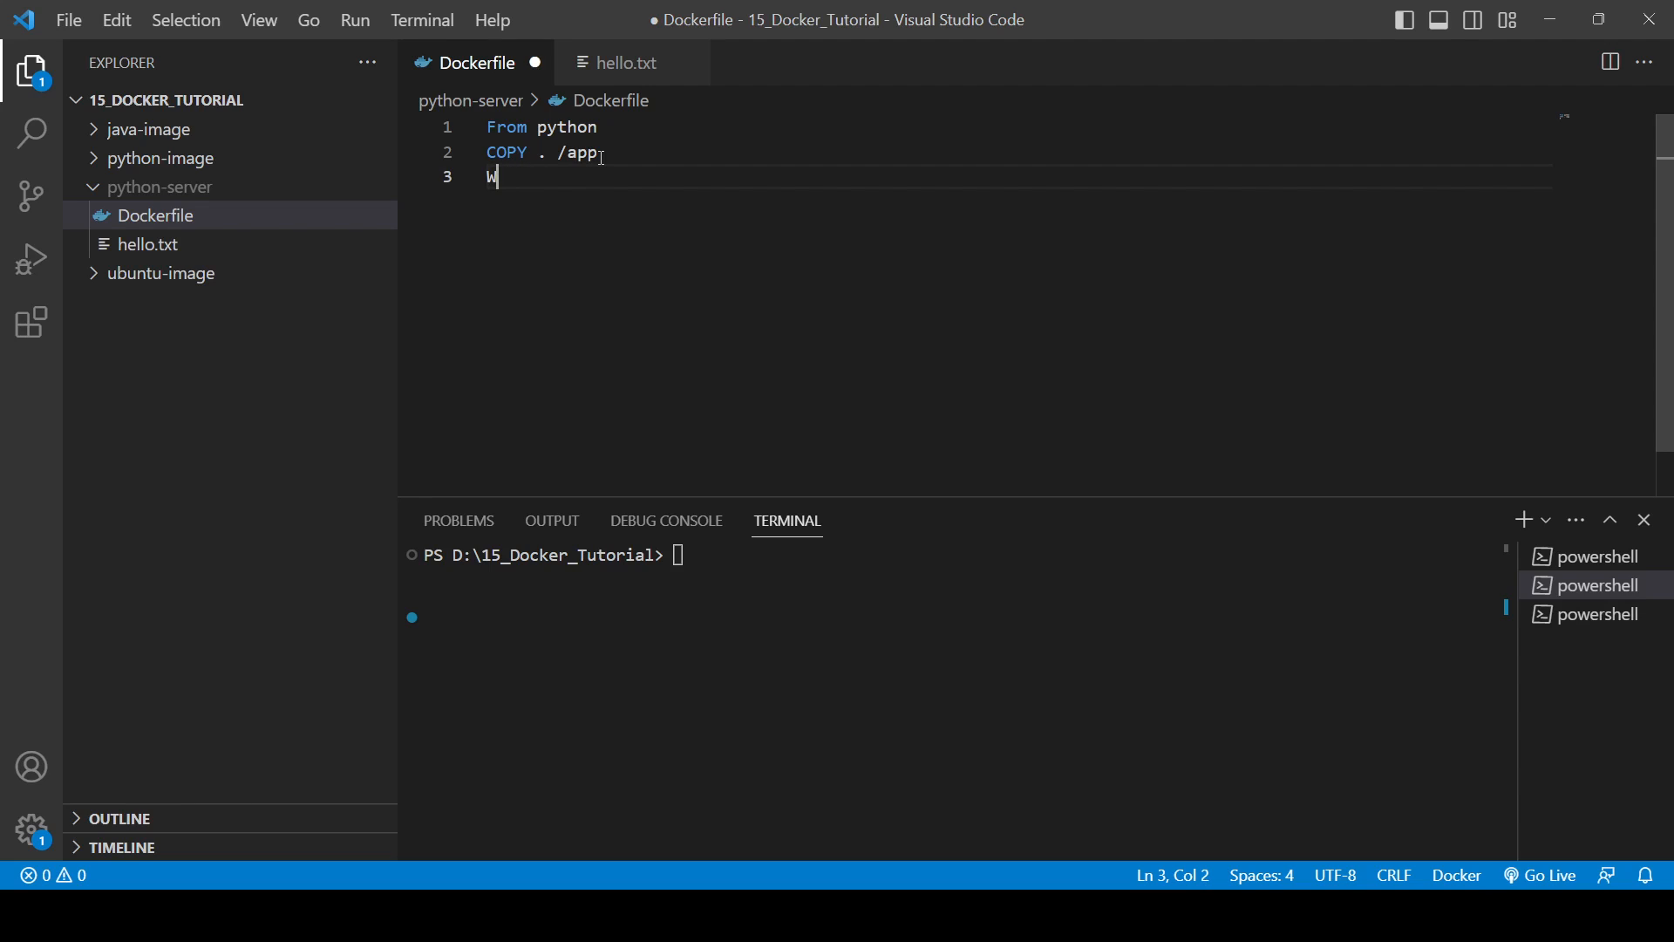
text(ORKDIR)
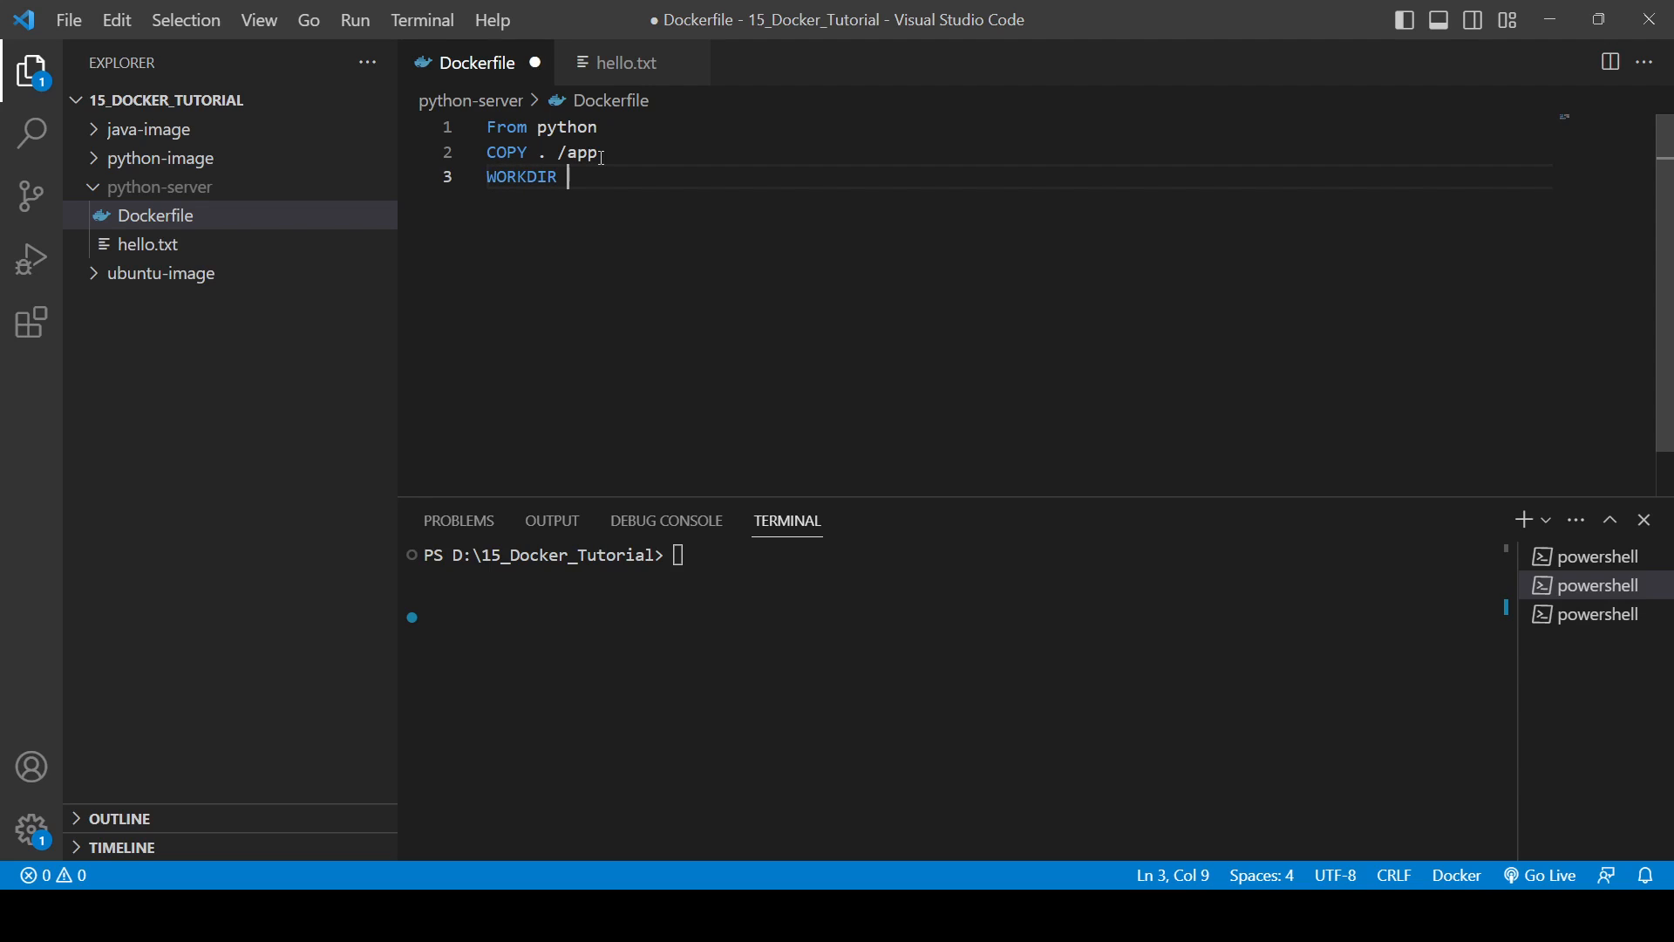
text(/app)
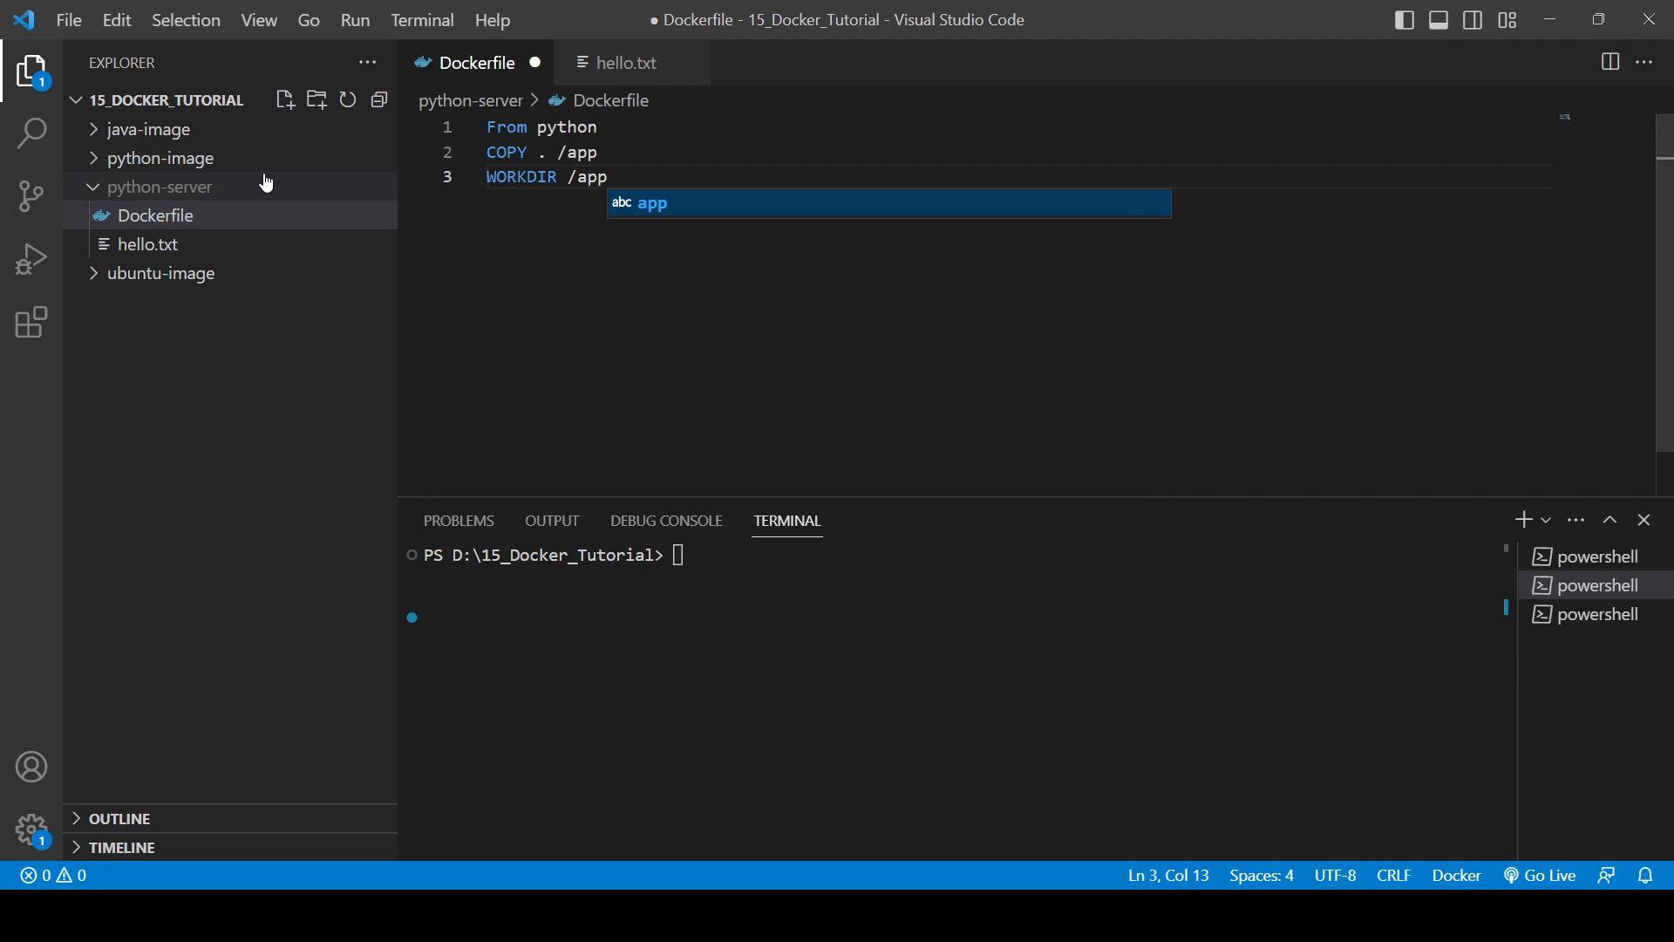
Select the python-server folder in the Explorer as the destination for a new file
click(141, 187)
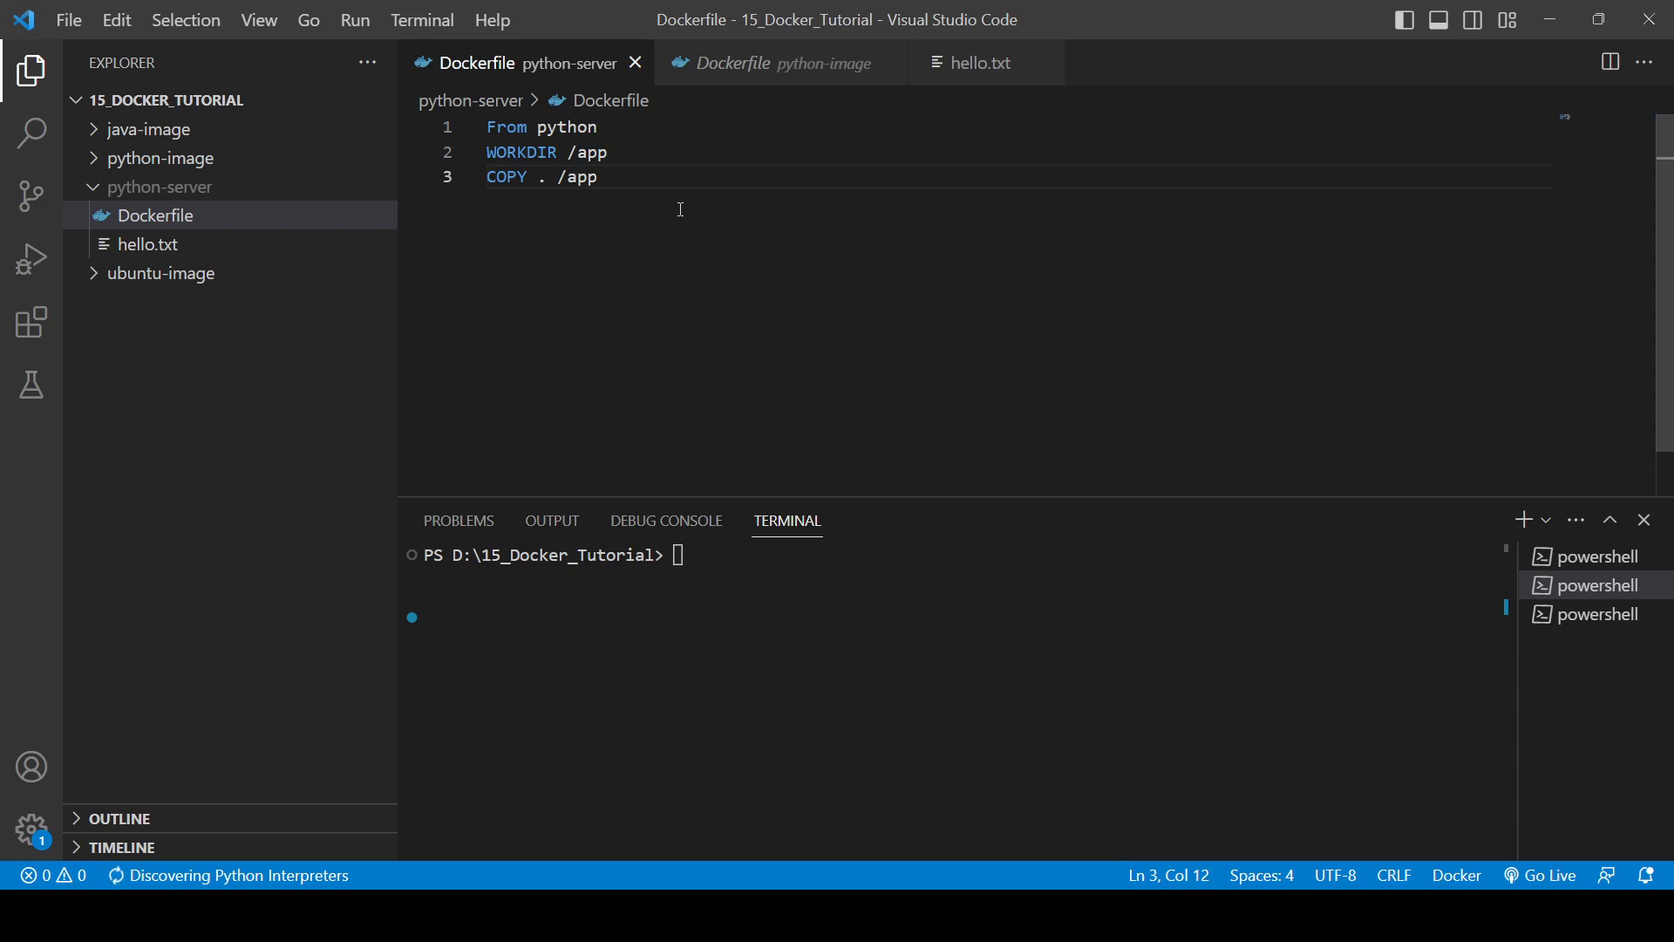
click(153, 215)
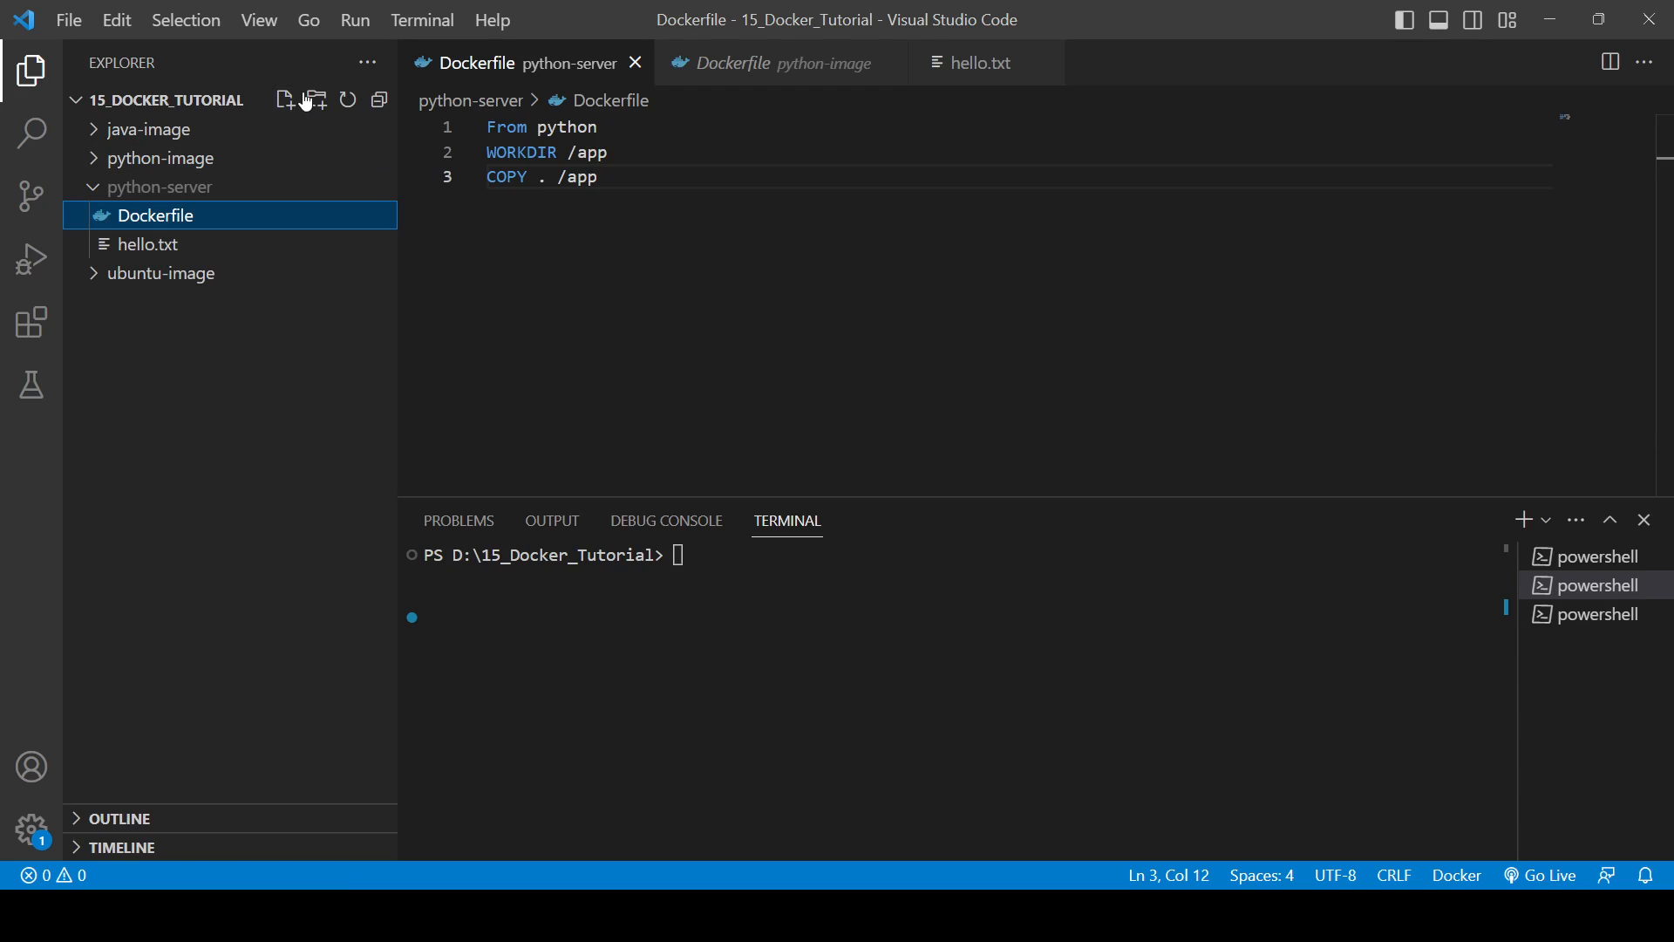
Create an empty docker-compose.yml in python-server and open it
click(284, 100)
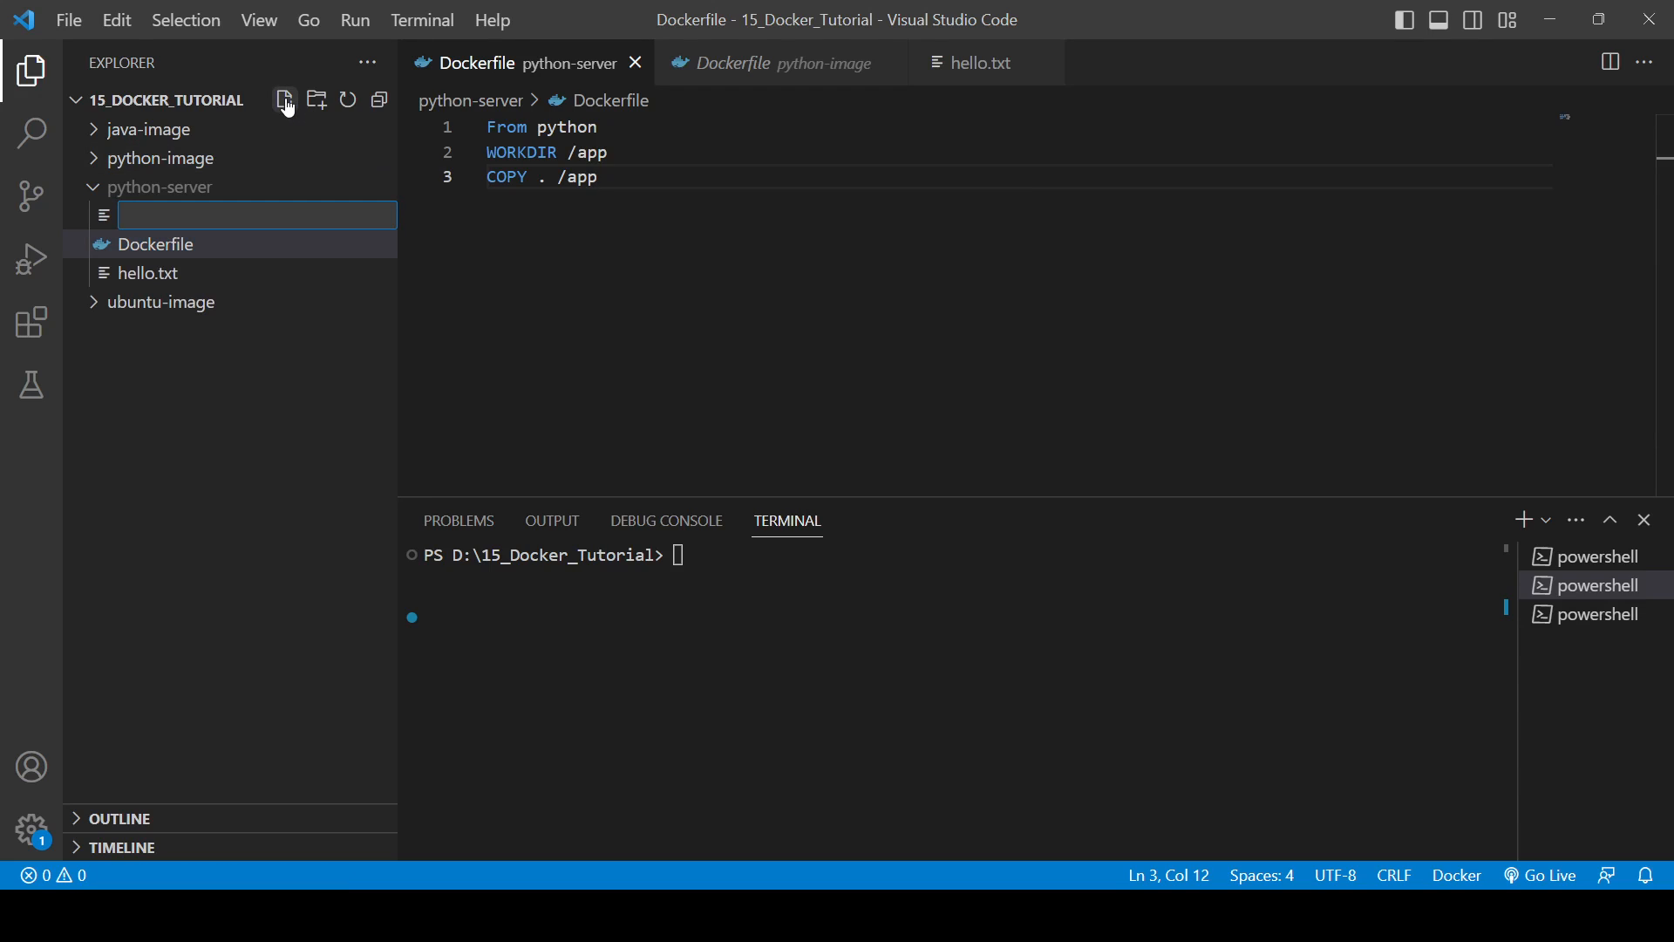
text(docker-compose.)
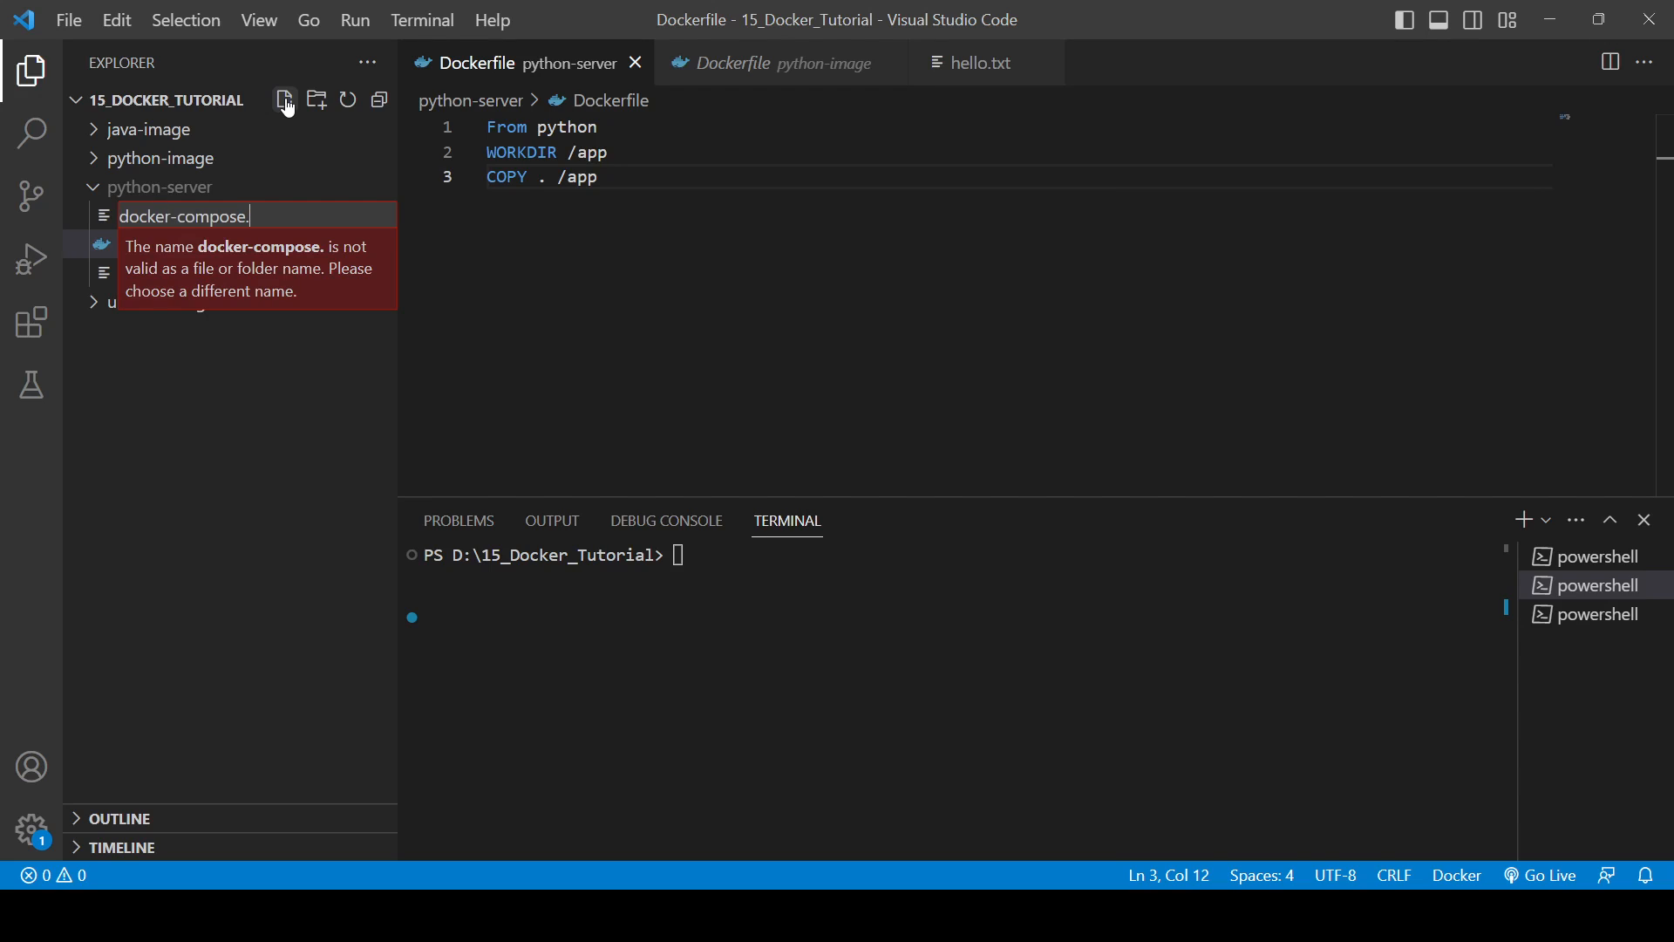
text(yml)
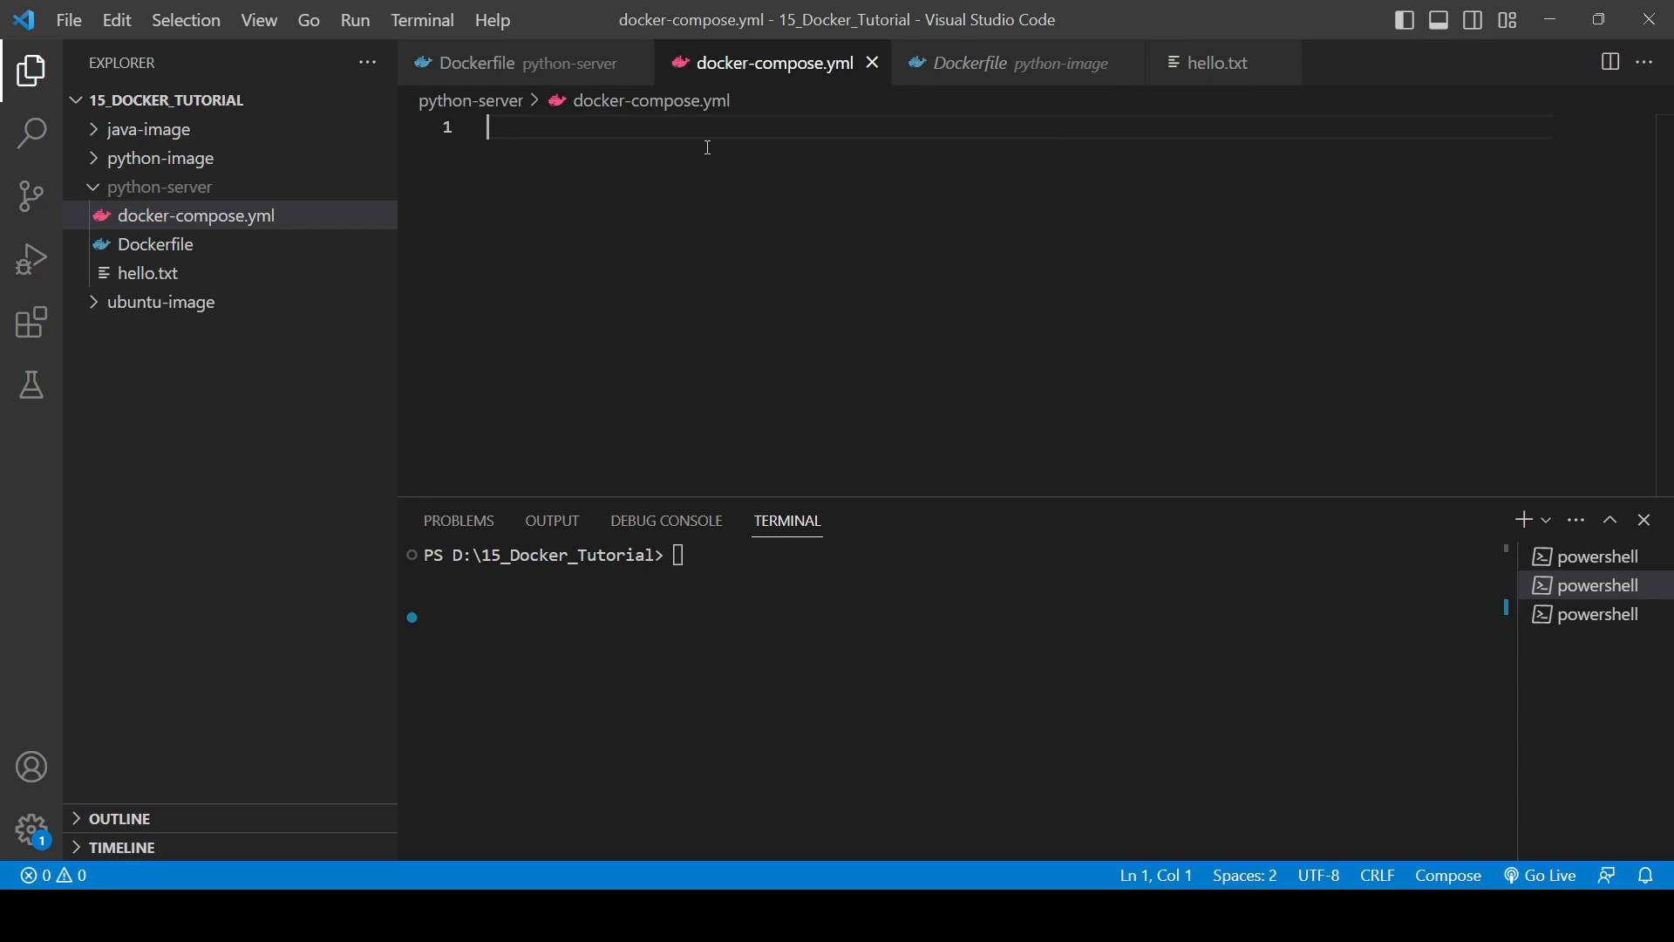
Declare version '2.4' and a myfirstserver service with a container_name line
text(version)
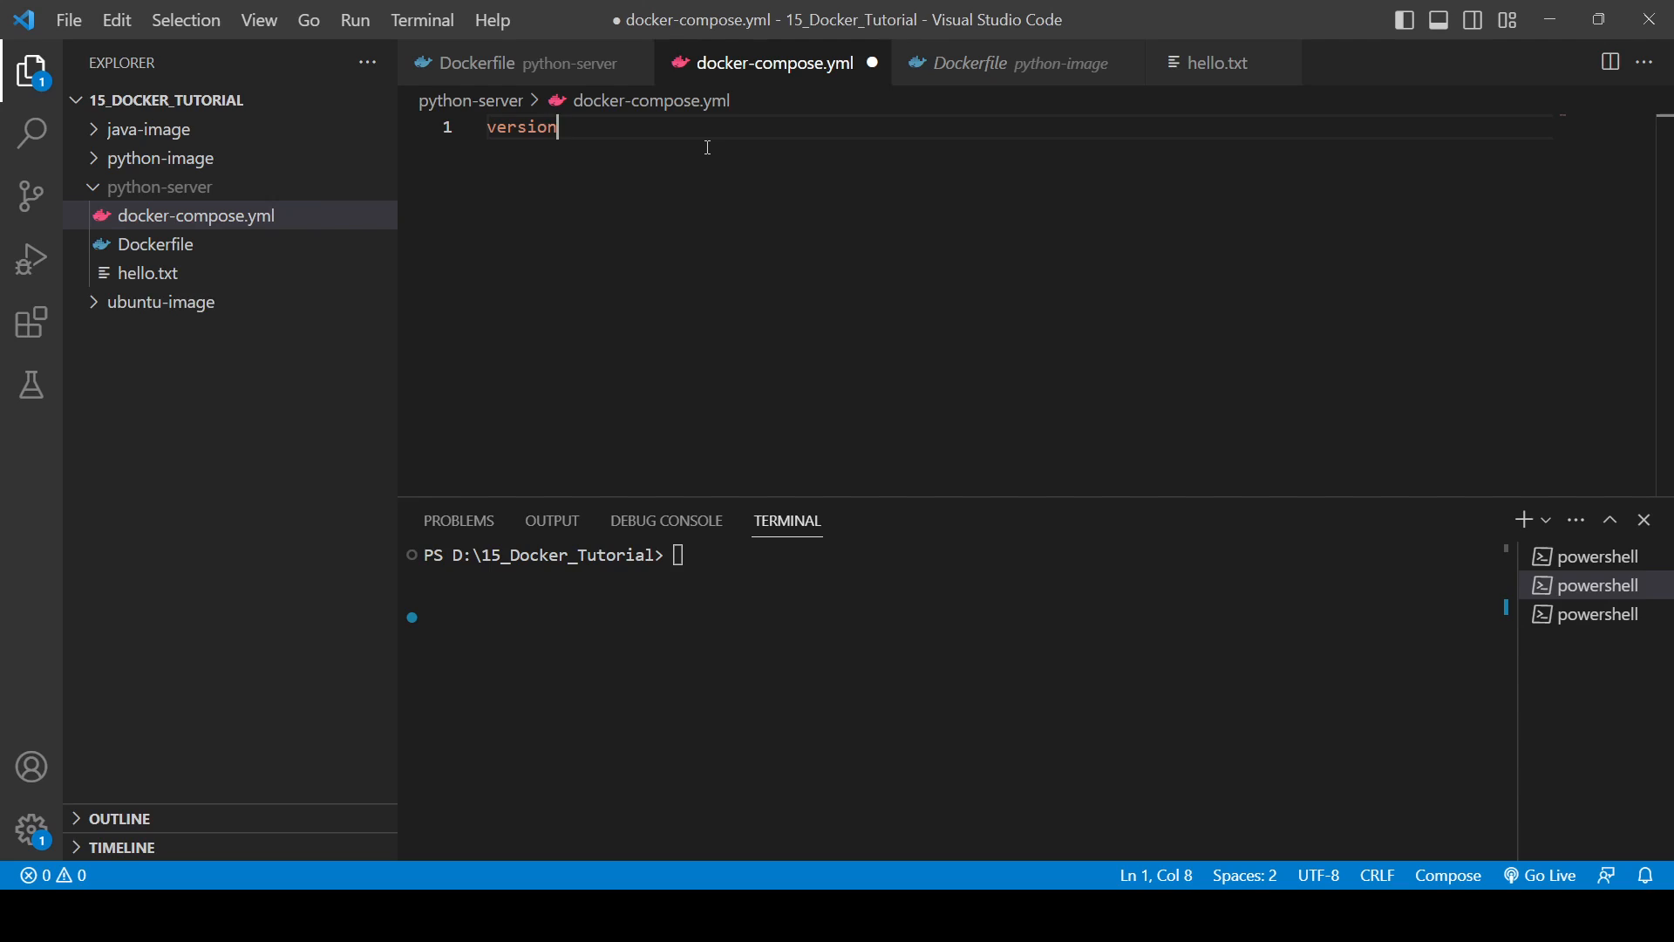
text(:)
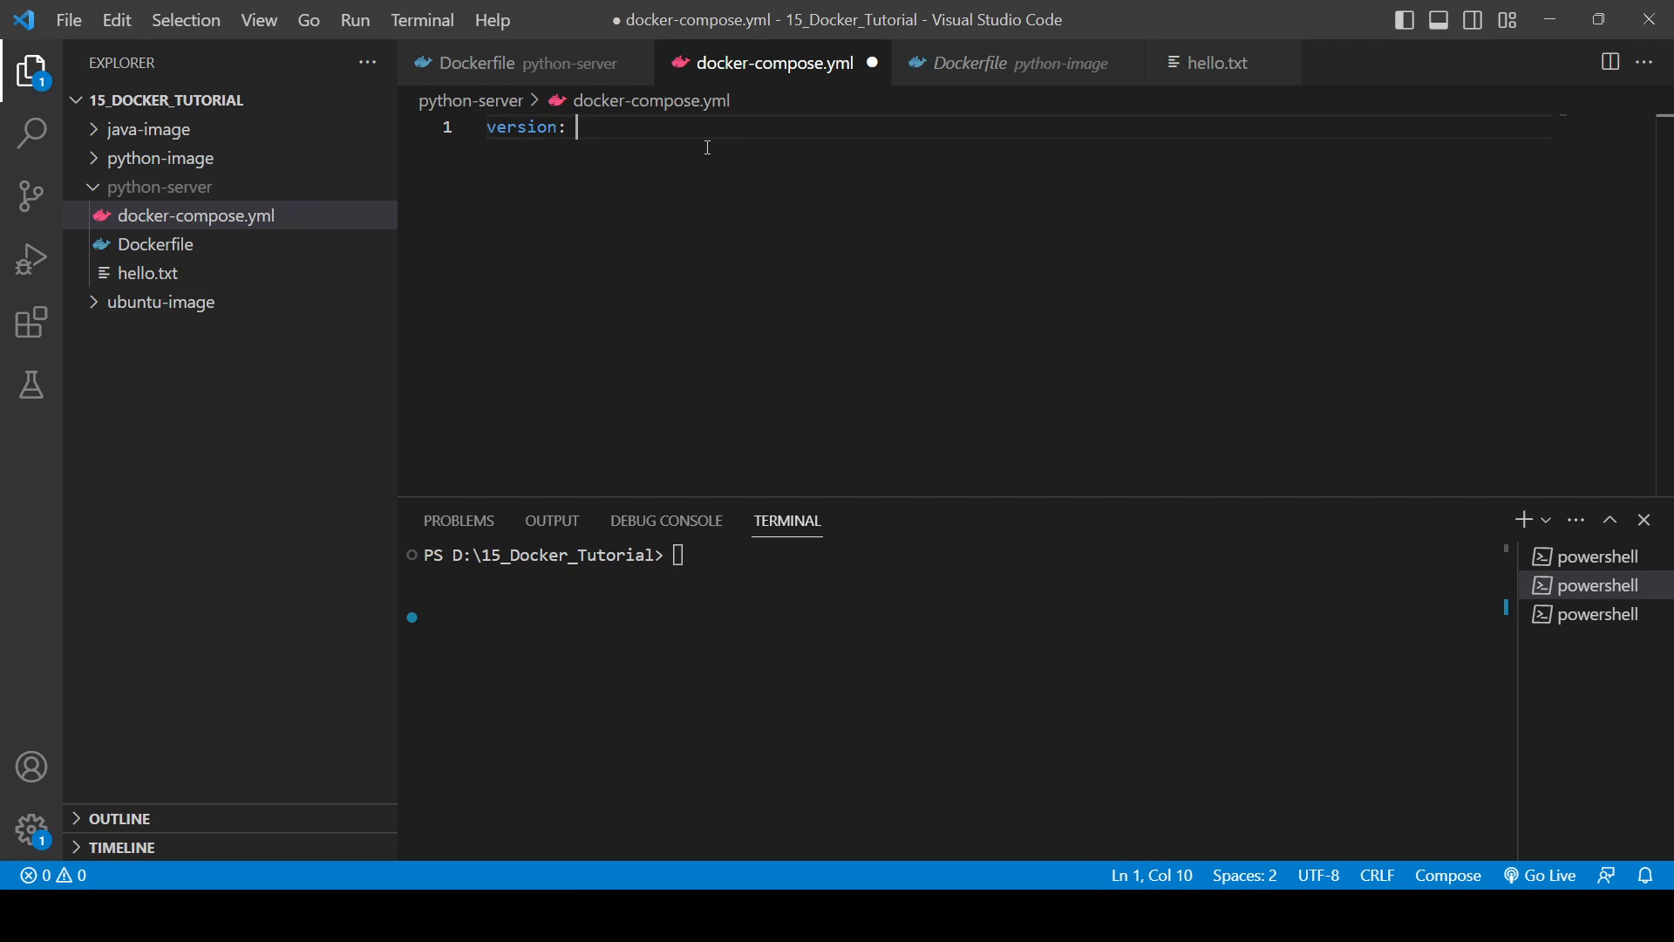
text('2.4')
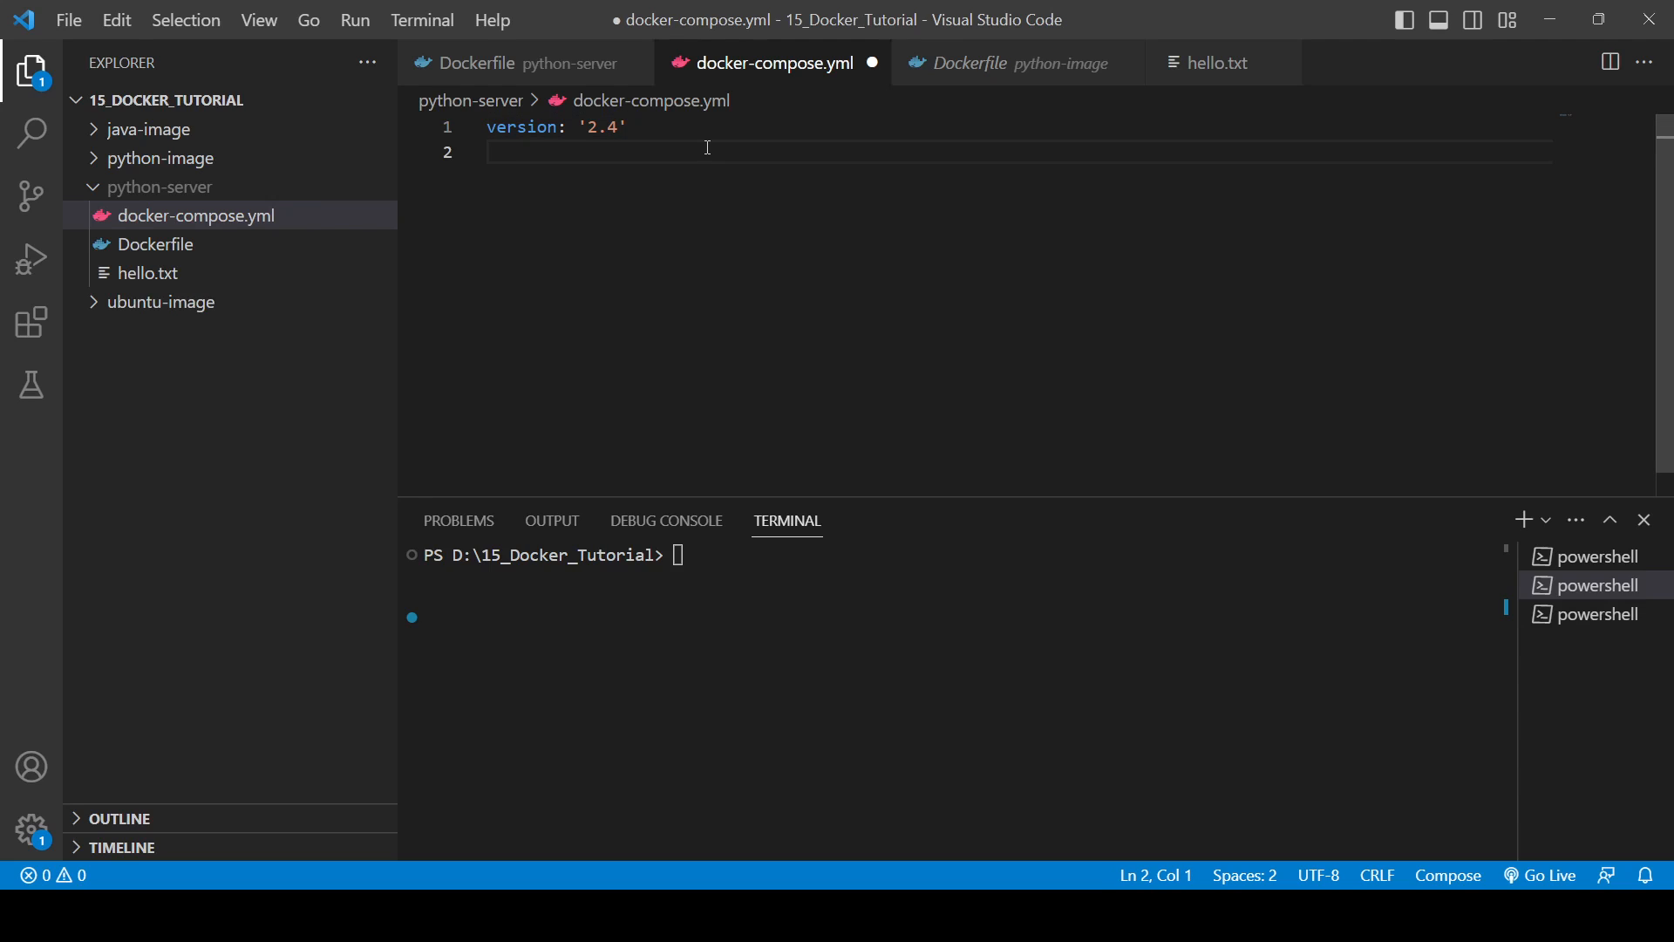
text(services)
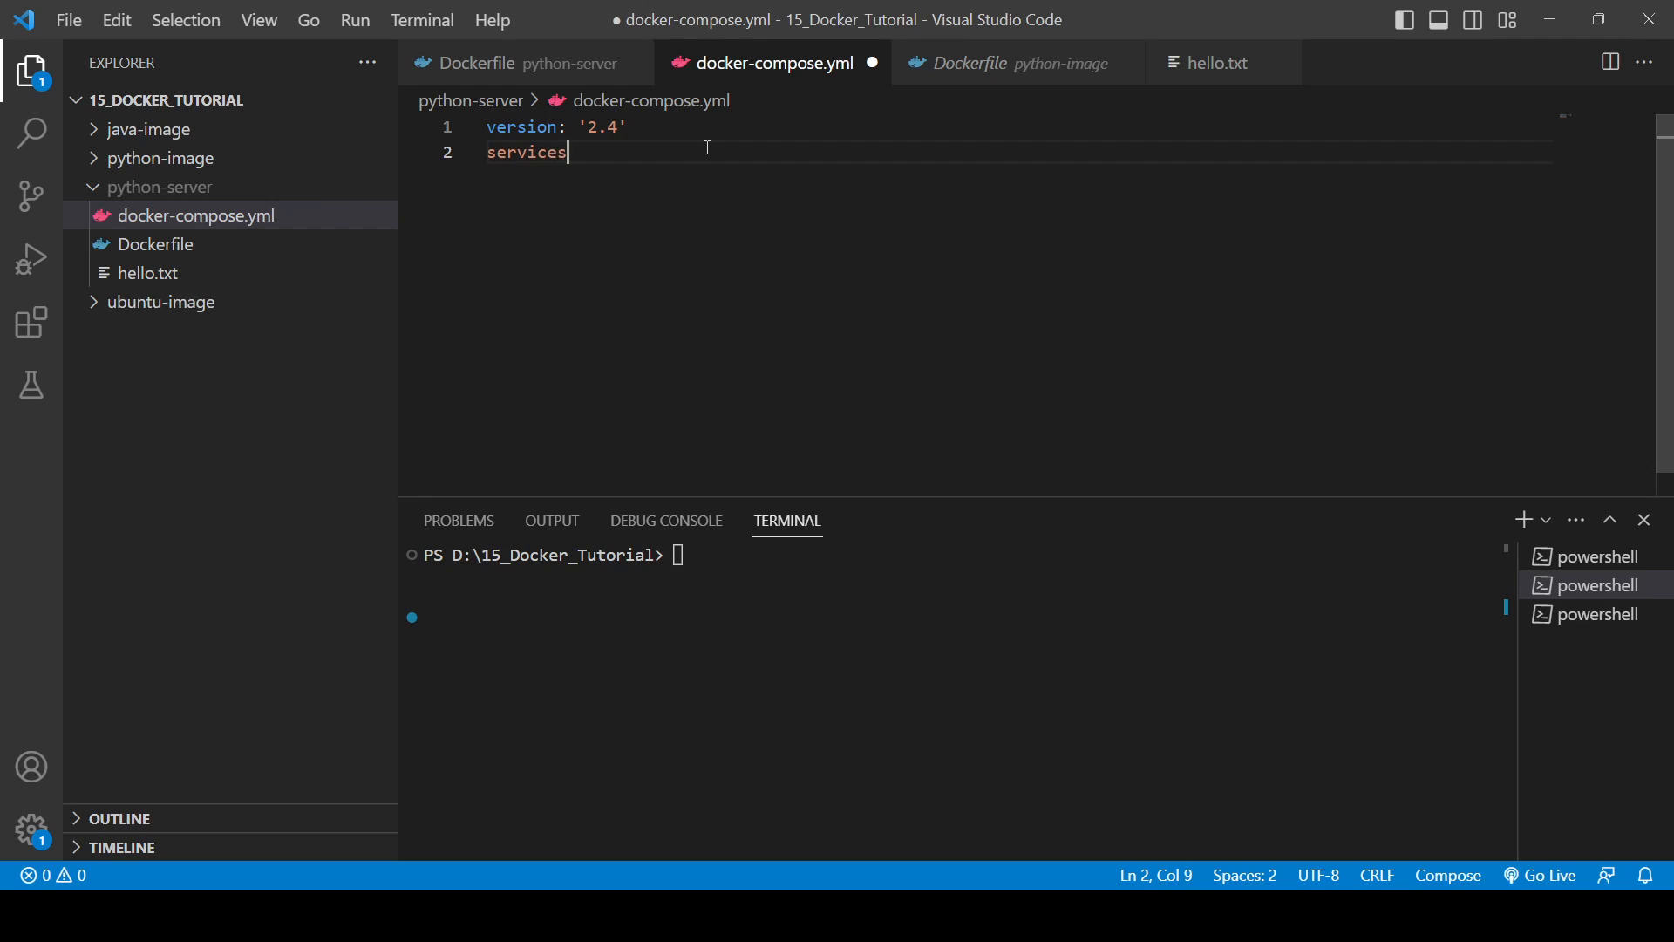
text(:)
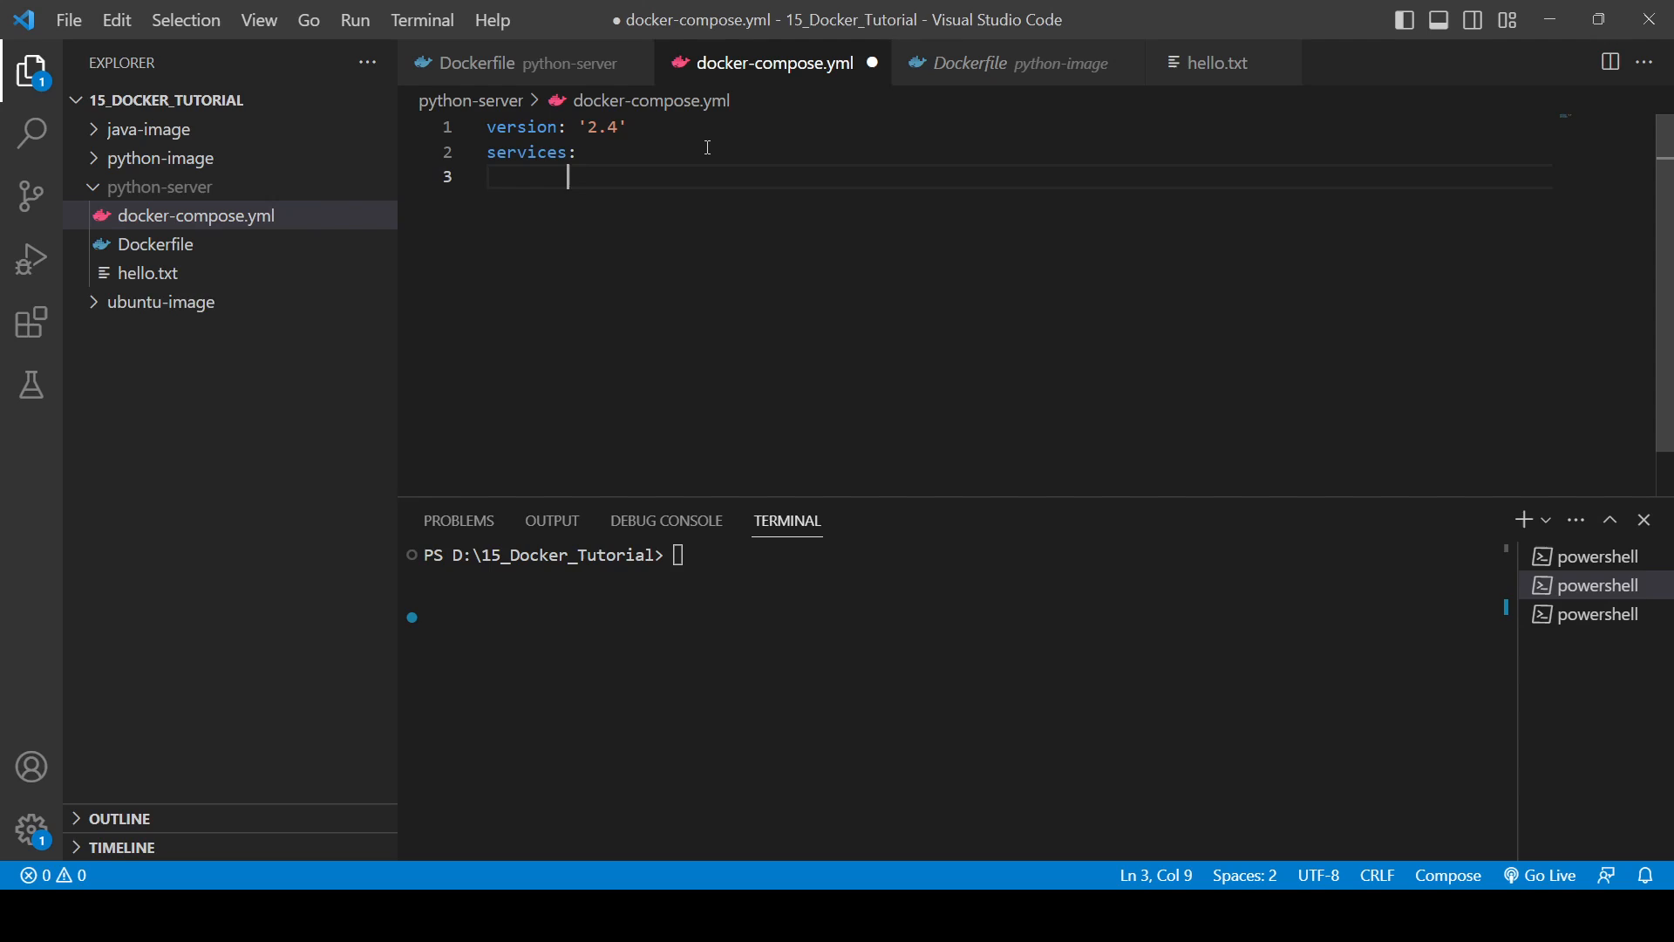
text(myf)
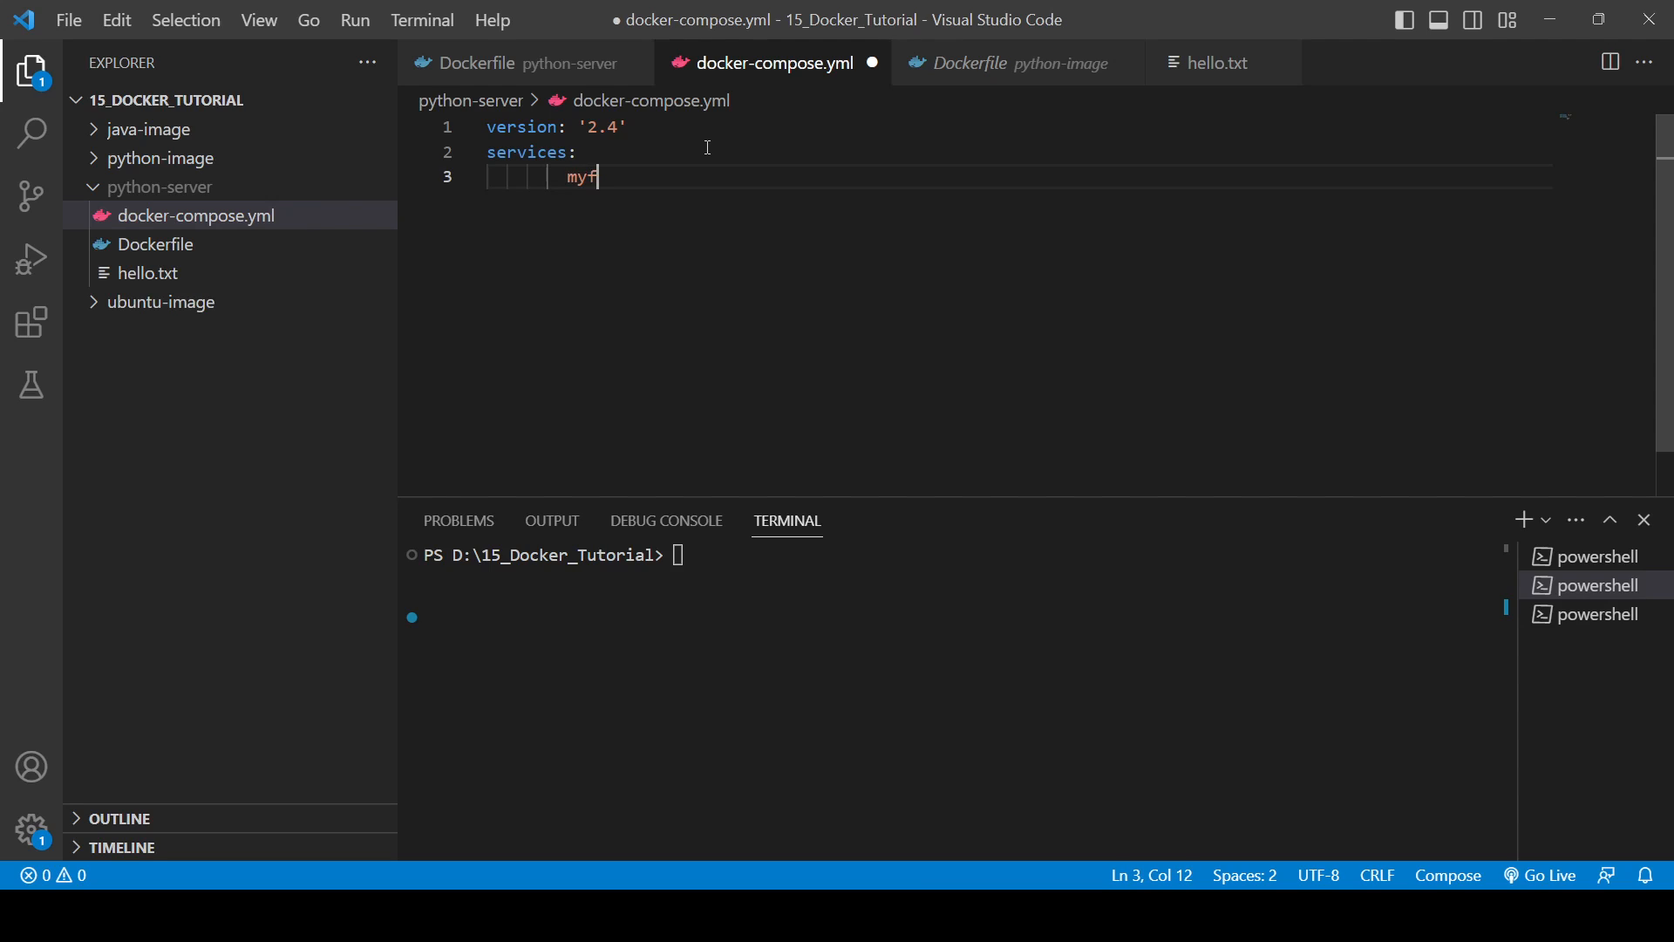
text(irstserver:)
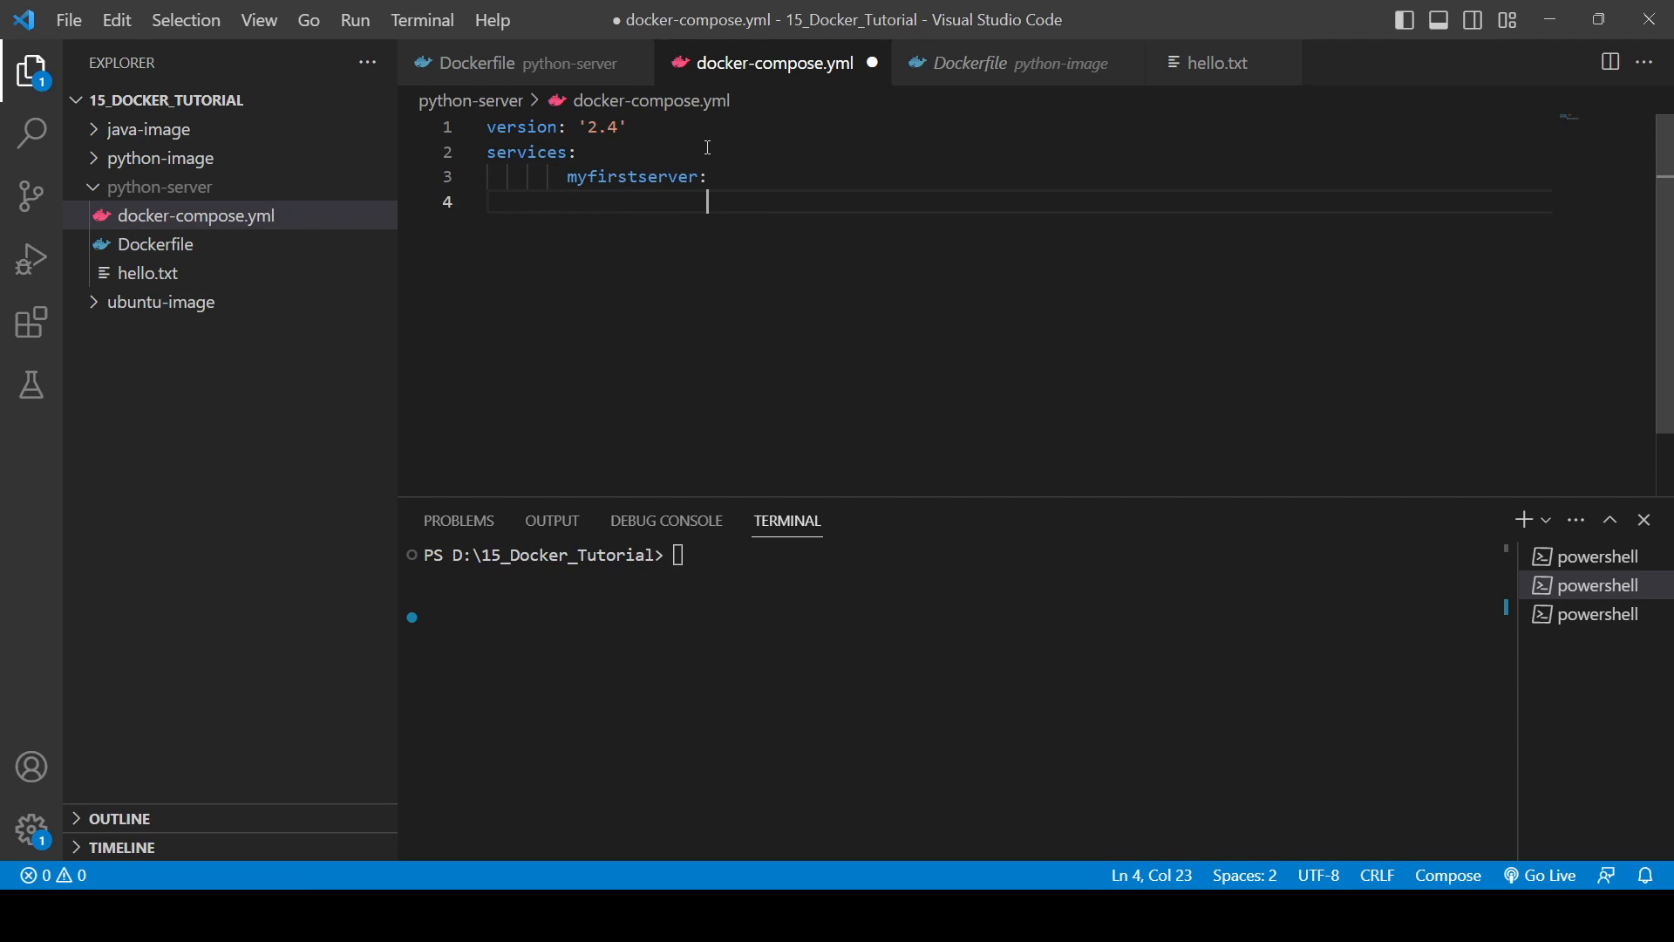
text(co)
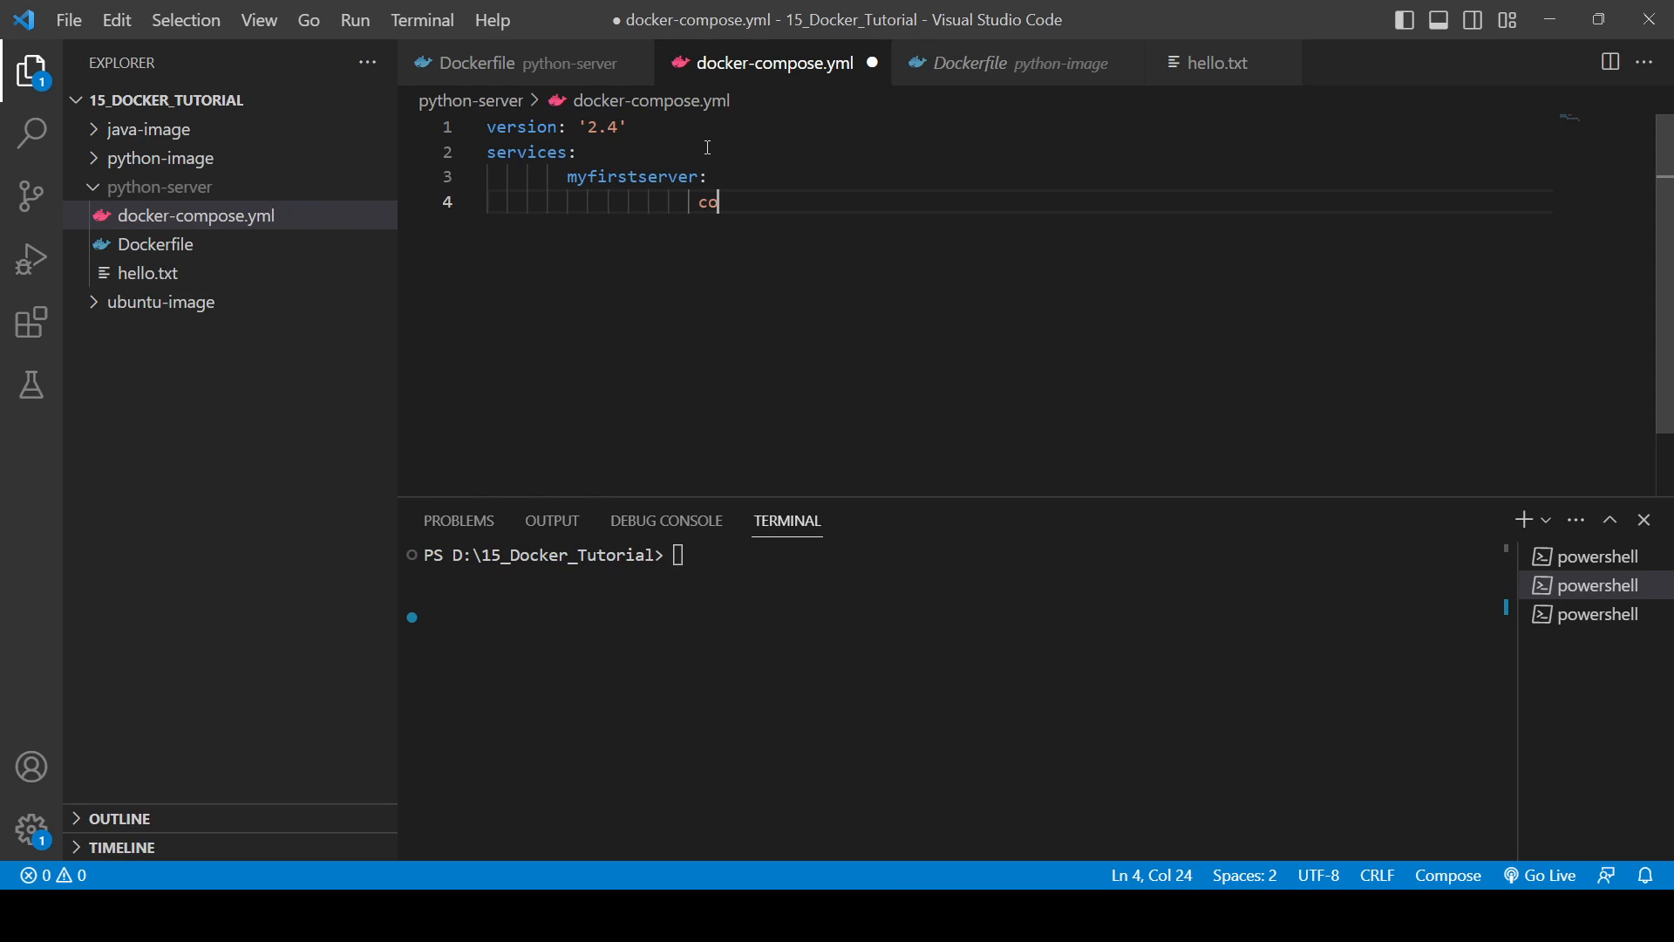
text(ntainer)
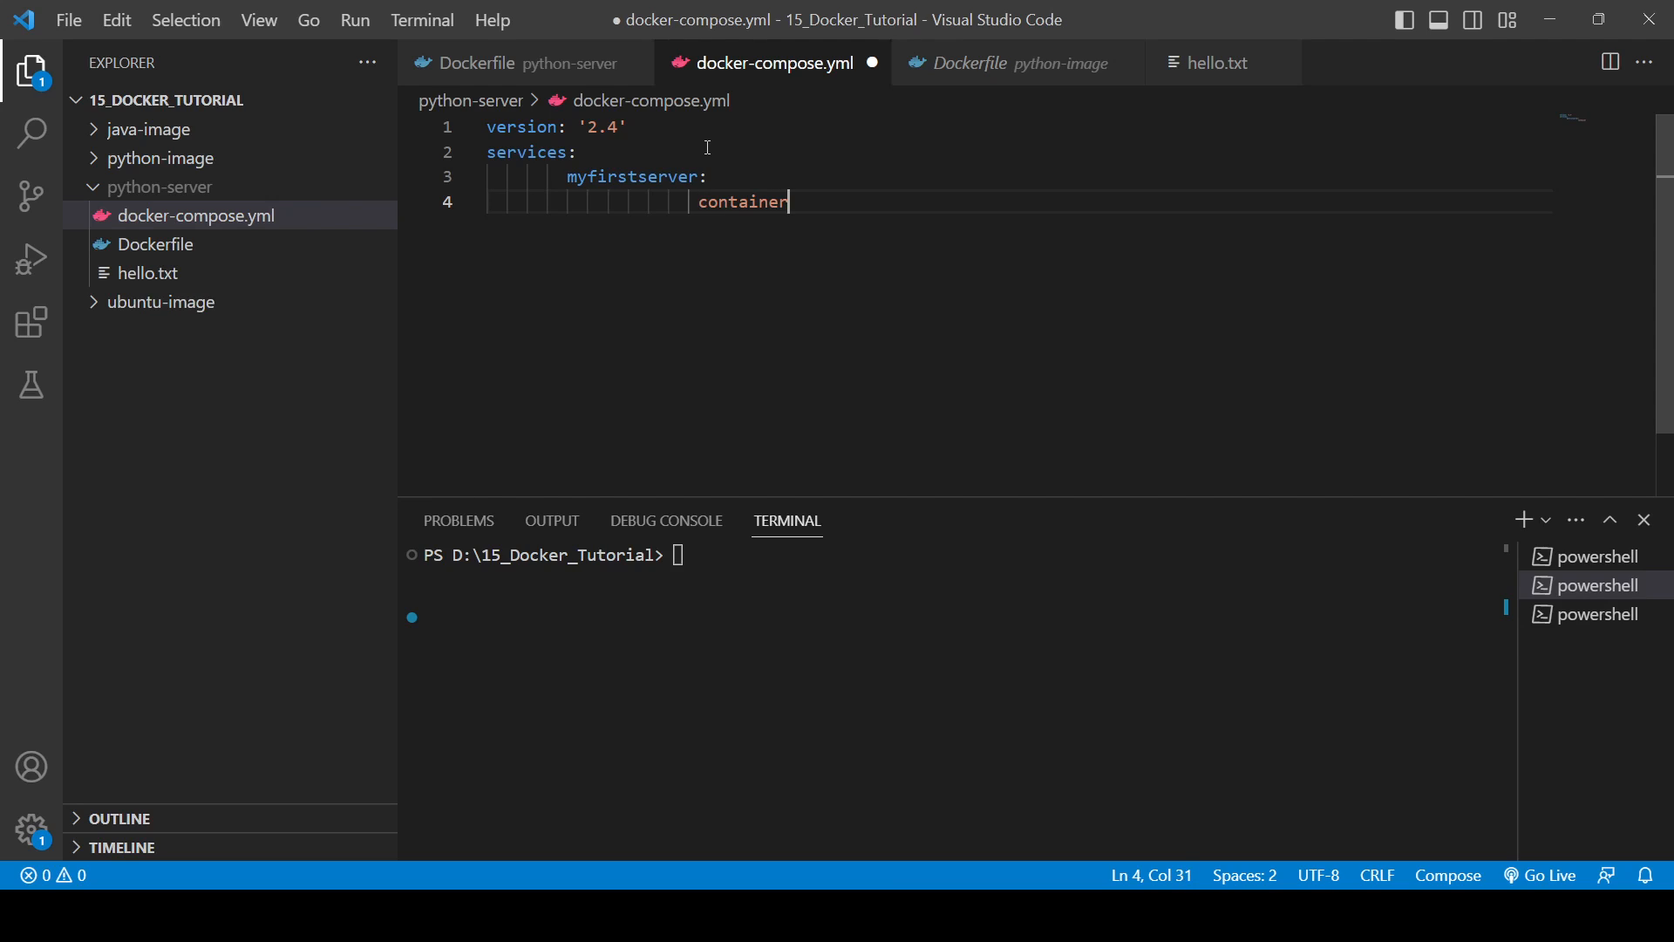
text(_name)
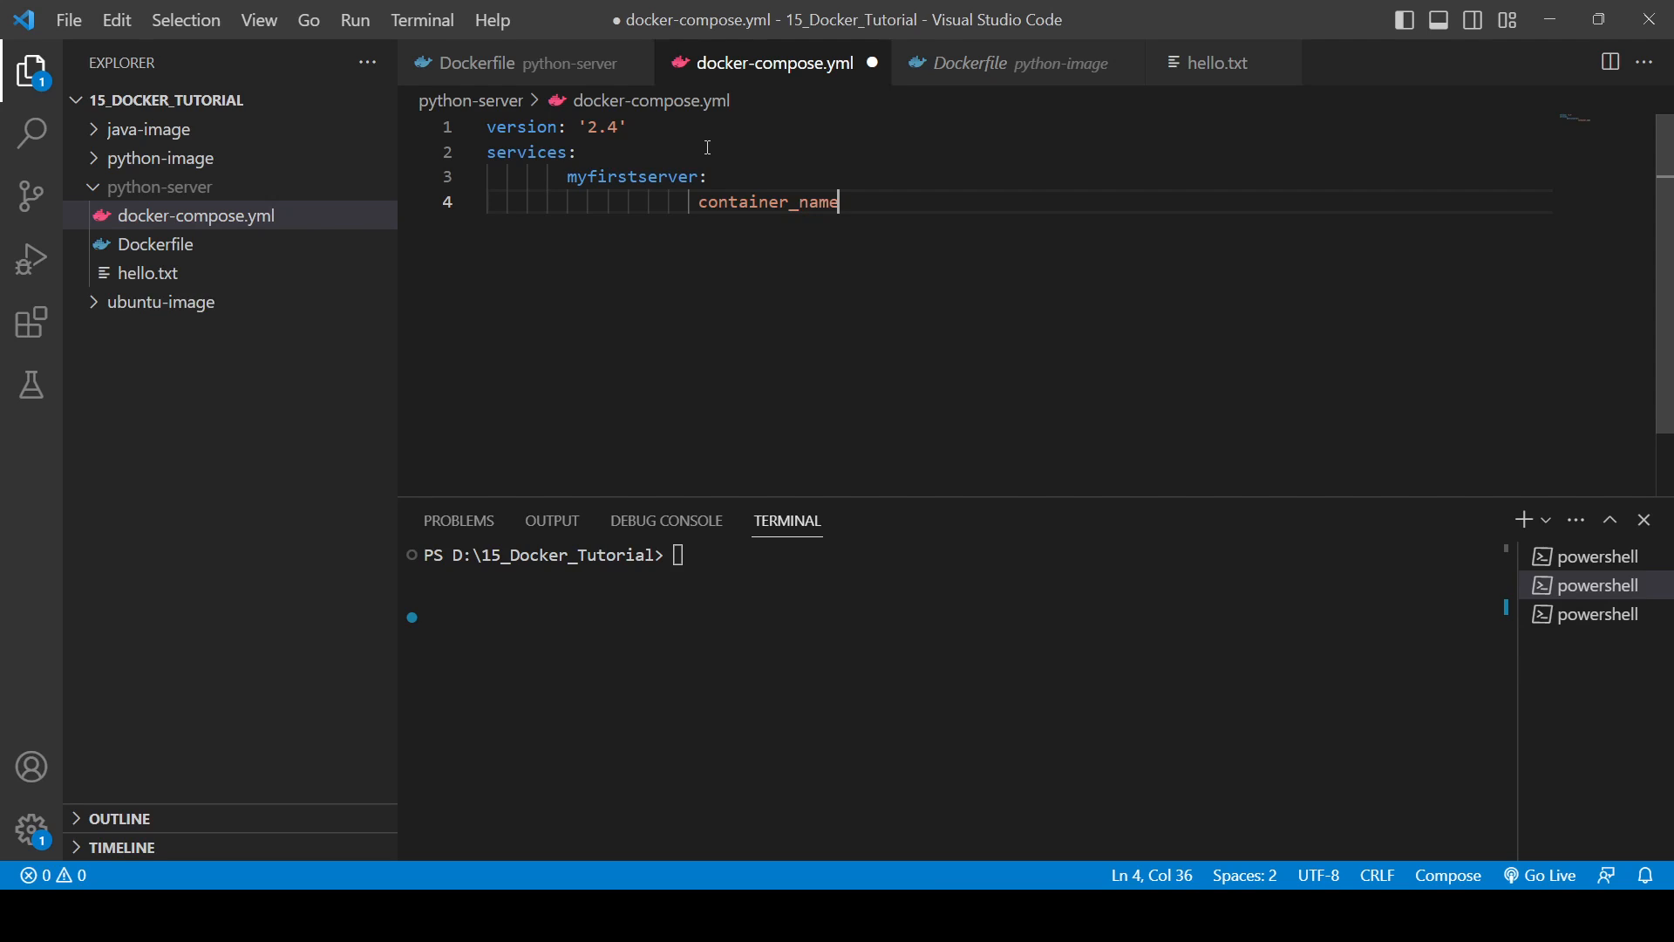
text(: server)
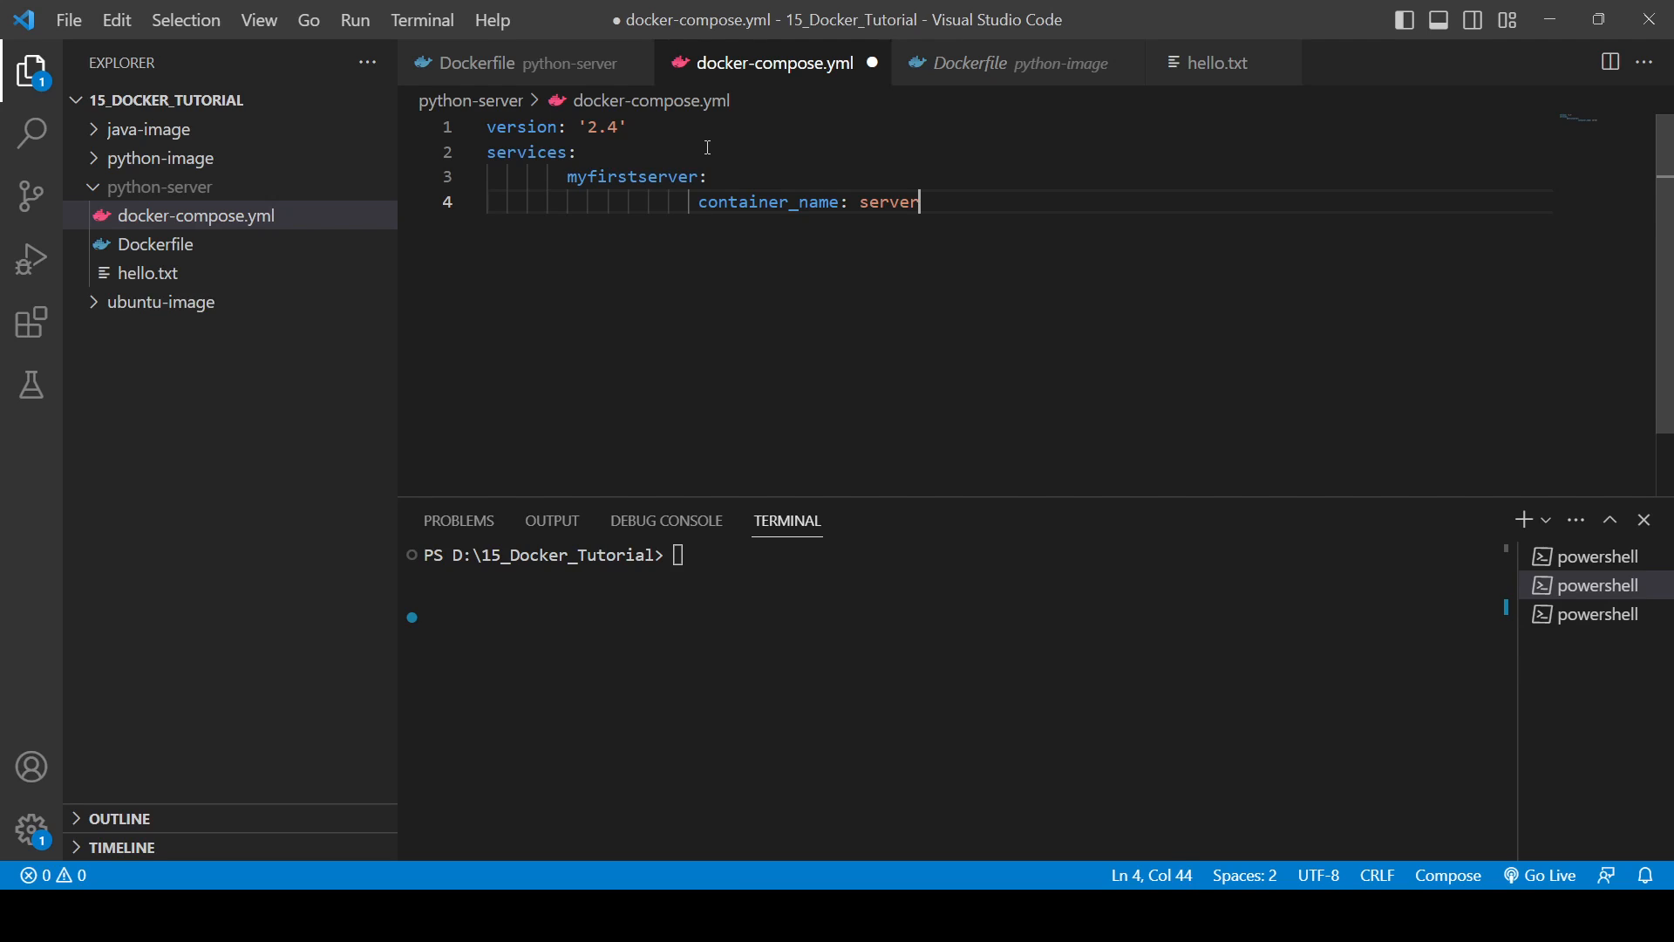
key(enter)
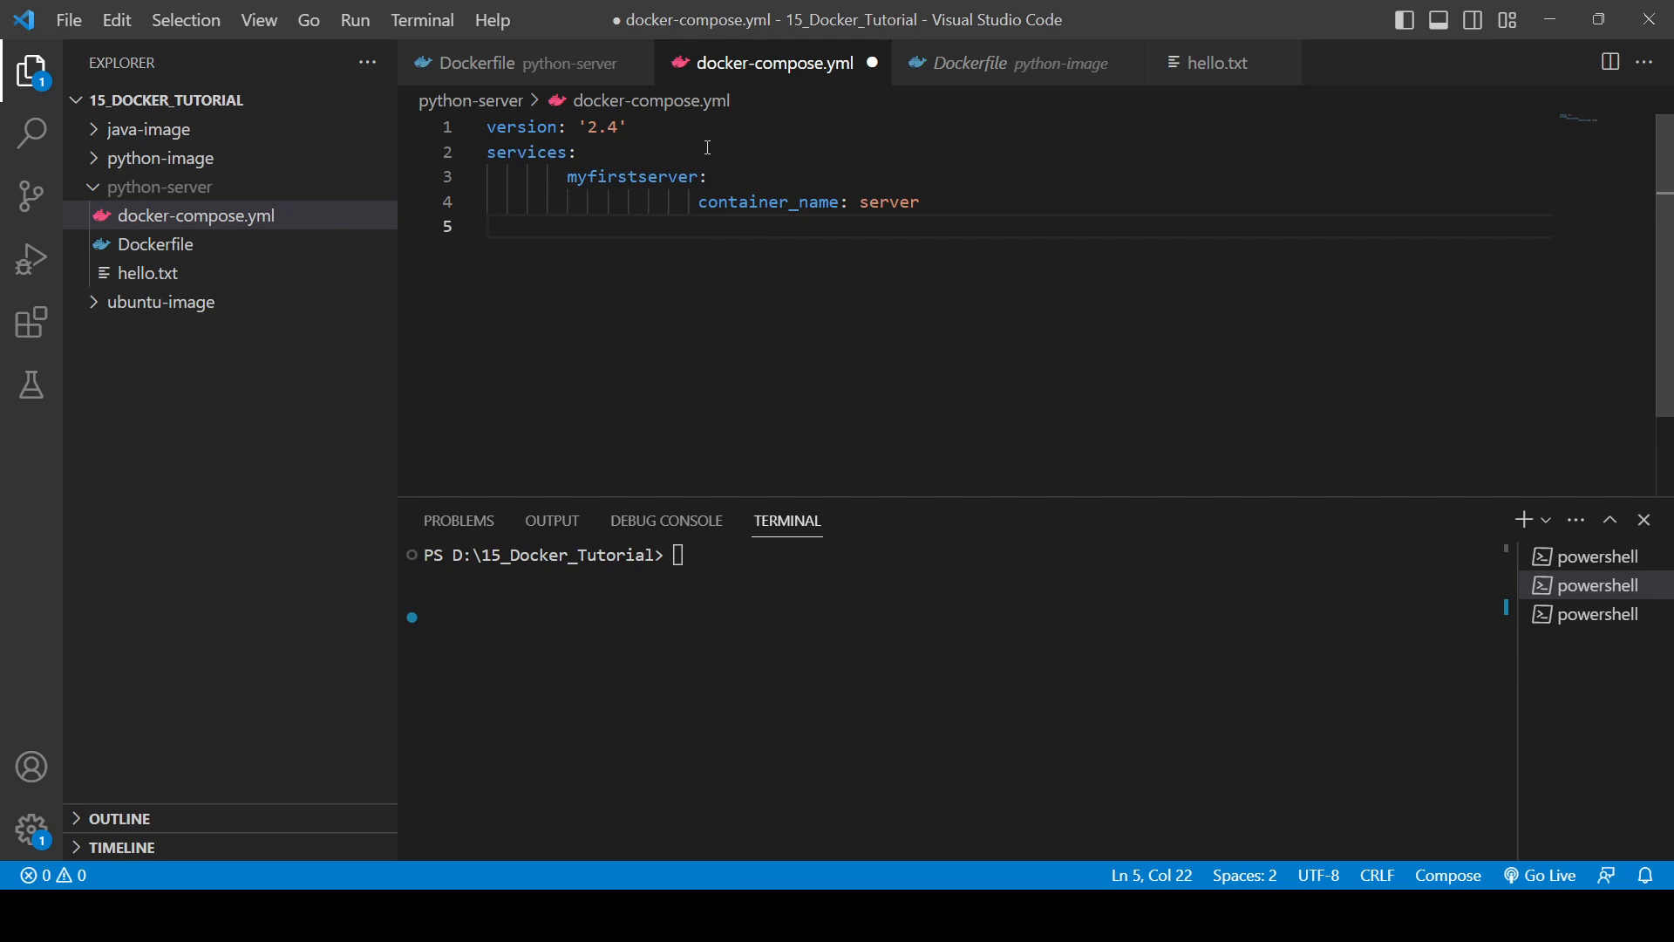
Give the service the command python3 -m http.server 1234
text(command)
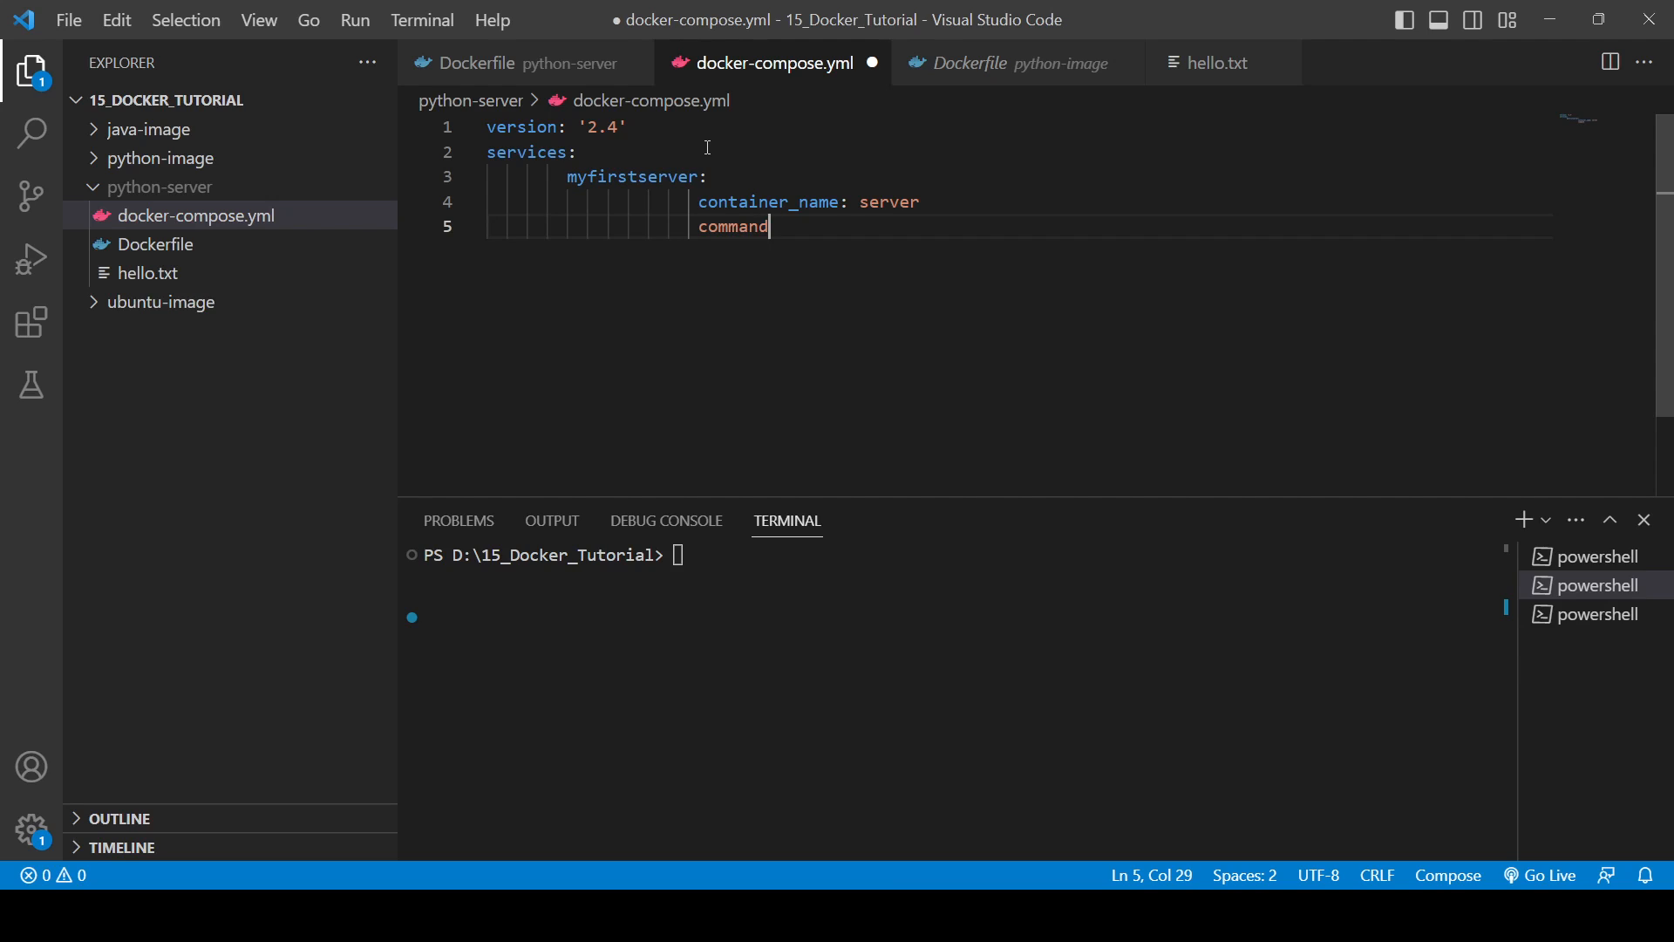
text(:)
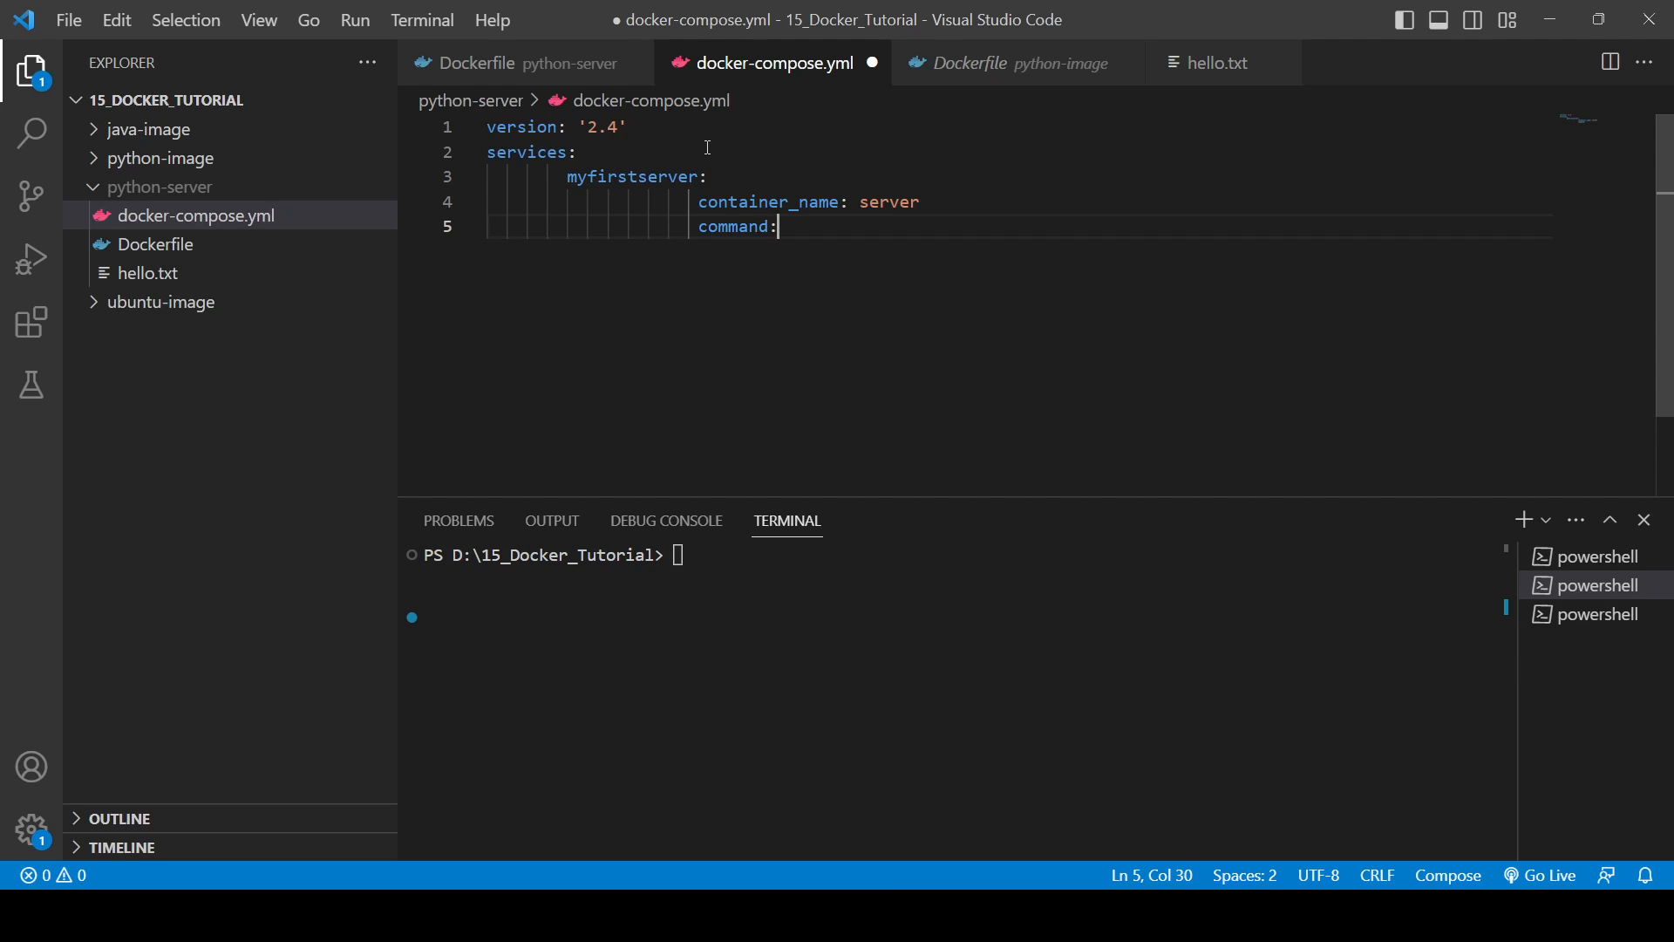
text(python3 -m)
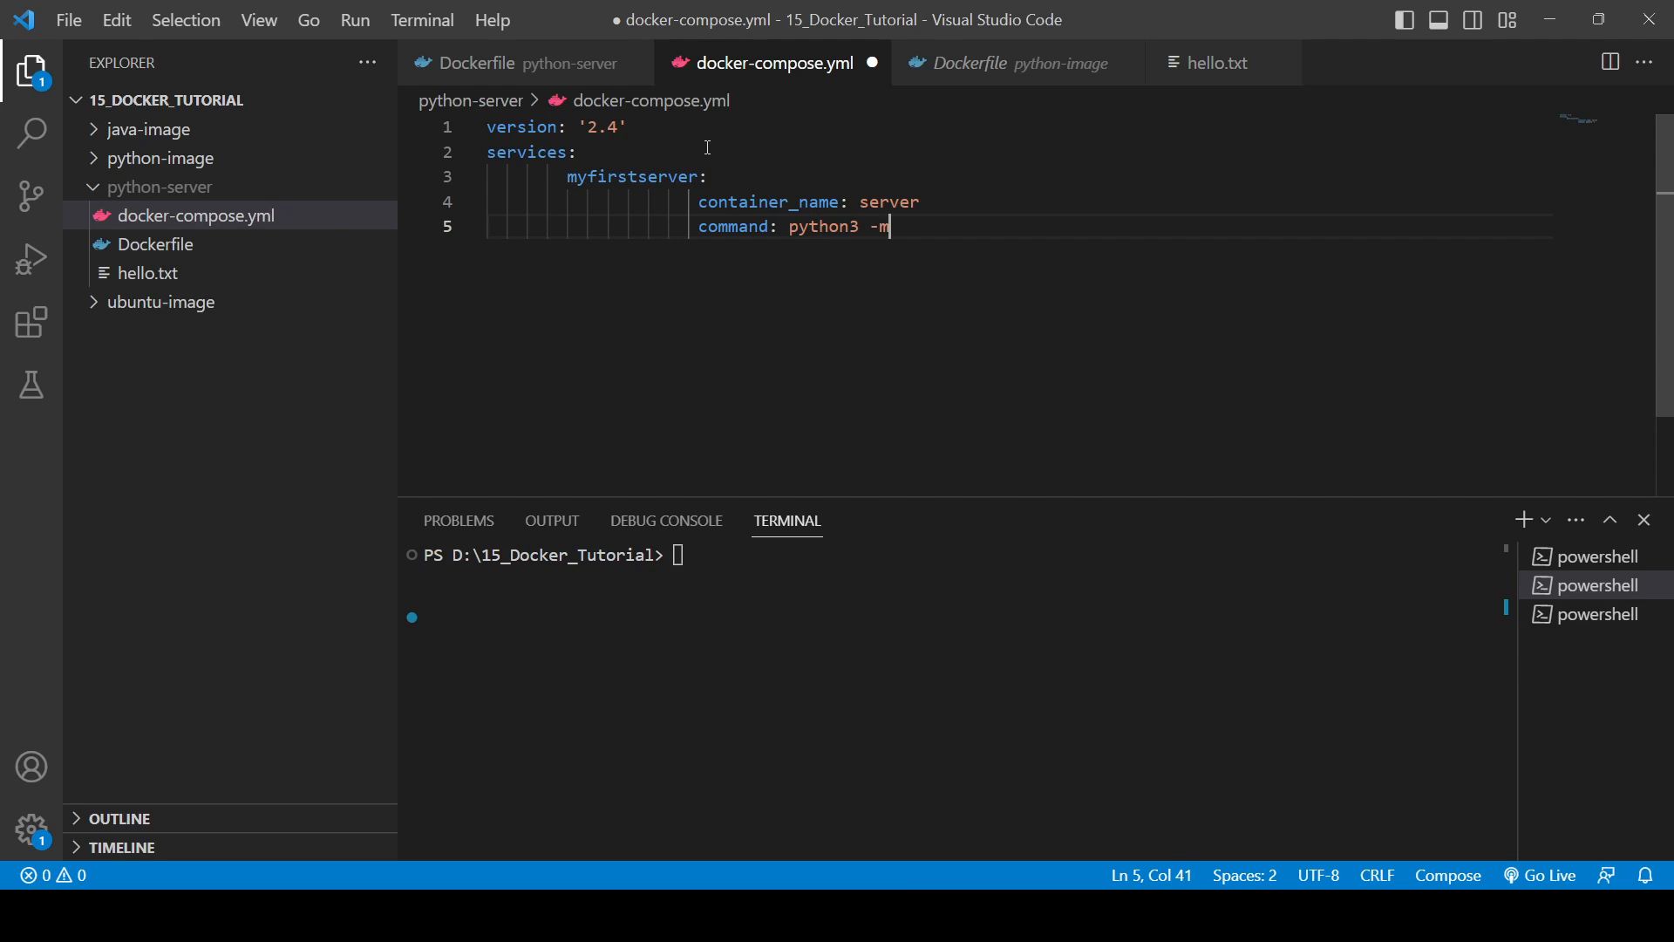
text(http.)
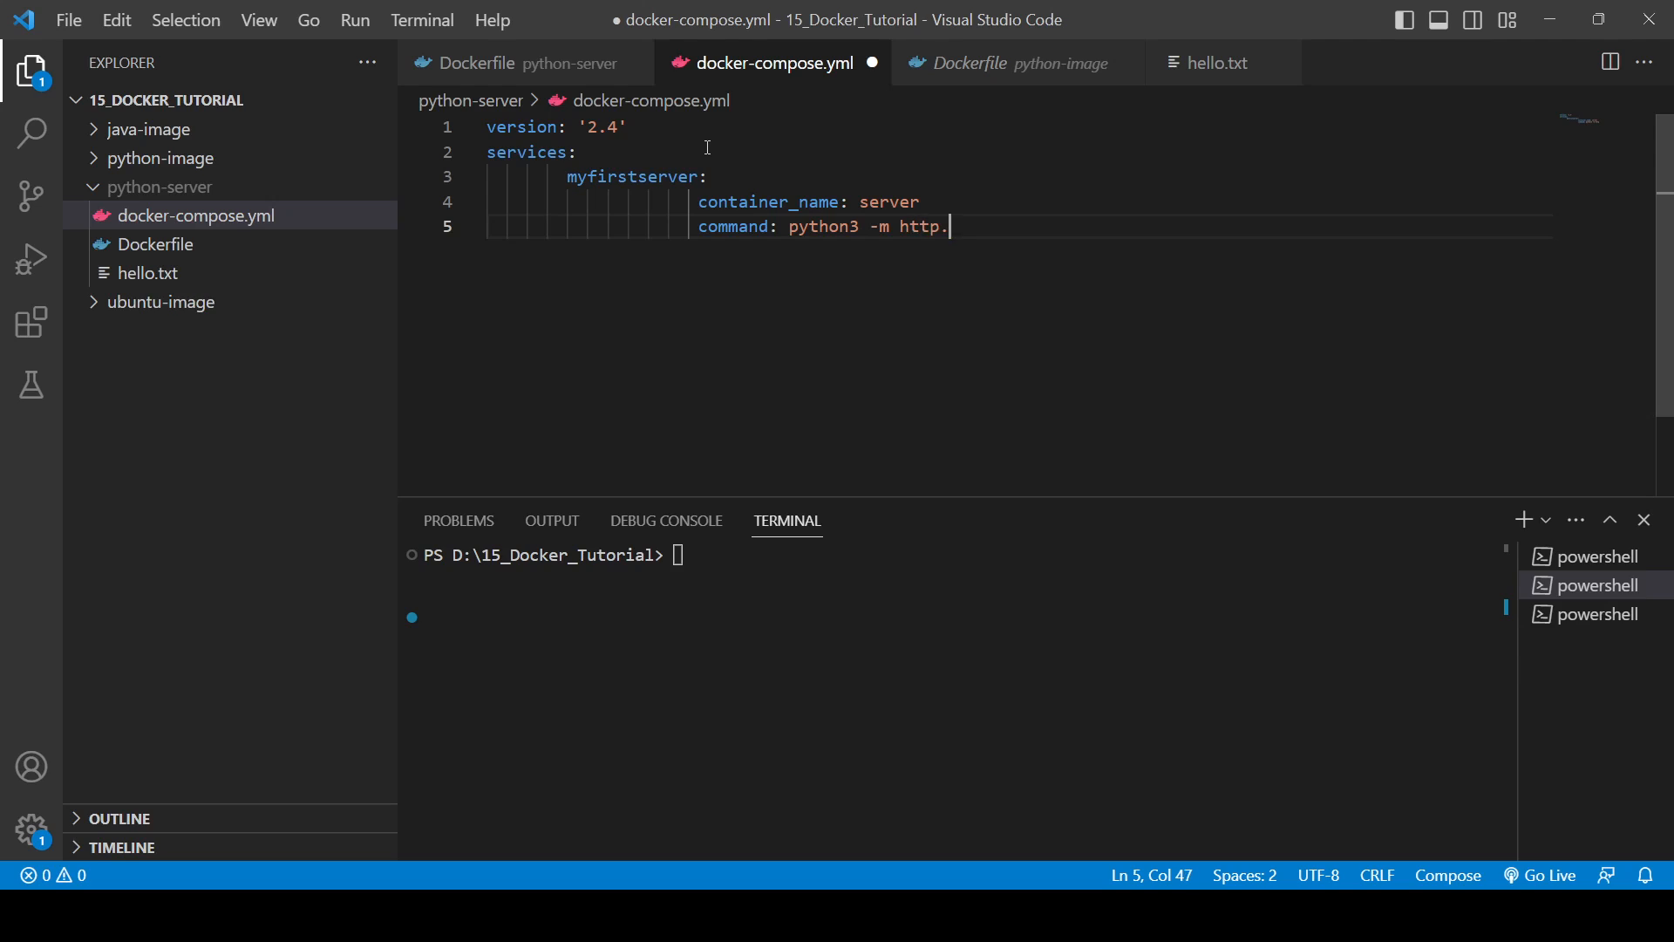
text(server)
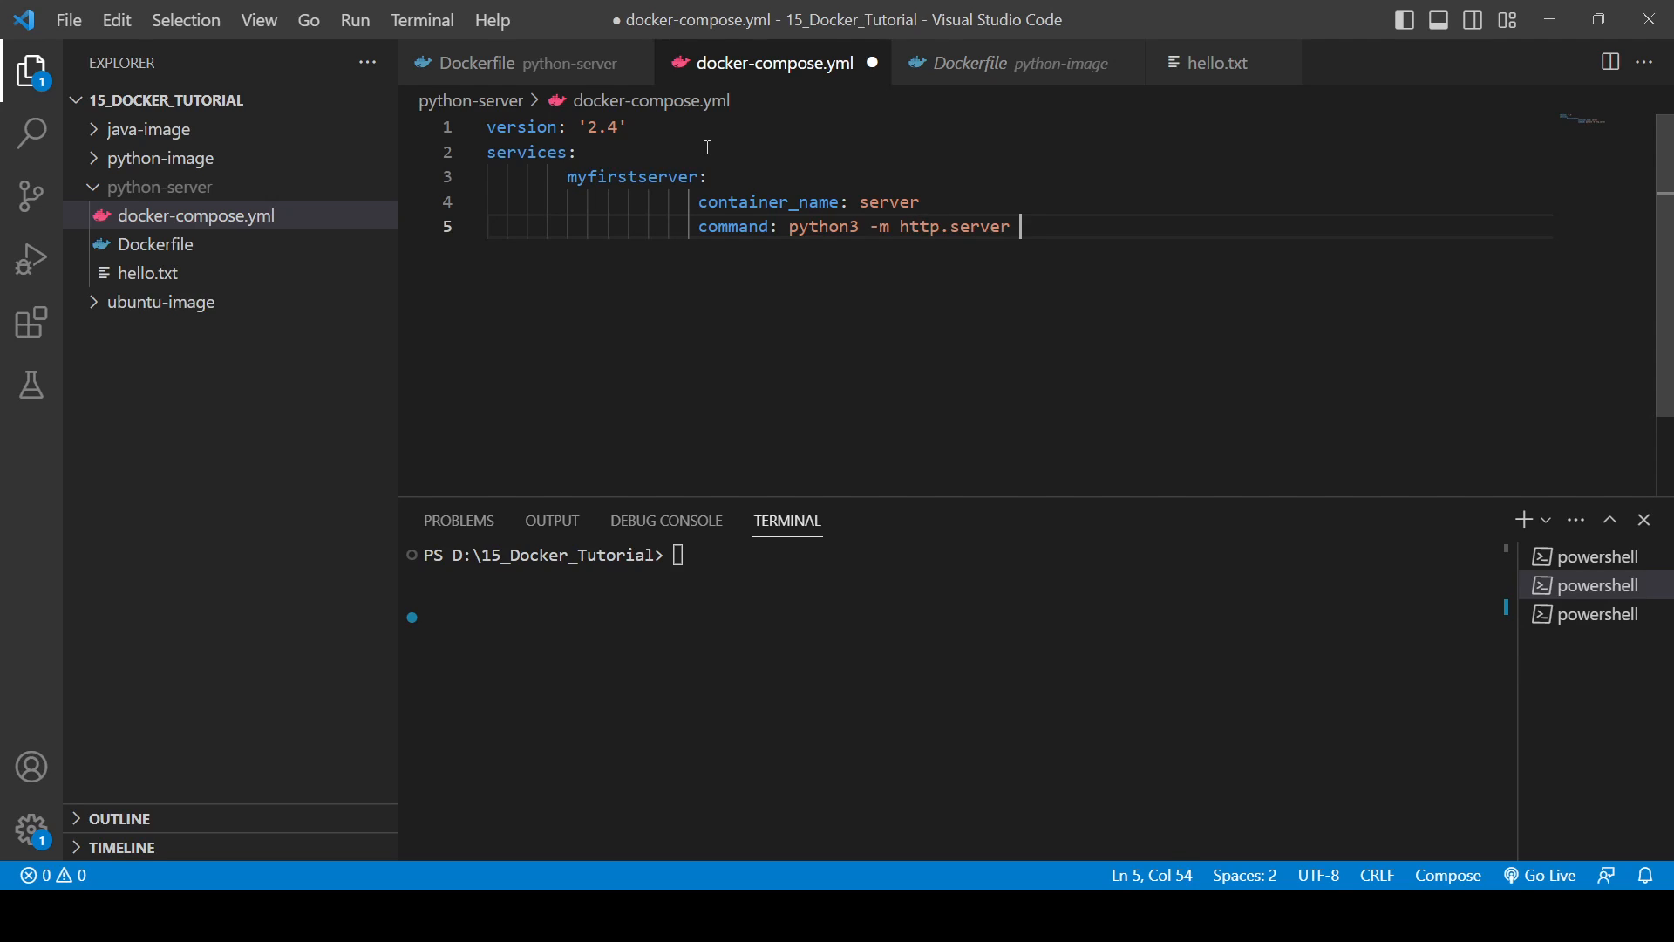
text(1234)
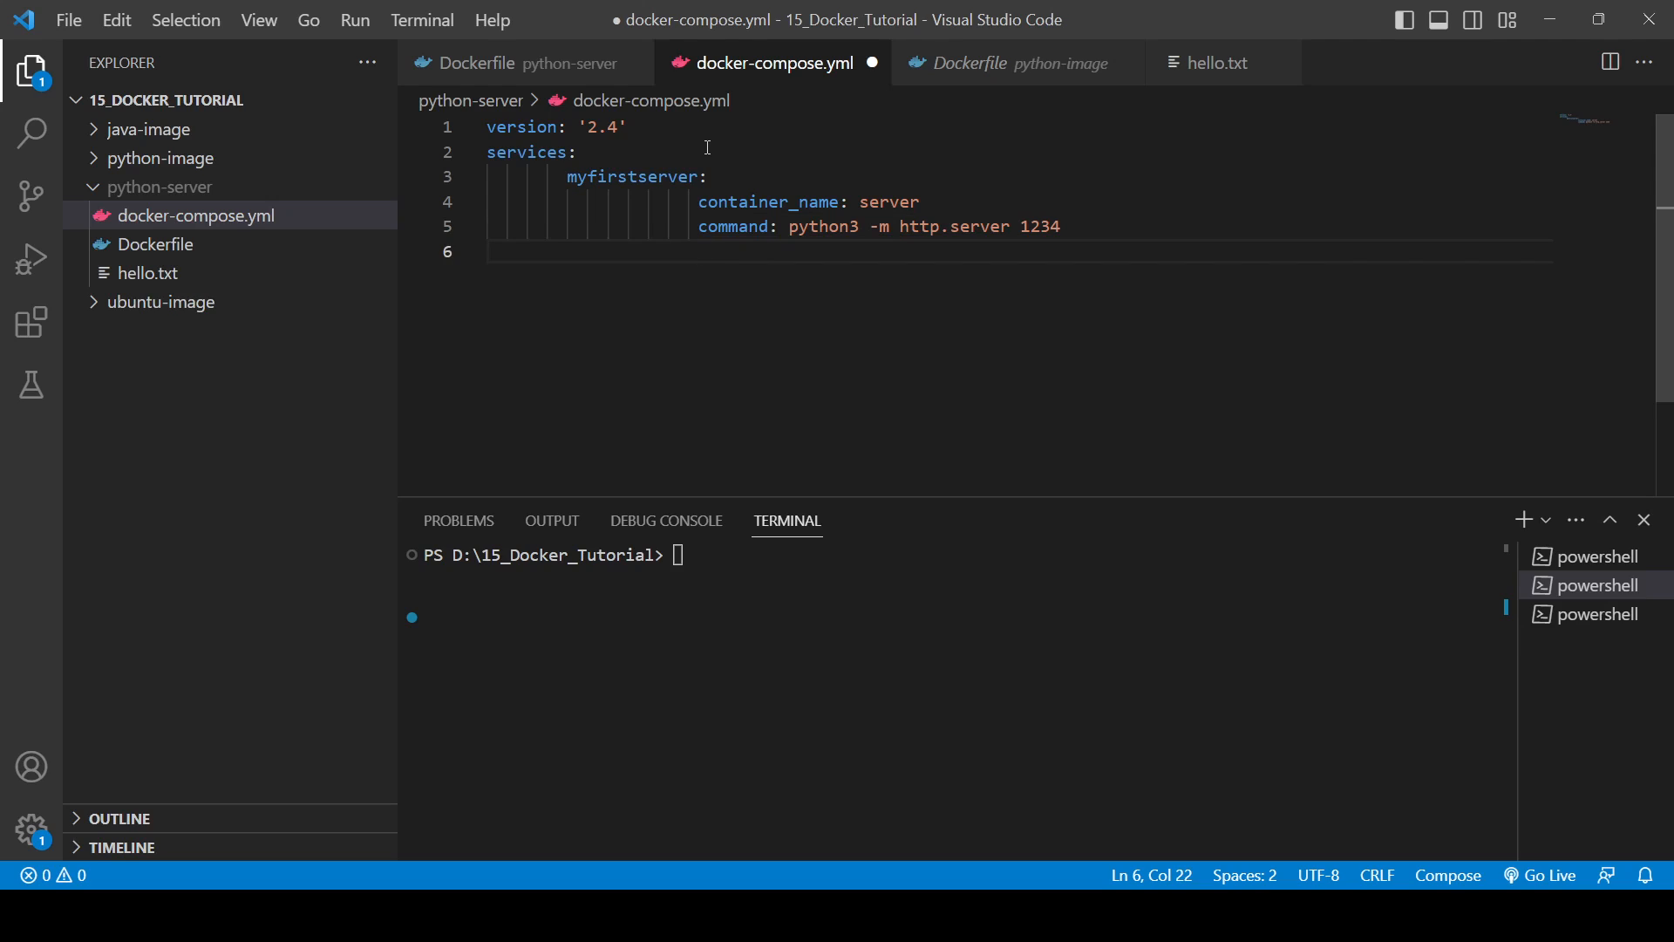
Add a ports list mapping 1234:1234 under the service
text(por)
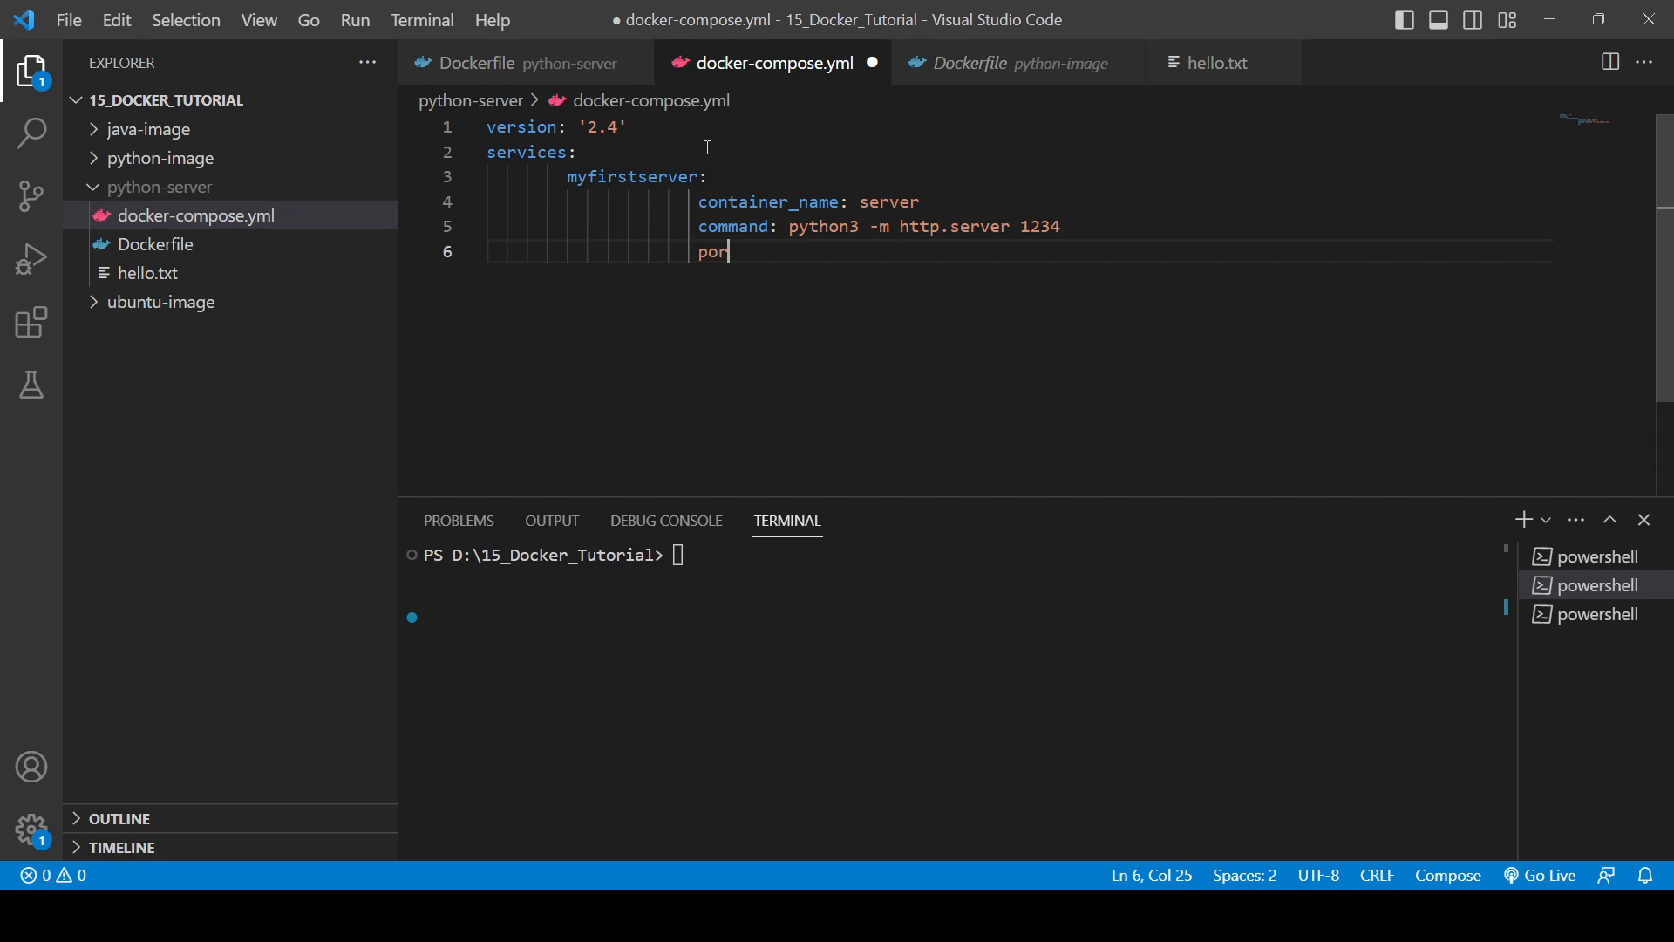
text(ts:)
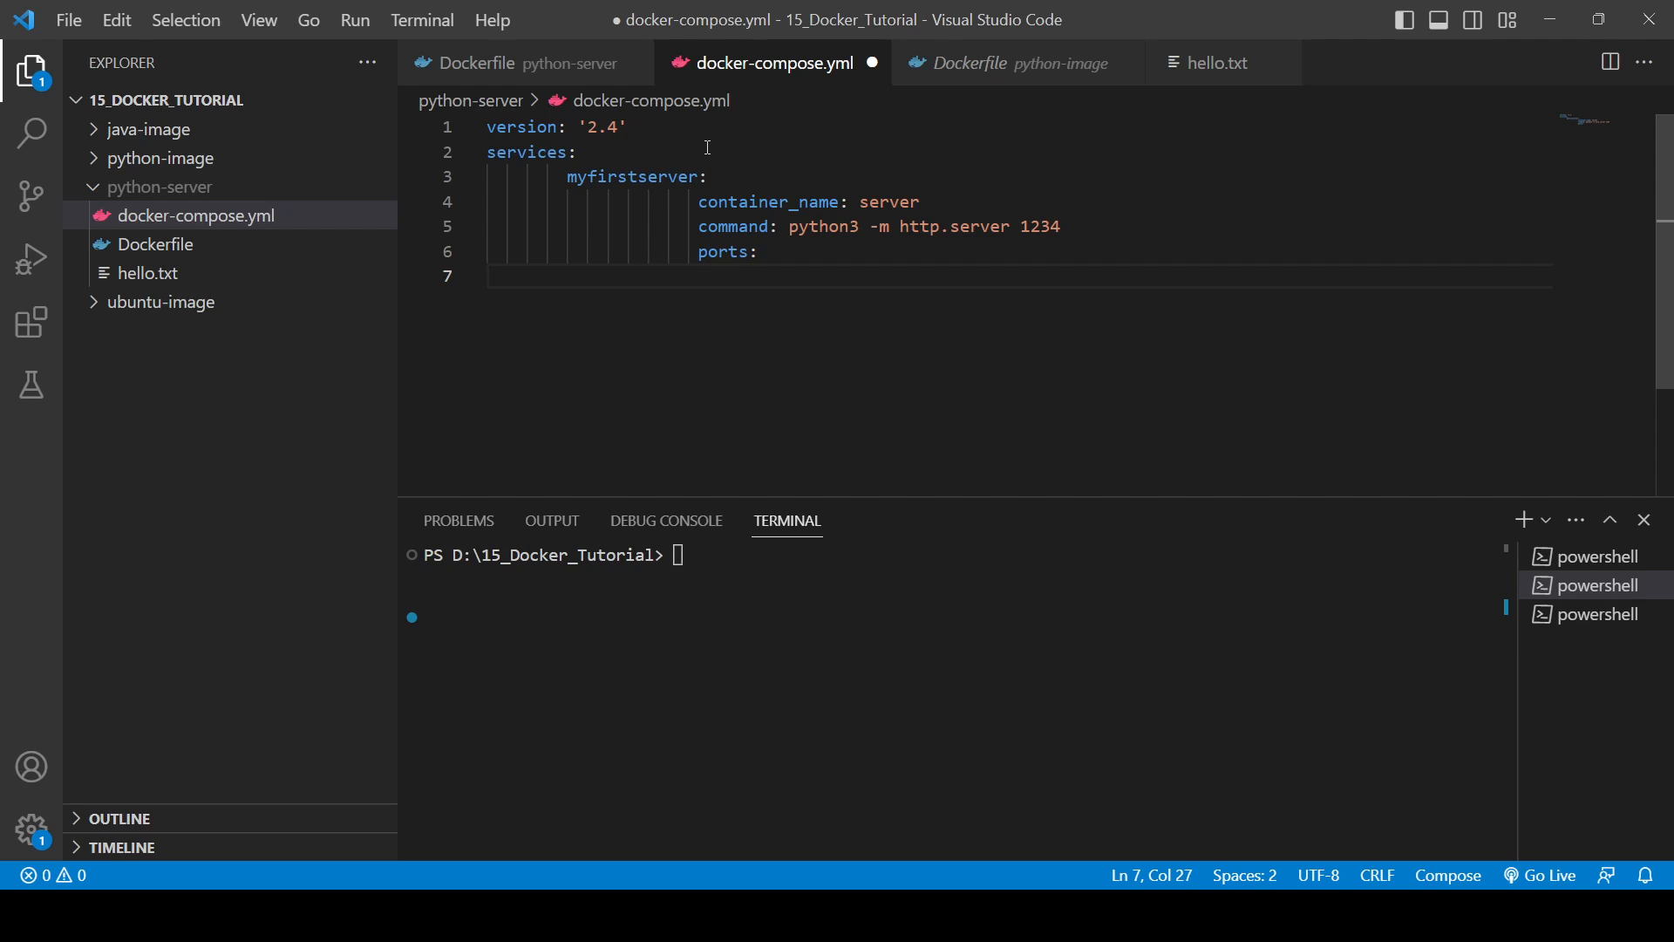
text(-1)
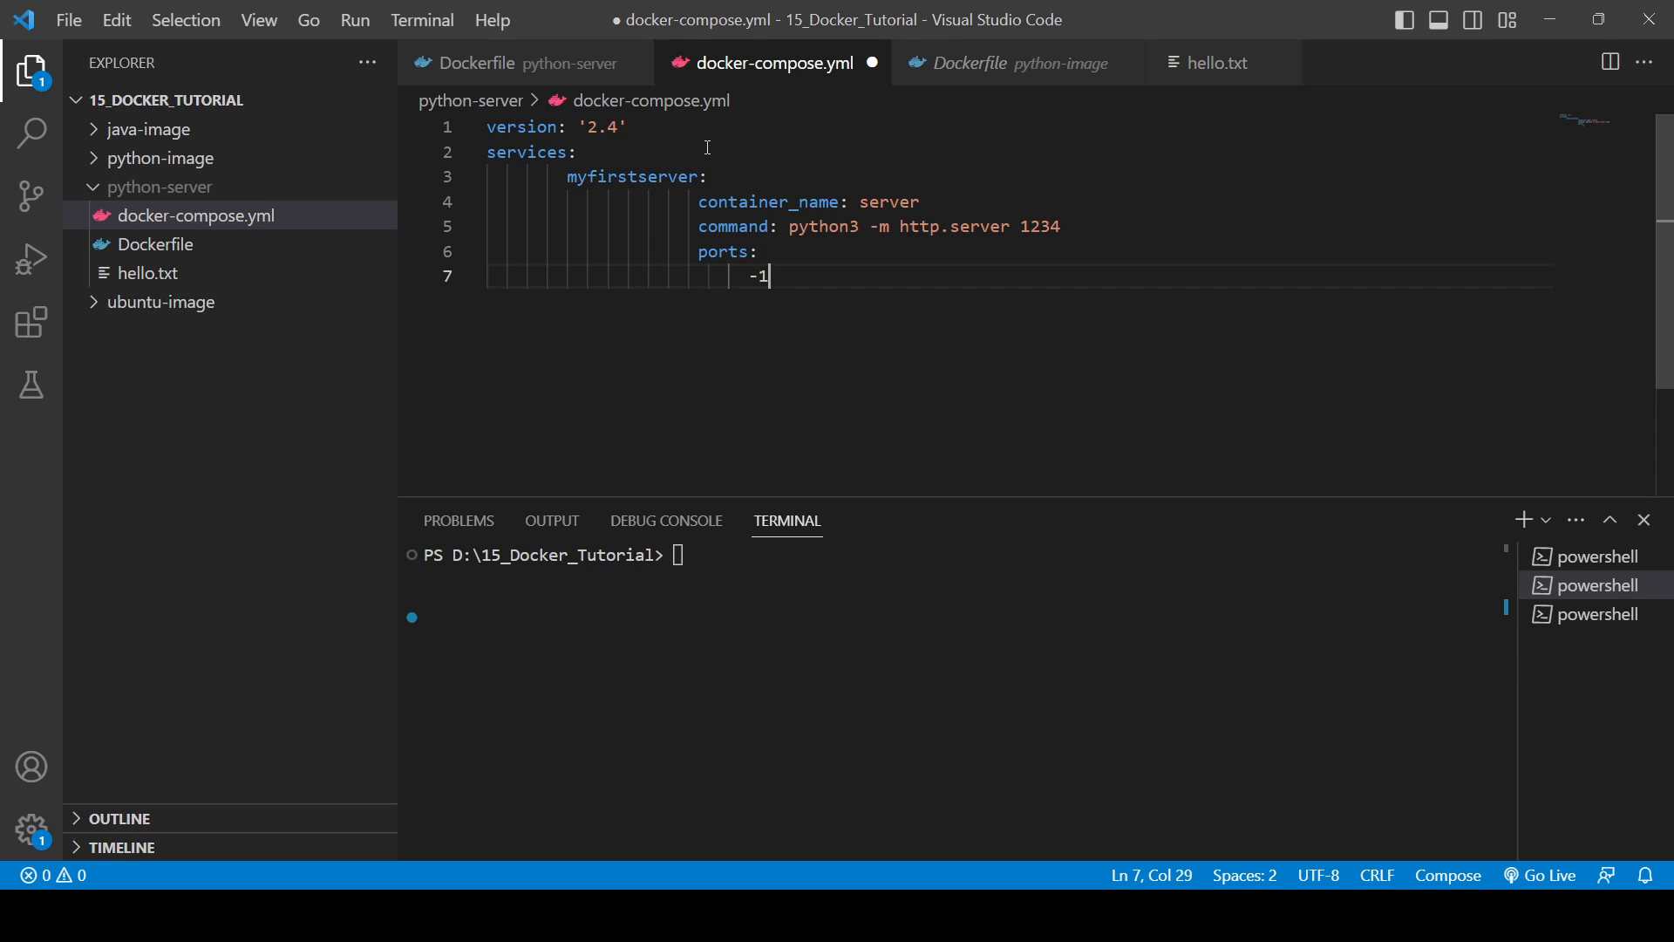
key(Backspace)
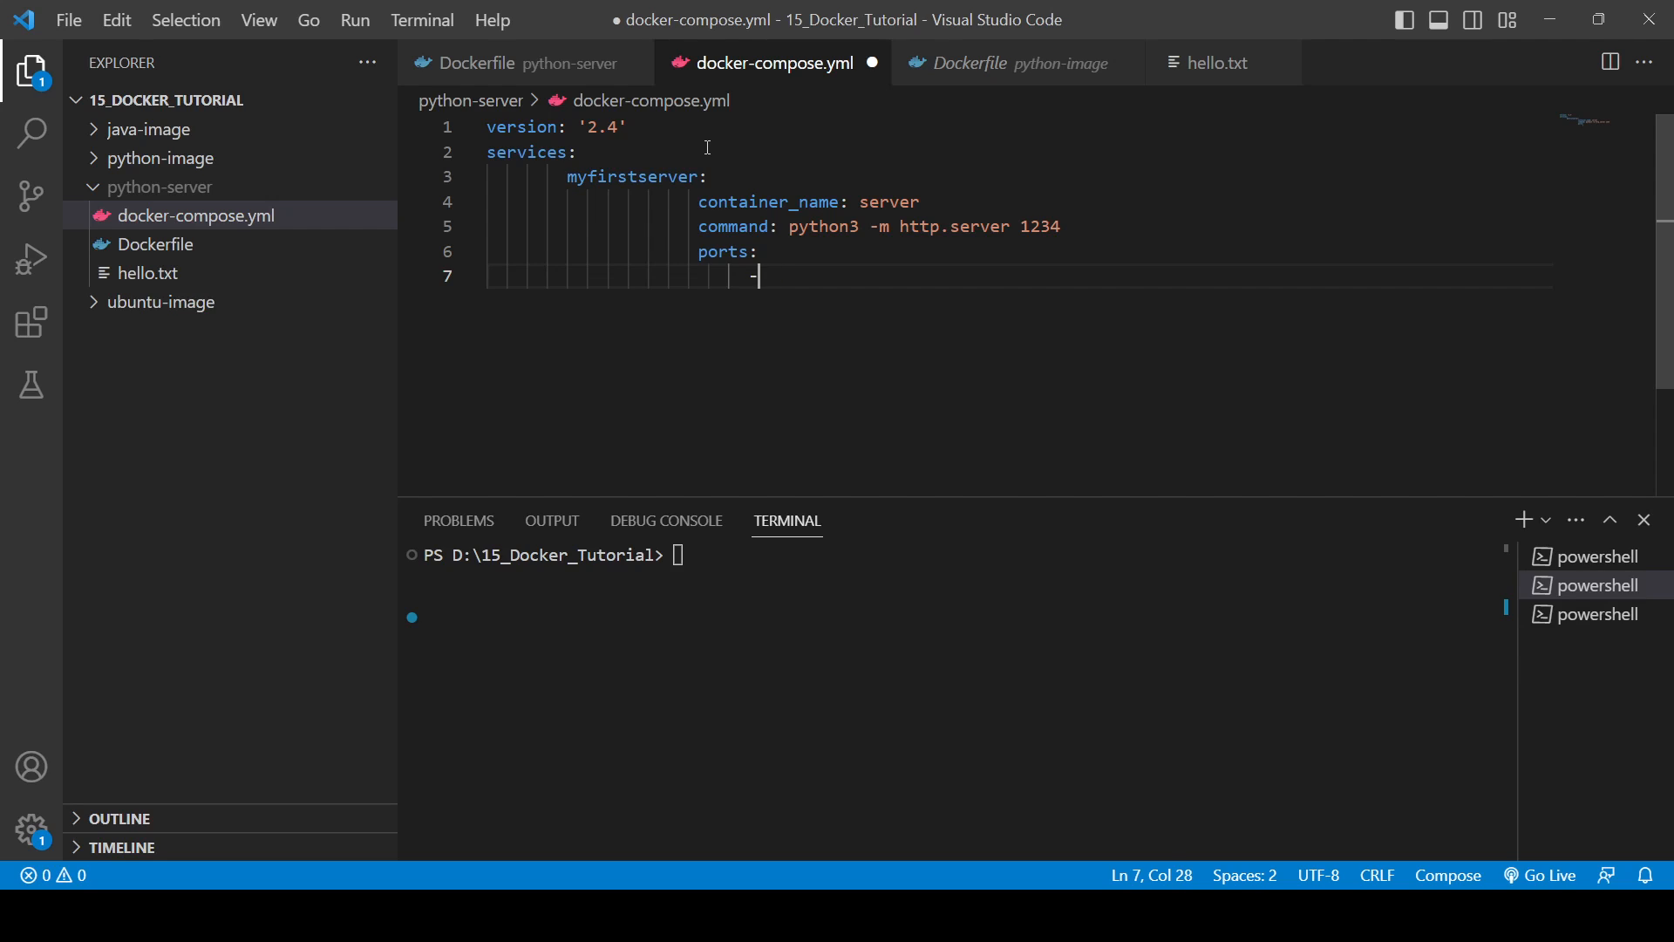
text(1234)
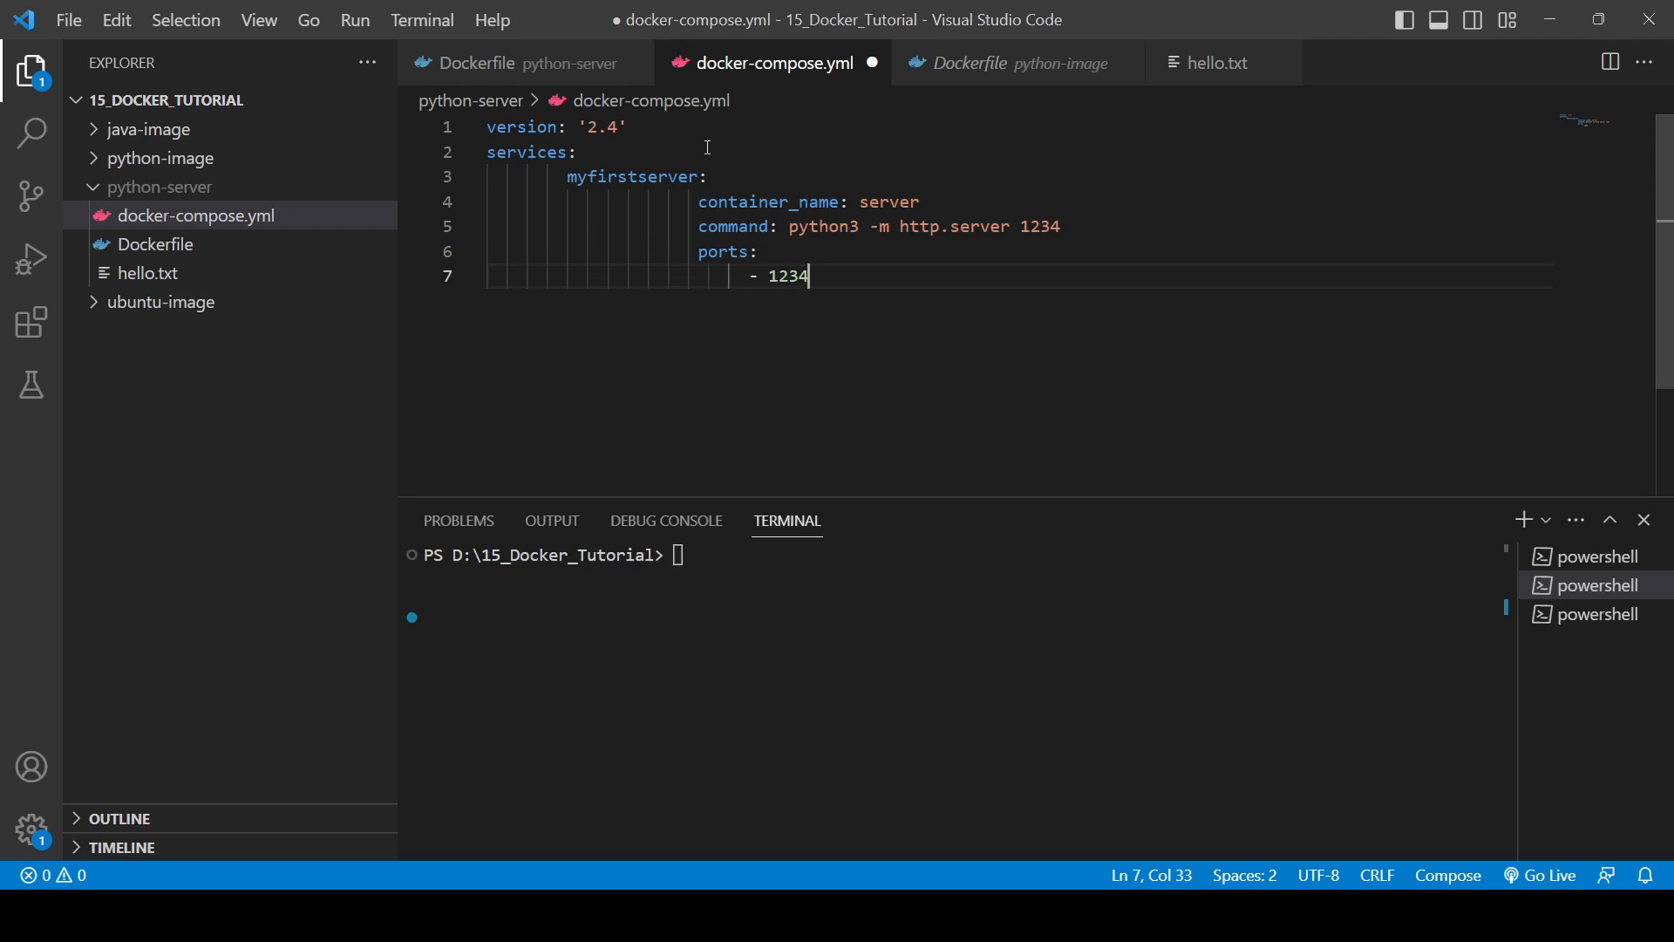
text(:1234)
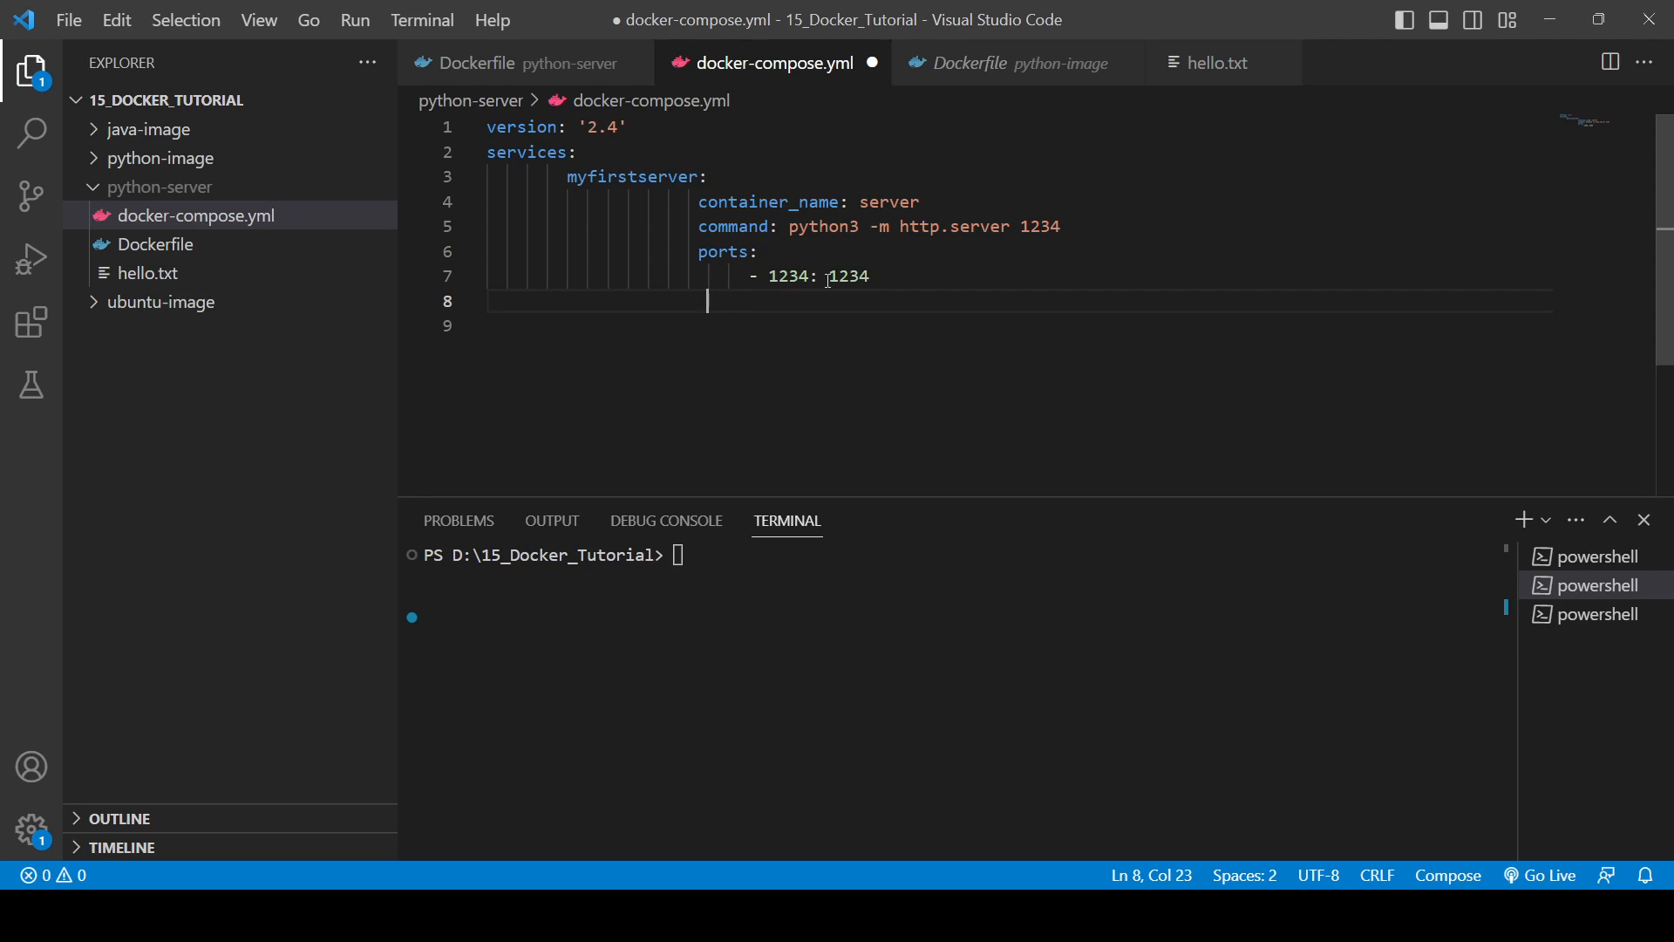
Add build with context . and dockerfile Dockerfile, then save docker-compose.yml
text(b)
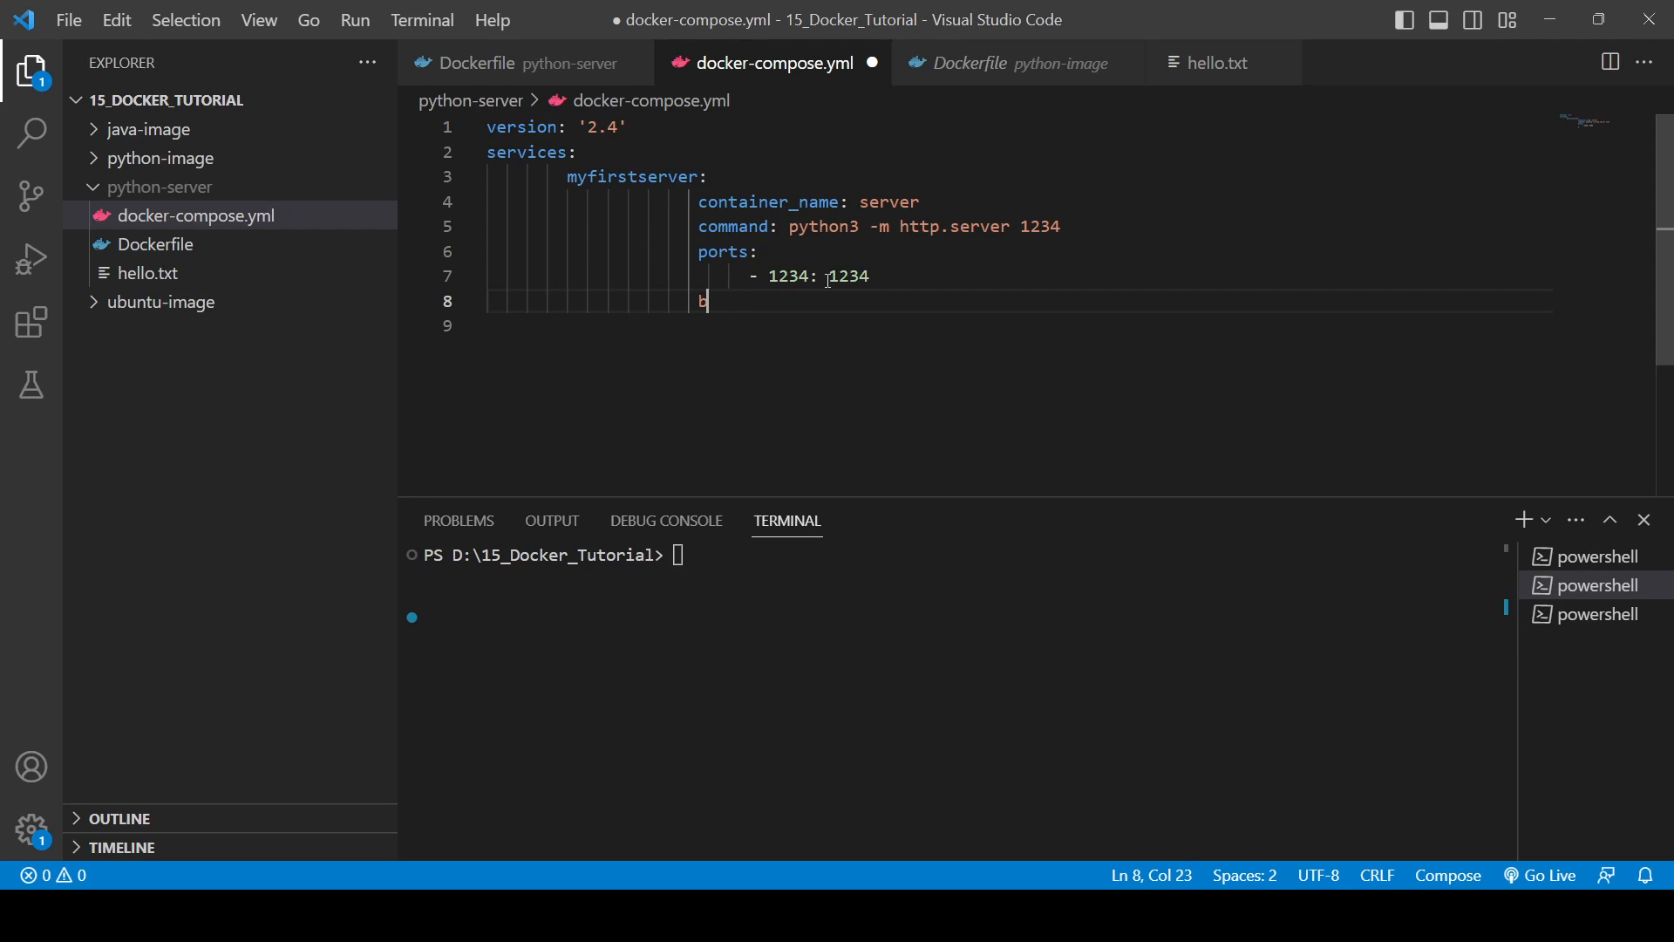
text(uild)
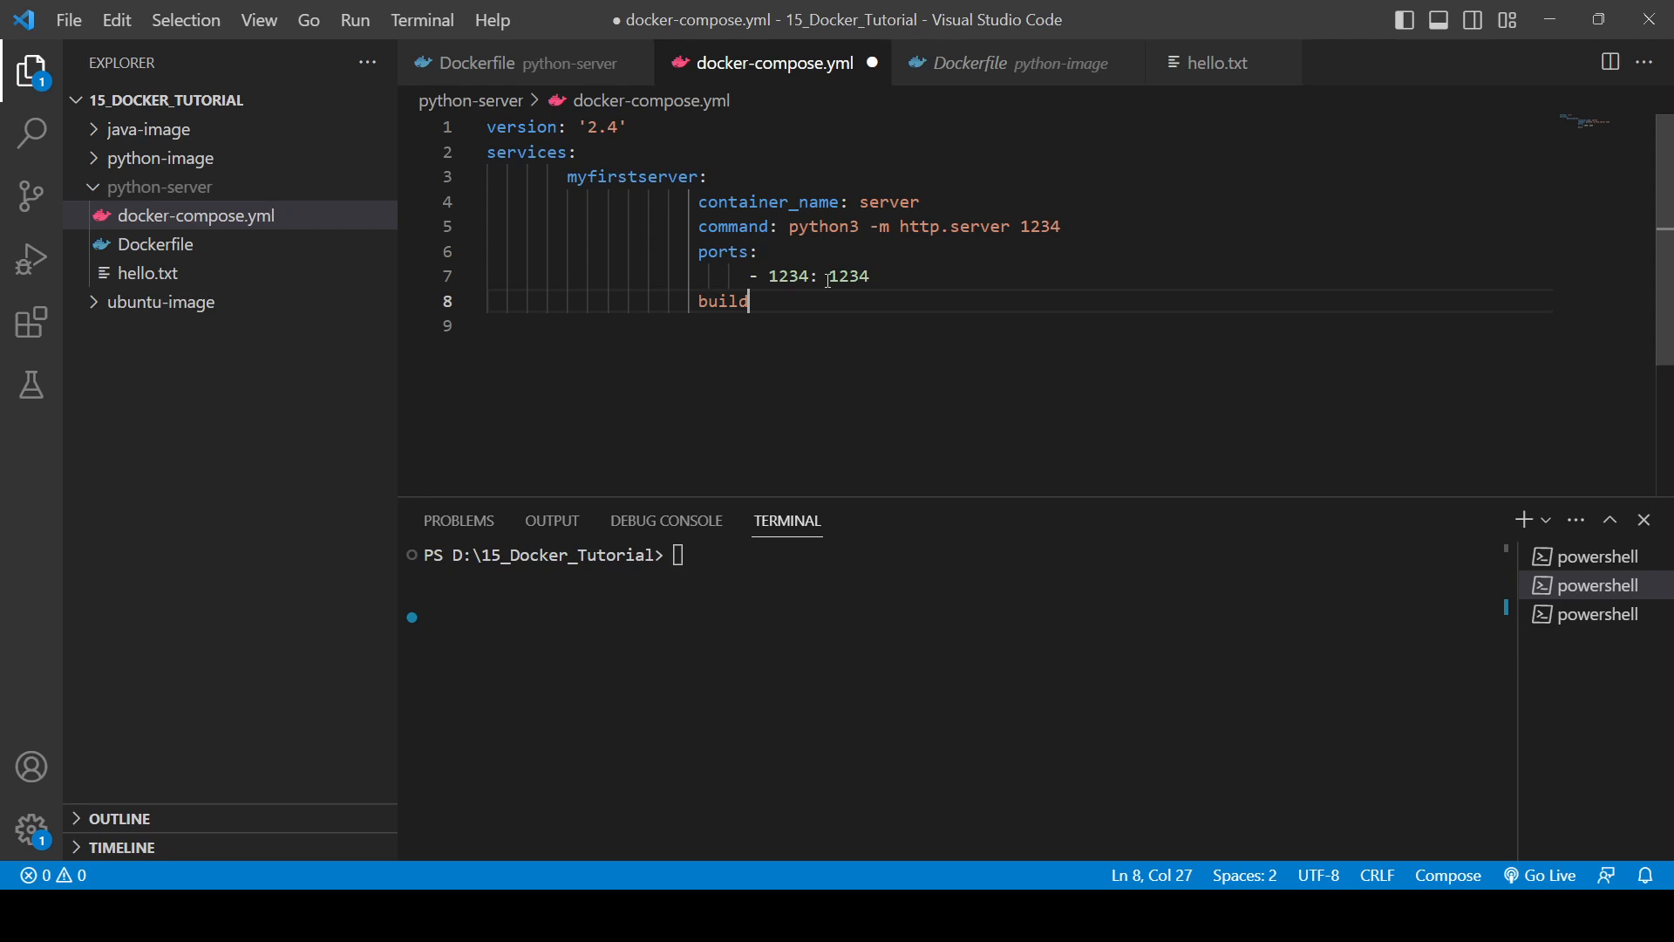
text(:)
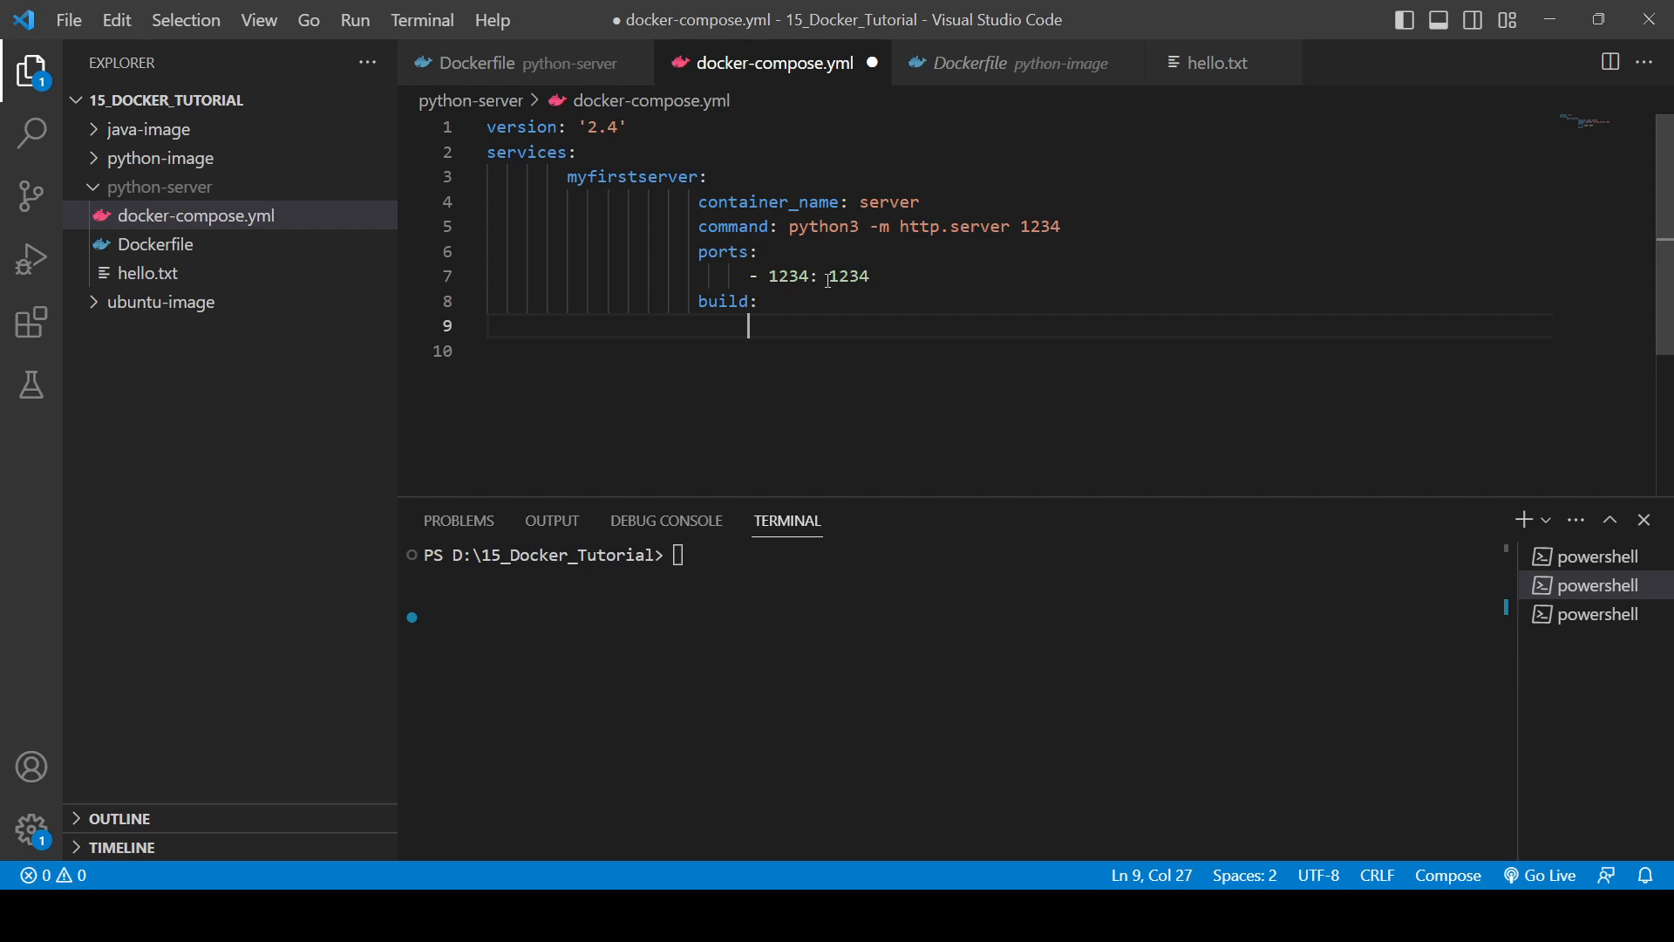
text(context)
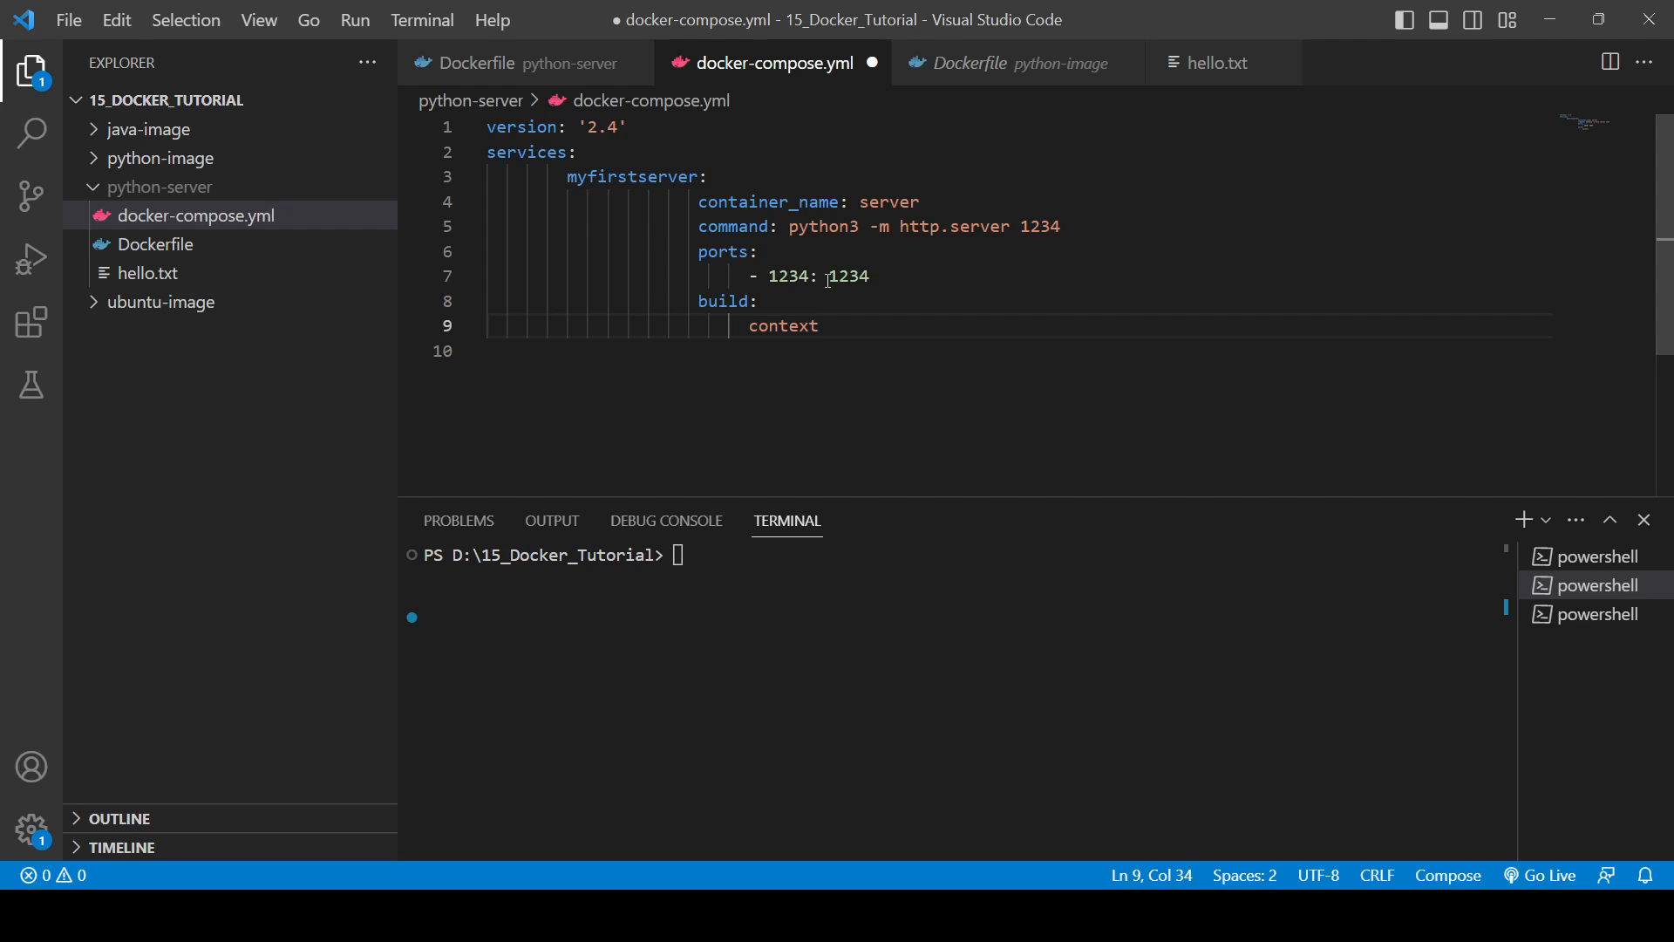
text(: .)
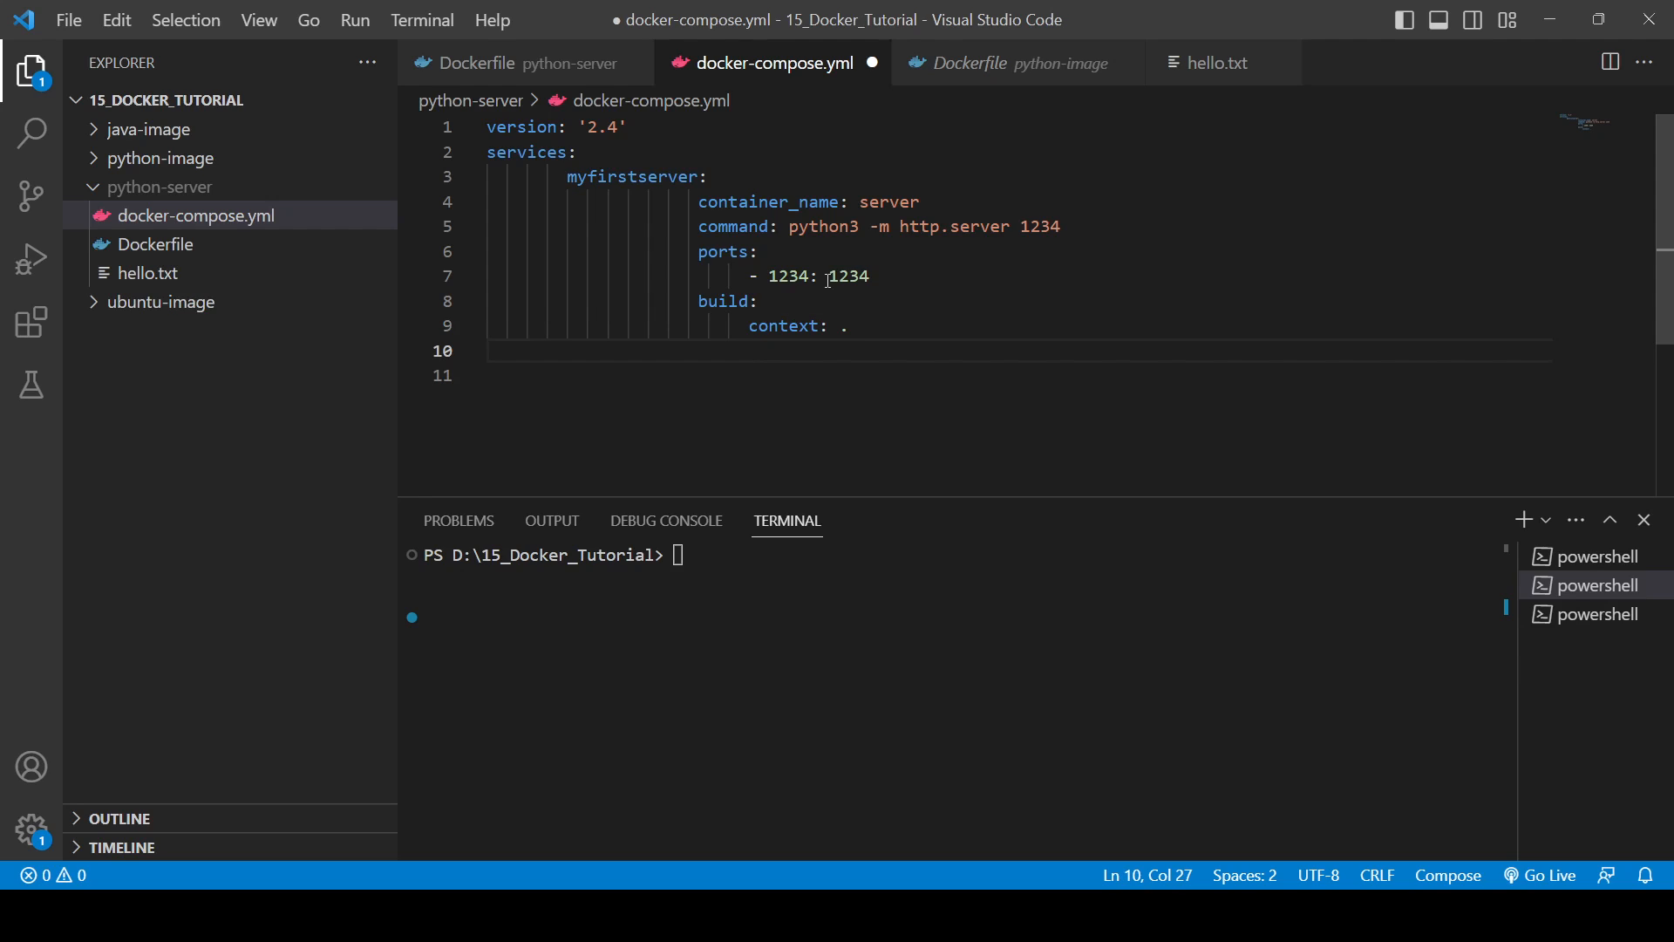
text(docker)
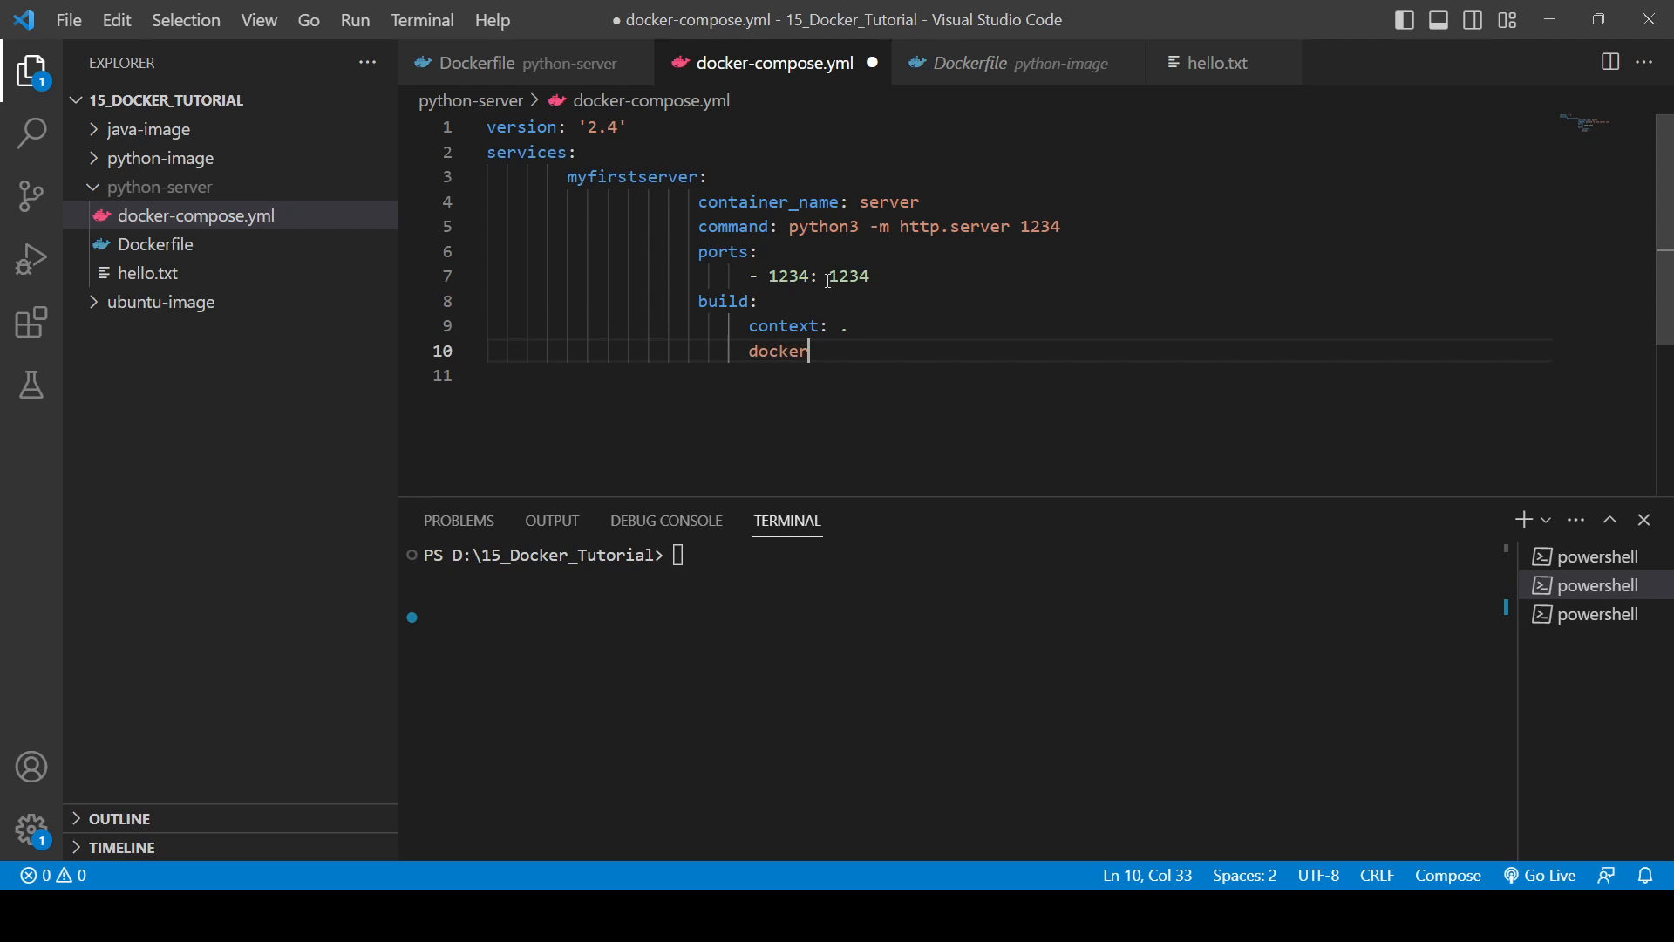
text(file:)
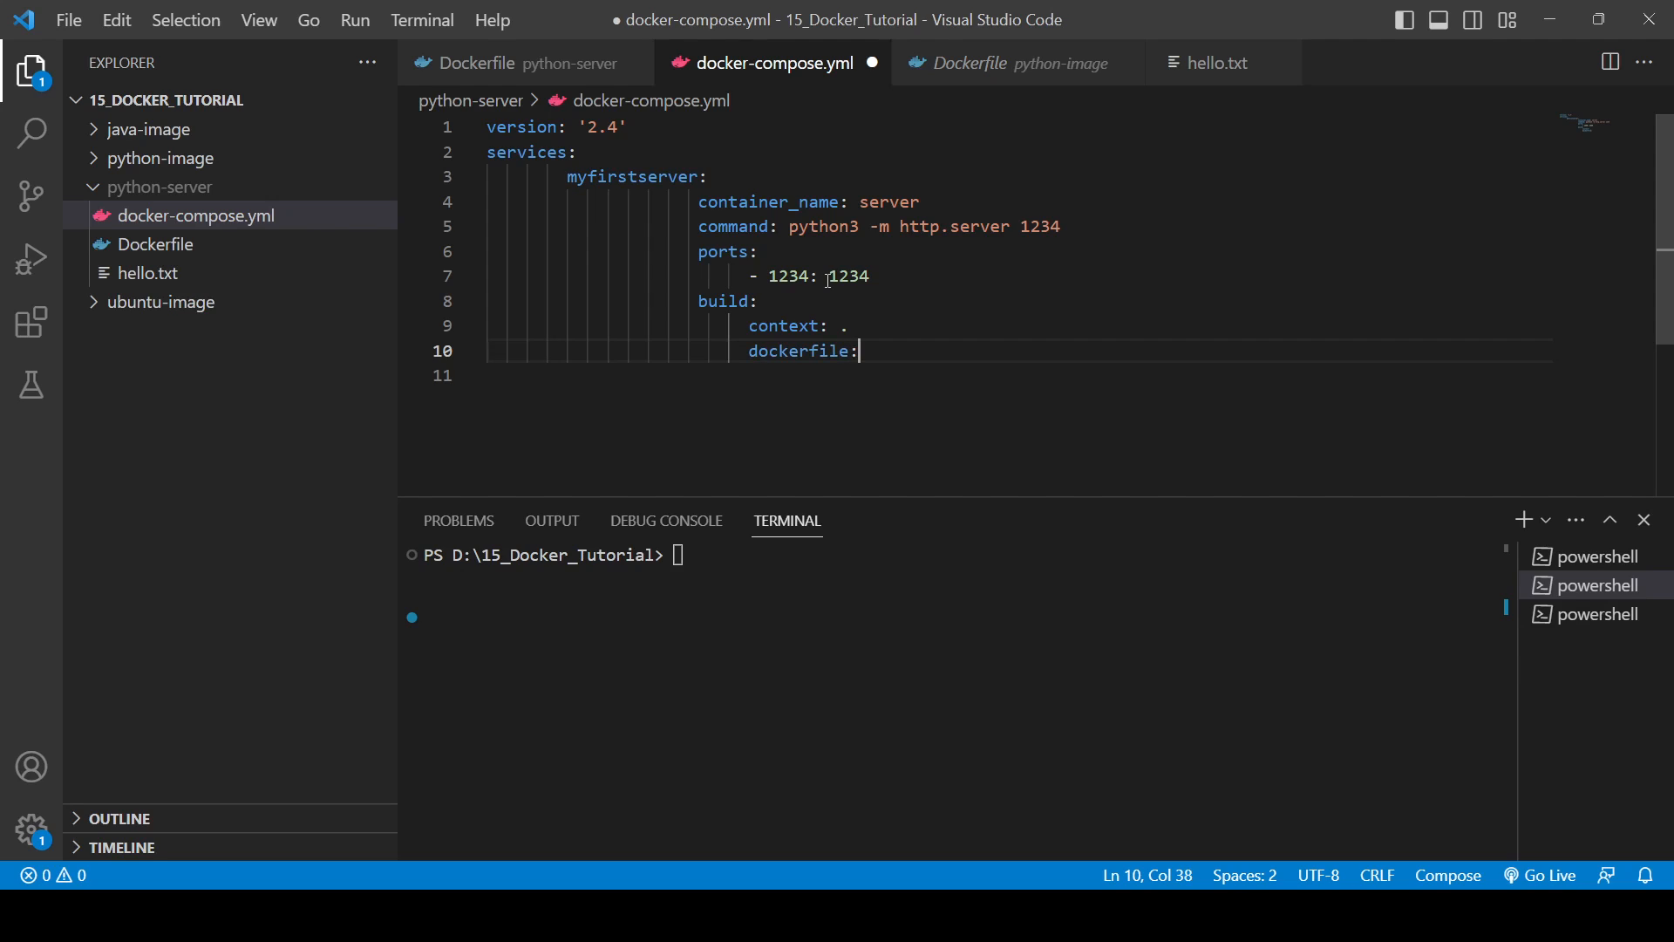
text(Docker)
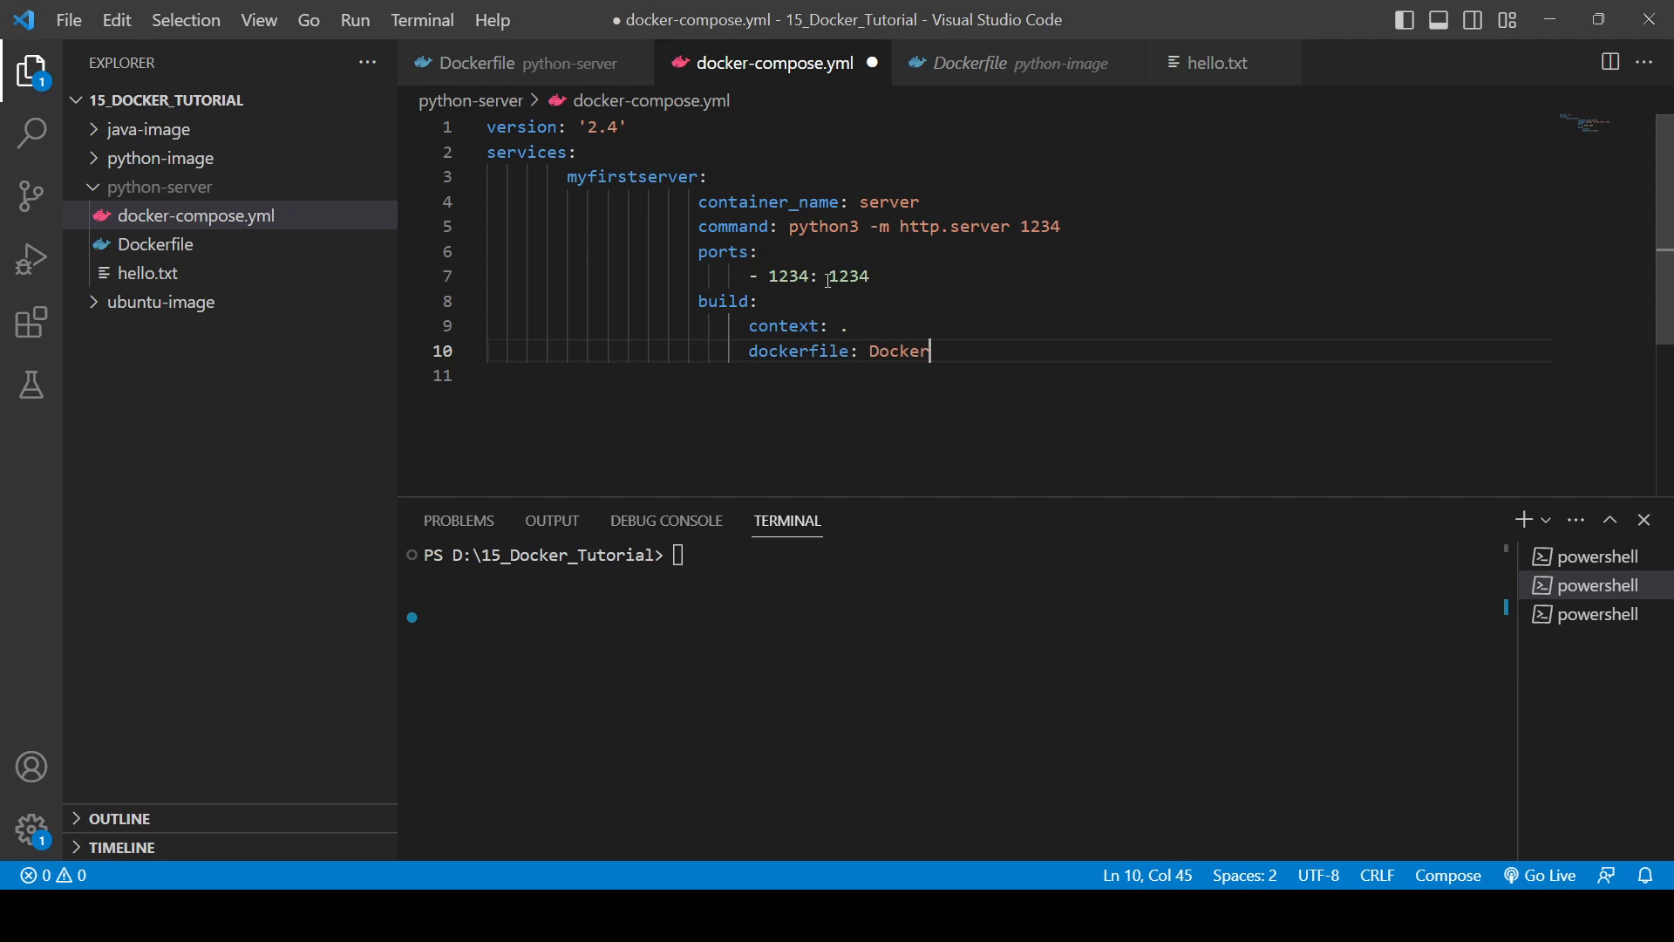
text(file)
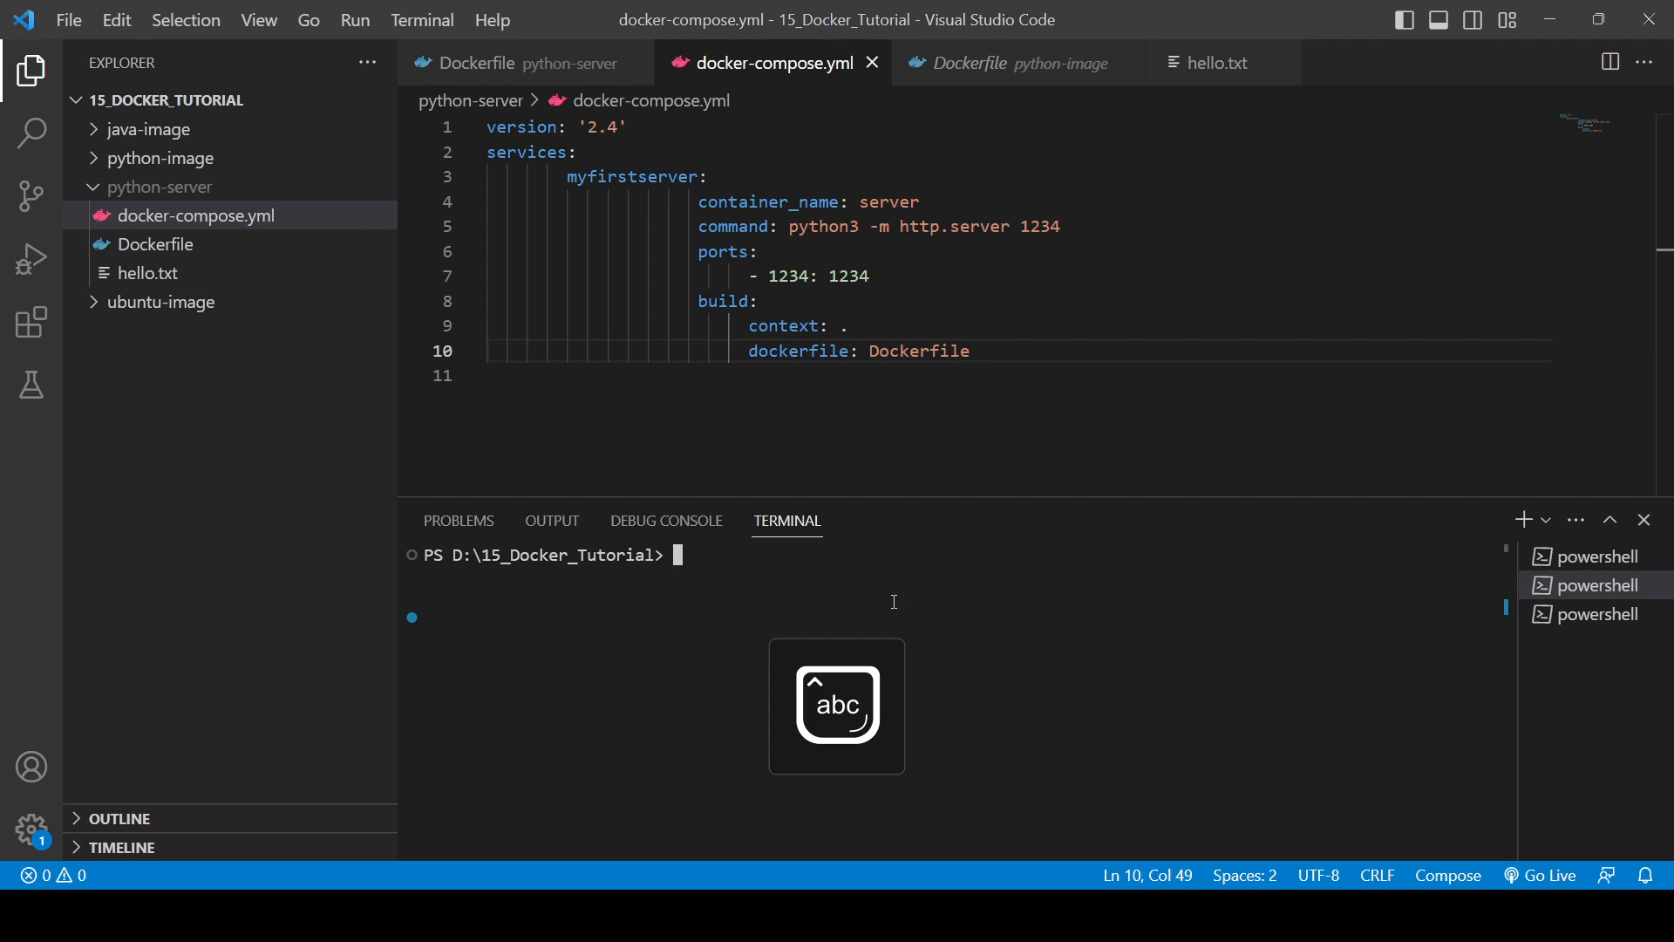
In the terminal, cd into the python-server directory and clear the screen
text(cd)
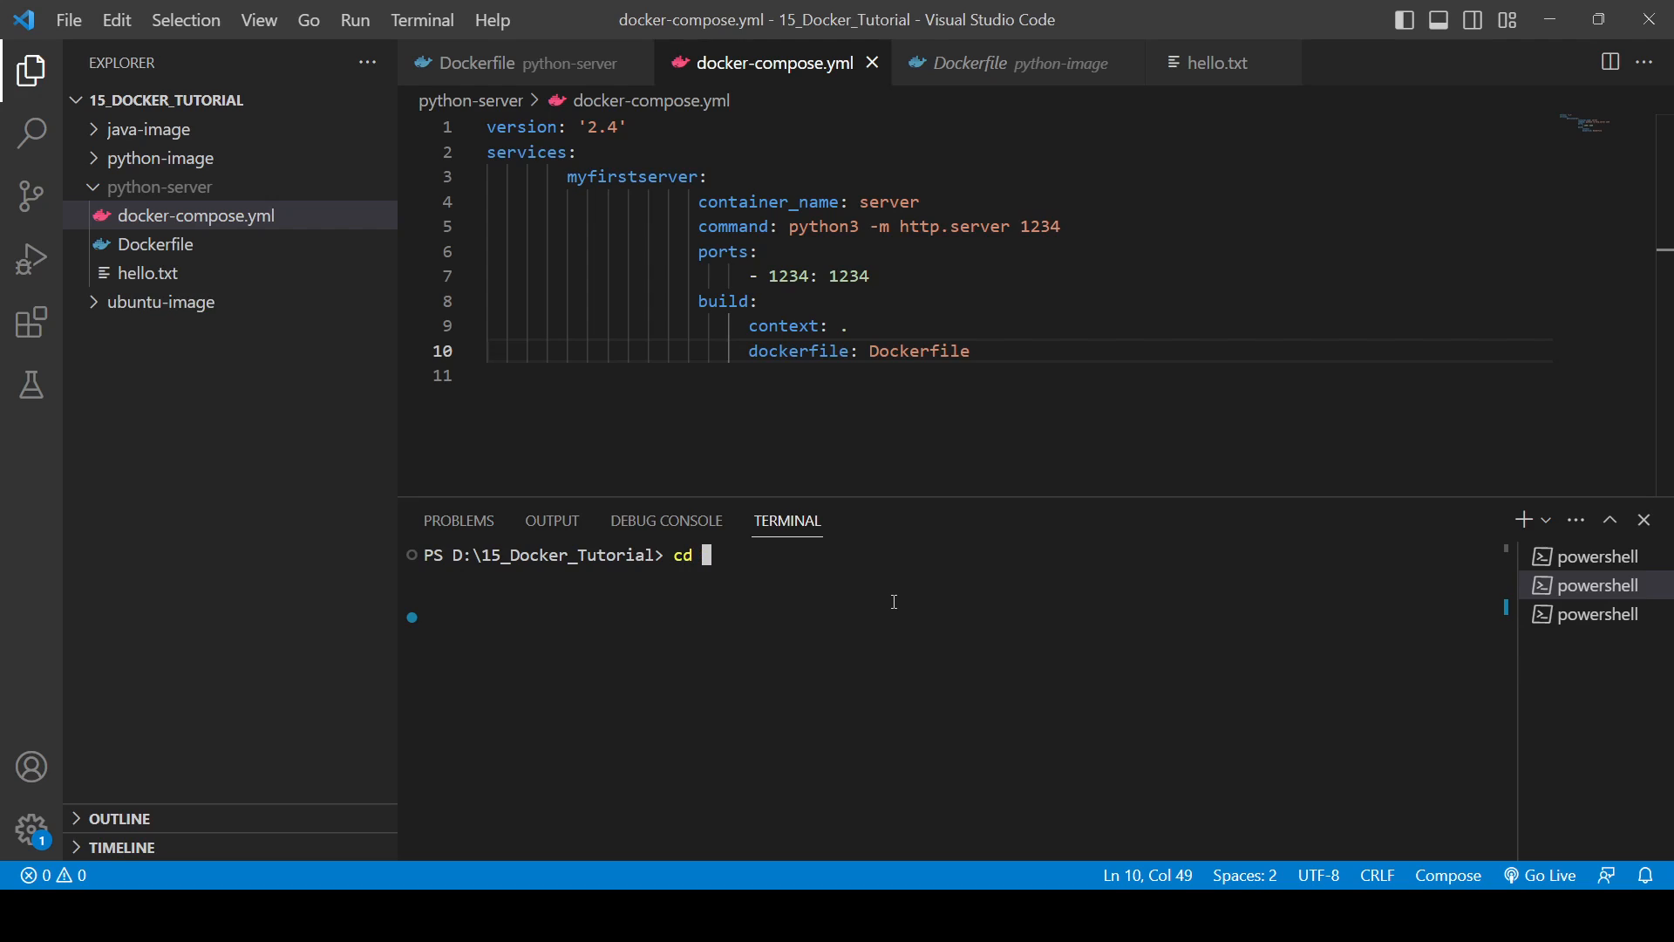
text(python-image\)
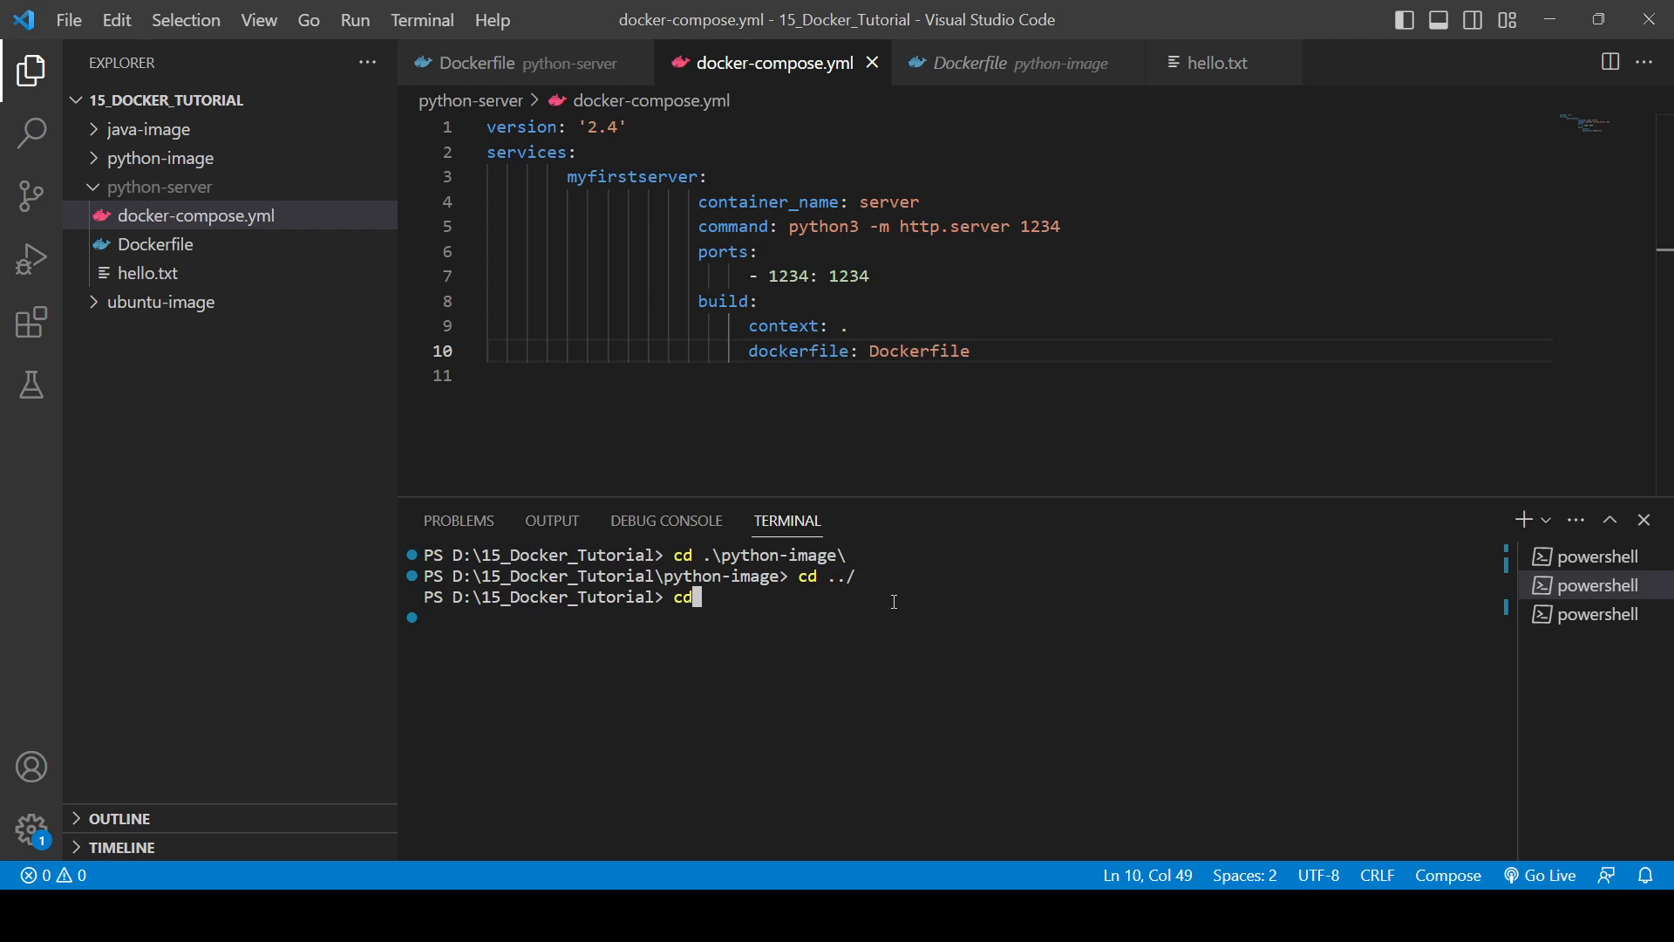
text(python)
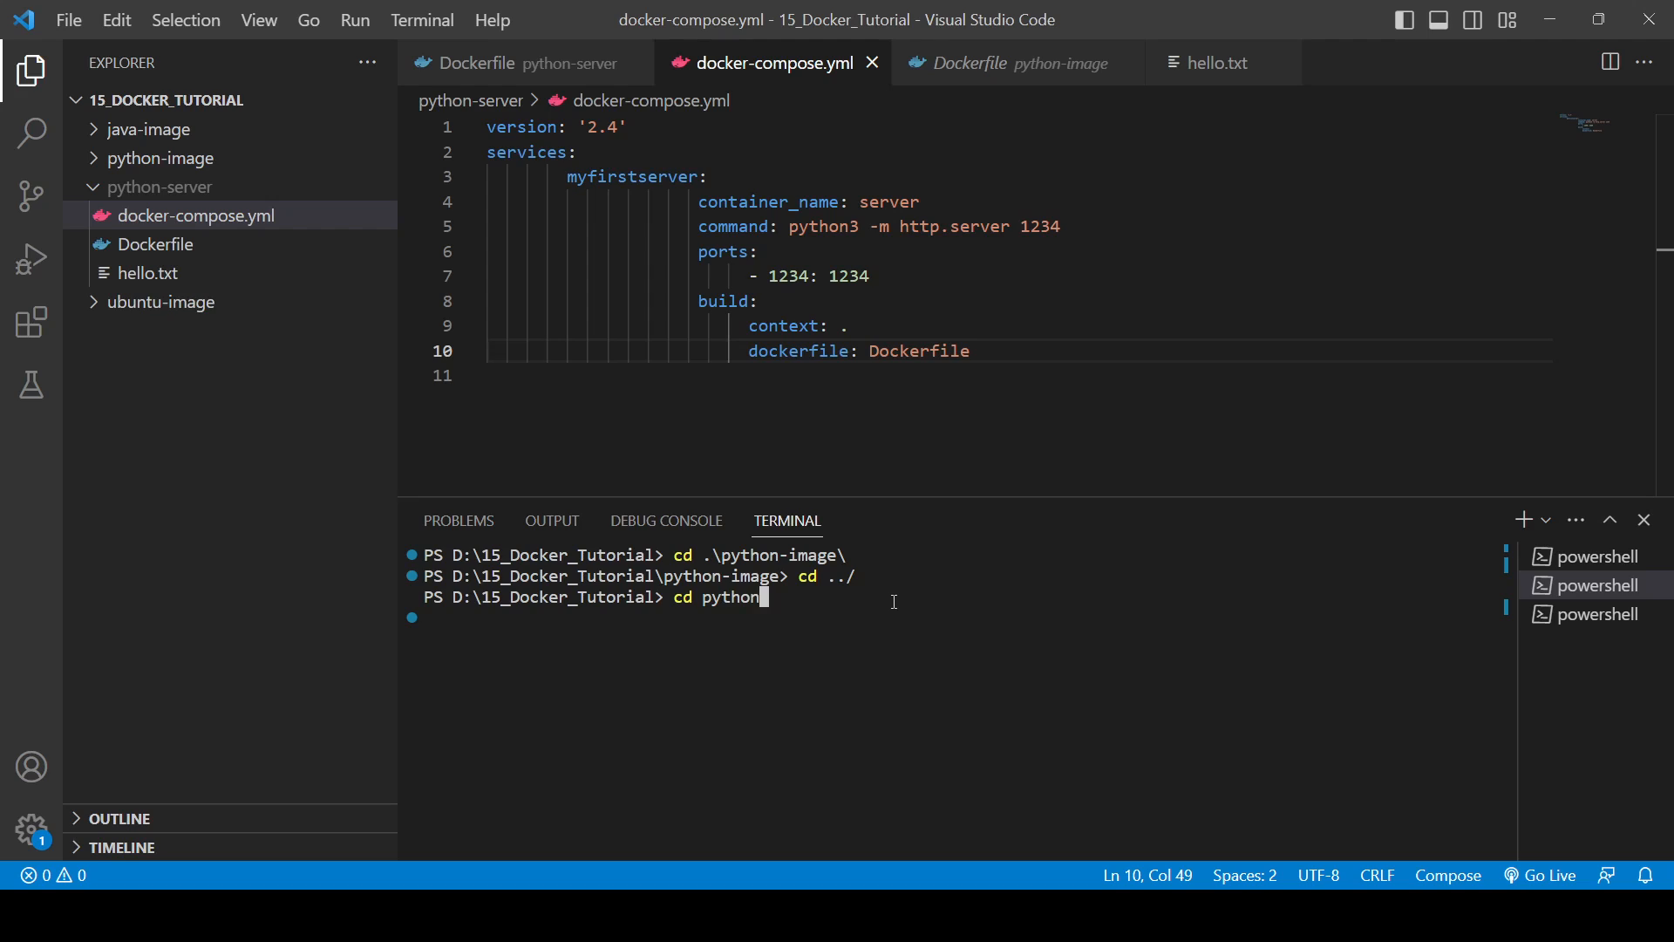
text(clear)
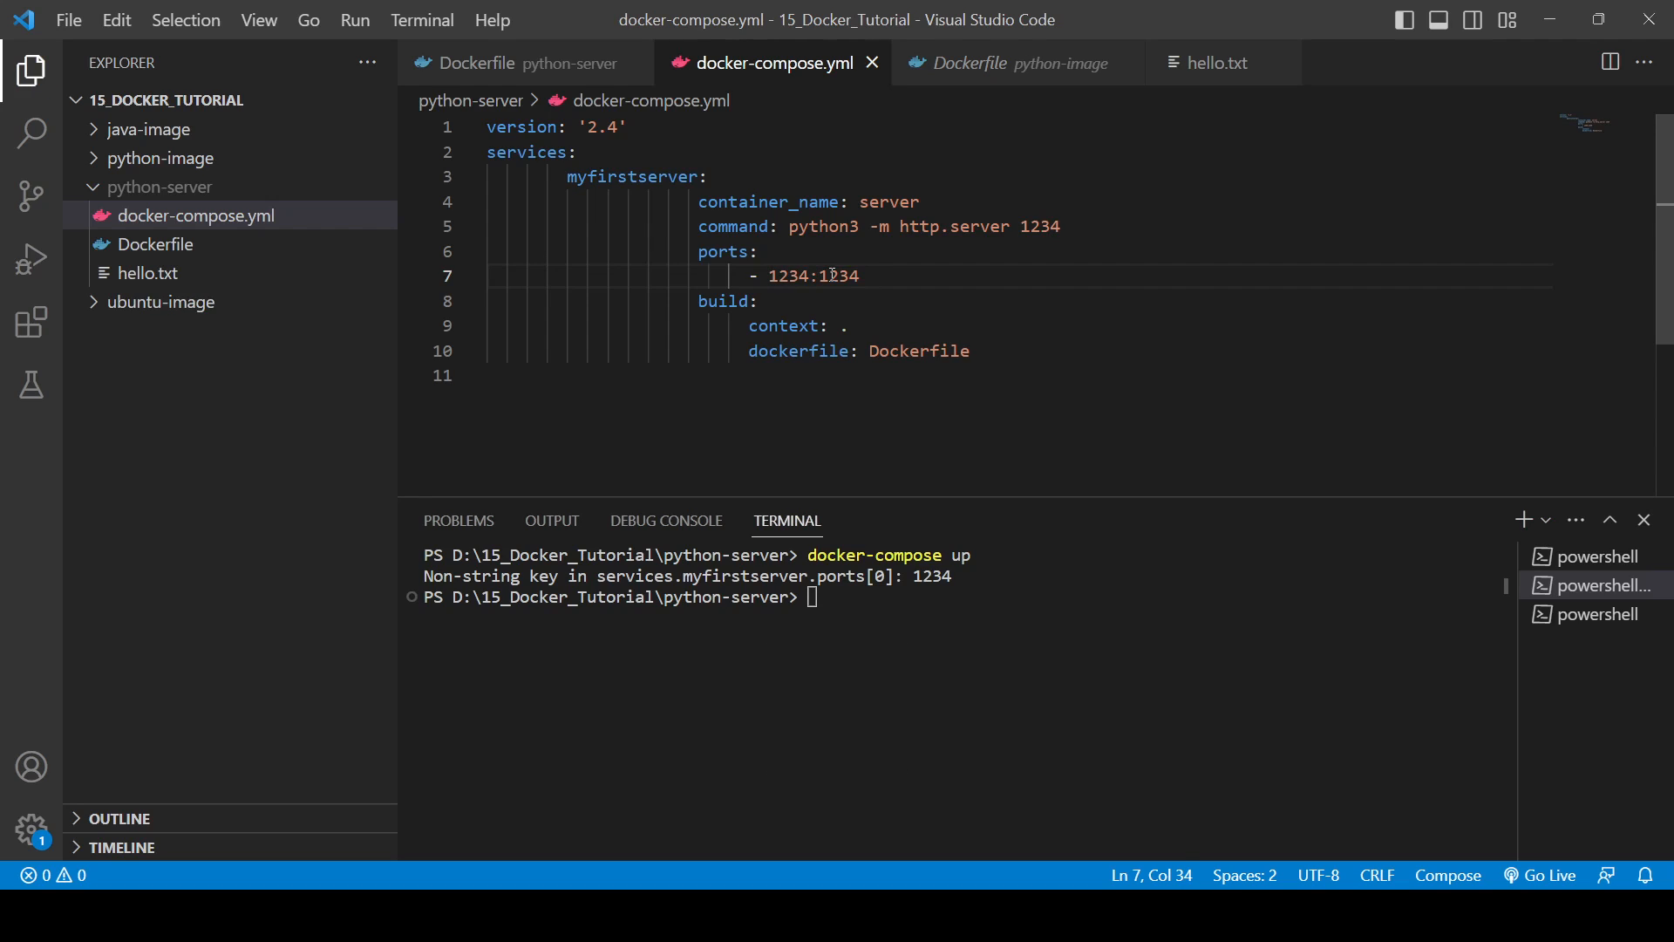
Run docker-compose up so the image builds and the server container starts
text(docker-compose up)
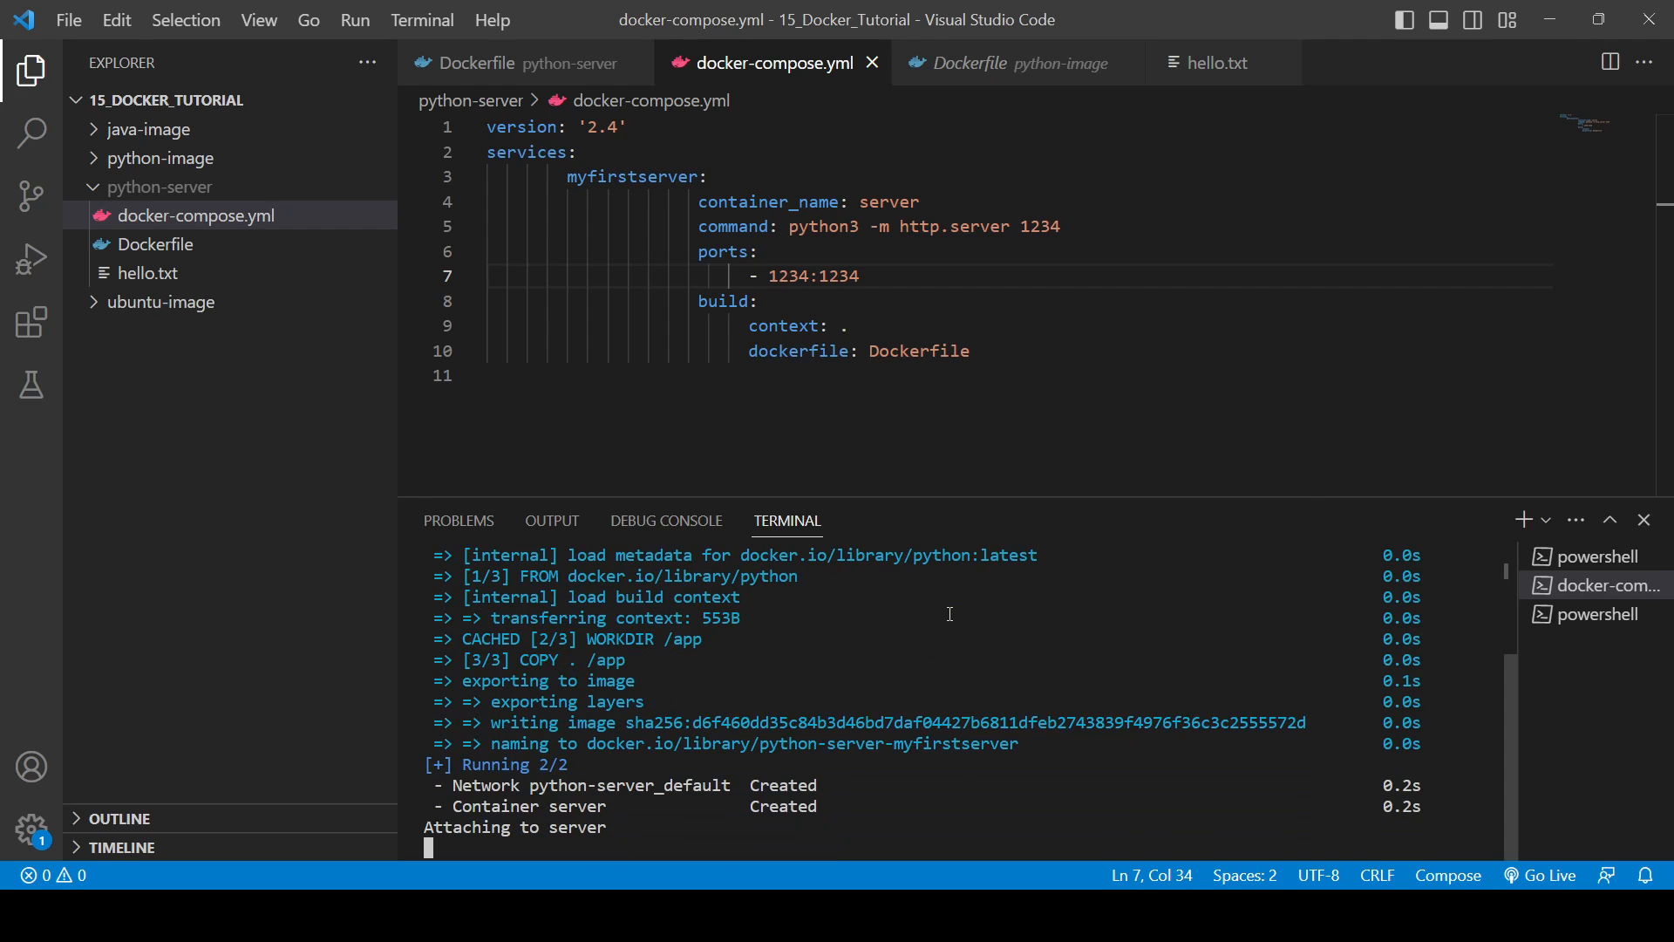
mouse_move(572, 796)
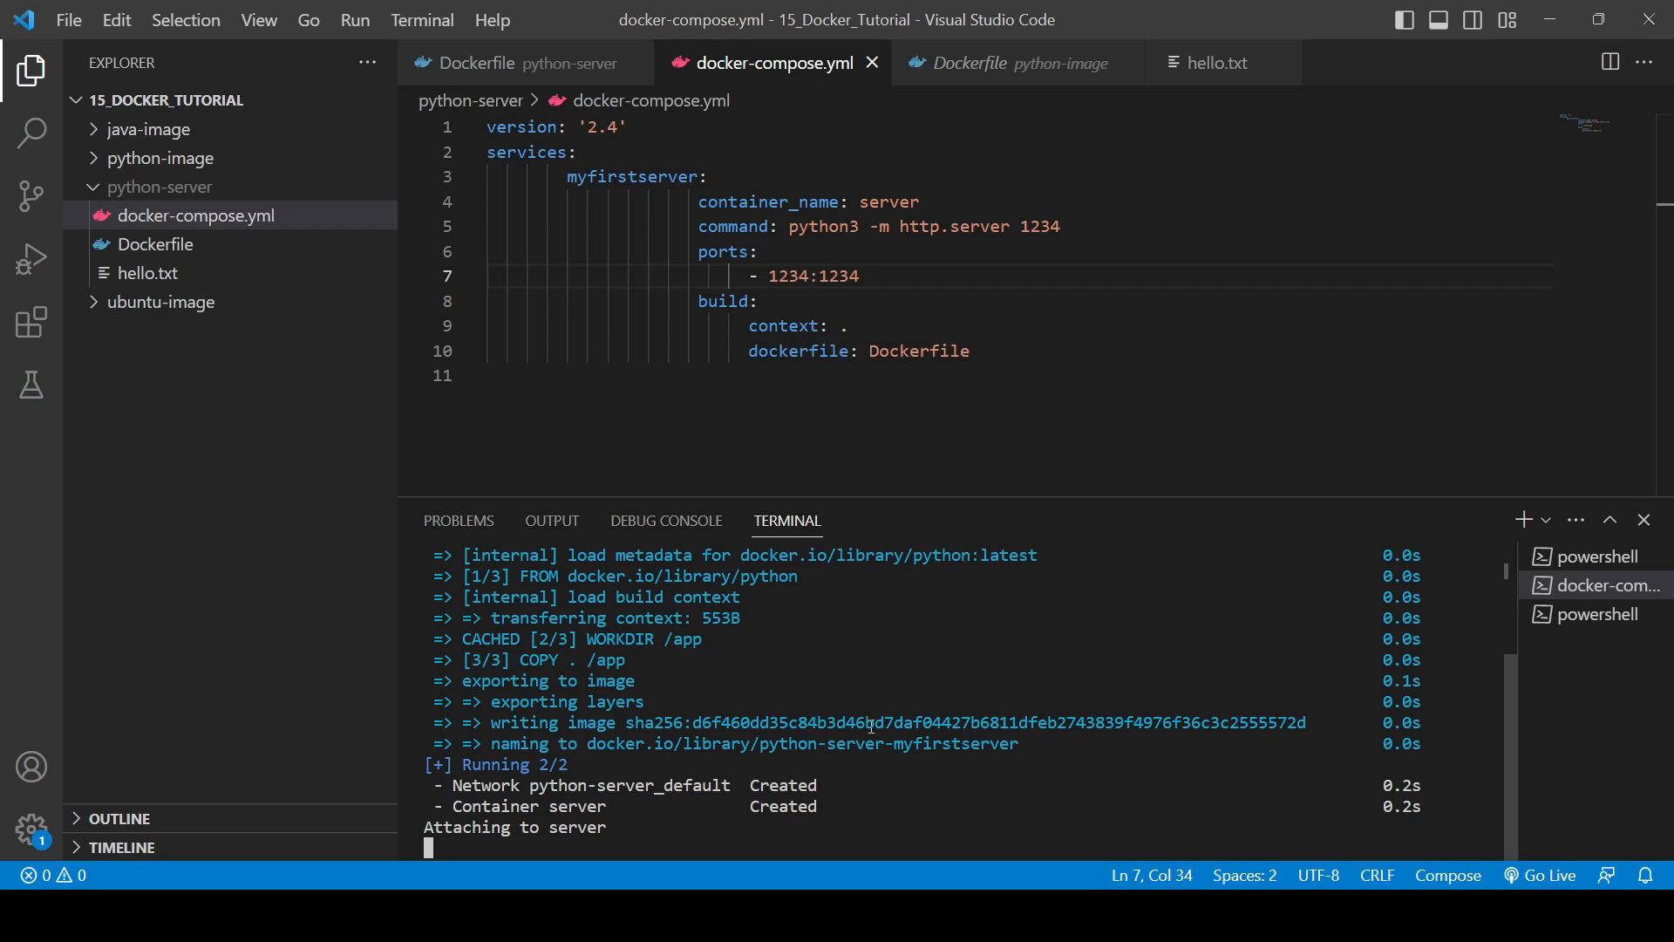
mouse_move(1144, 632)
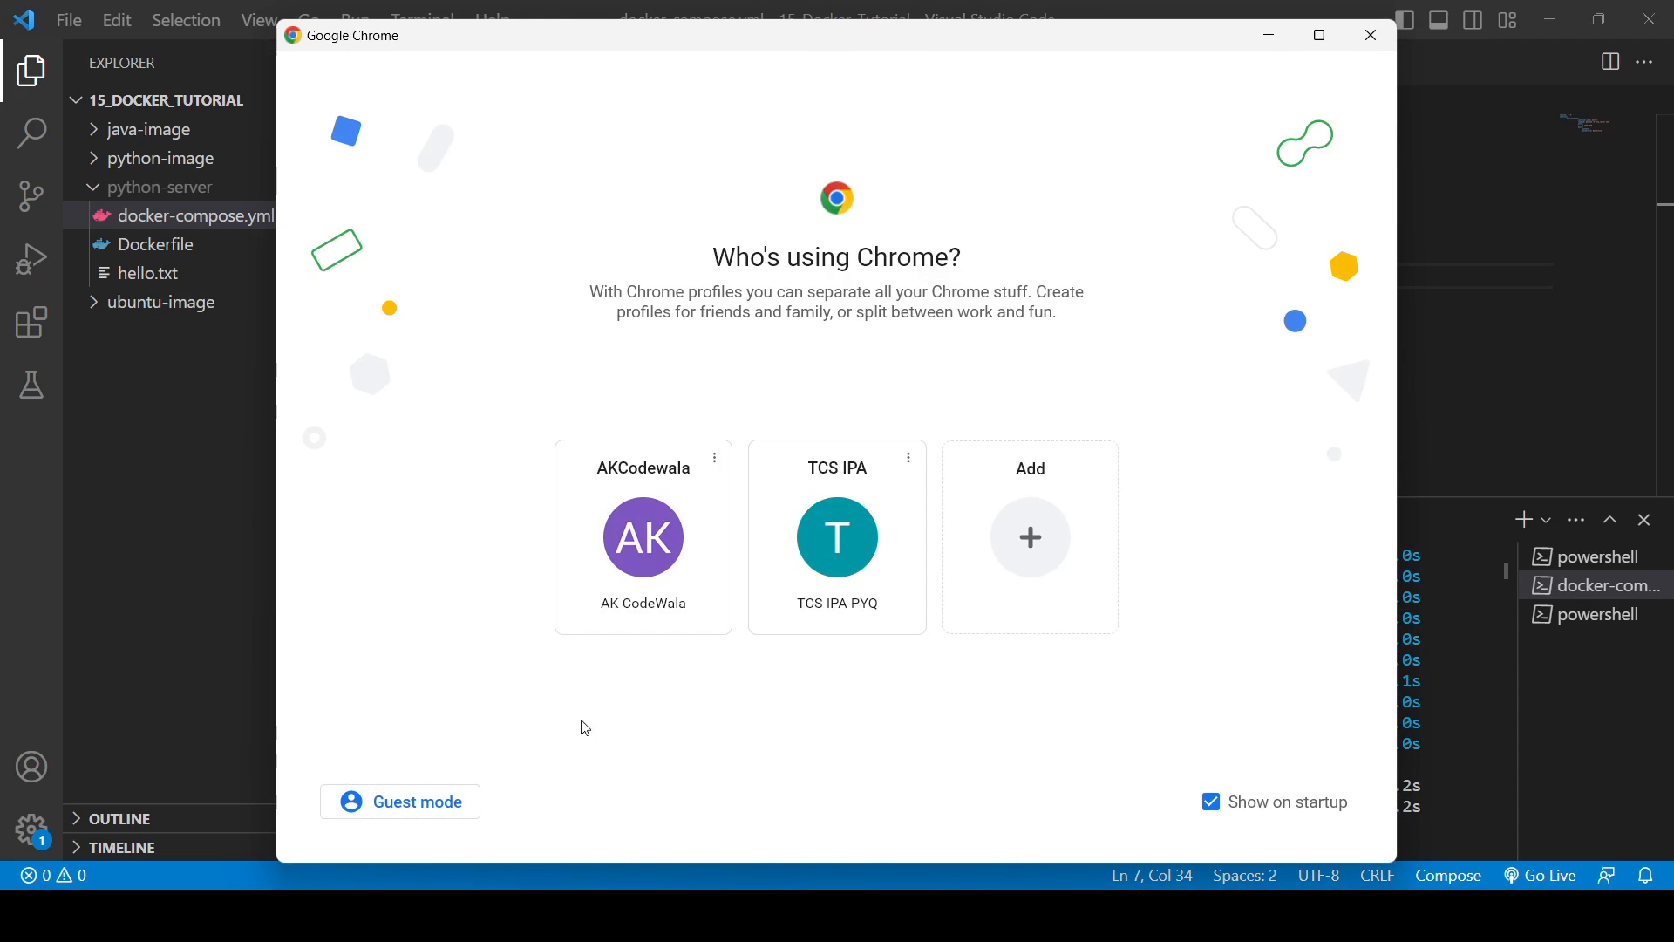
Choose a Chrome profile and start entering localhost:1234 in the address bar
click(837, 537)
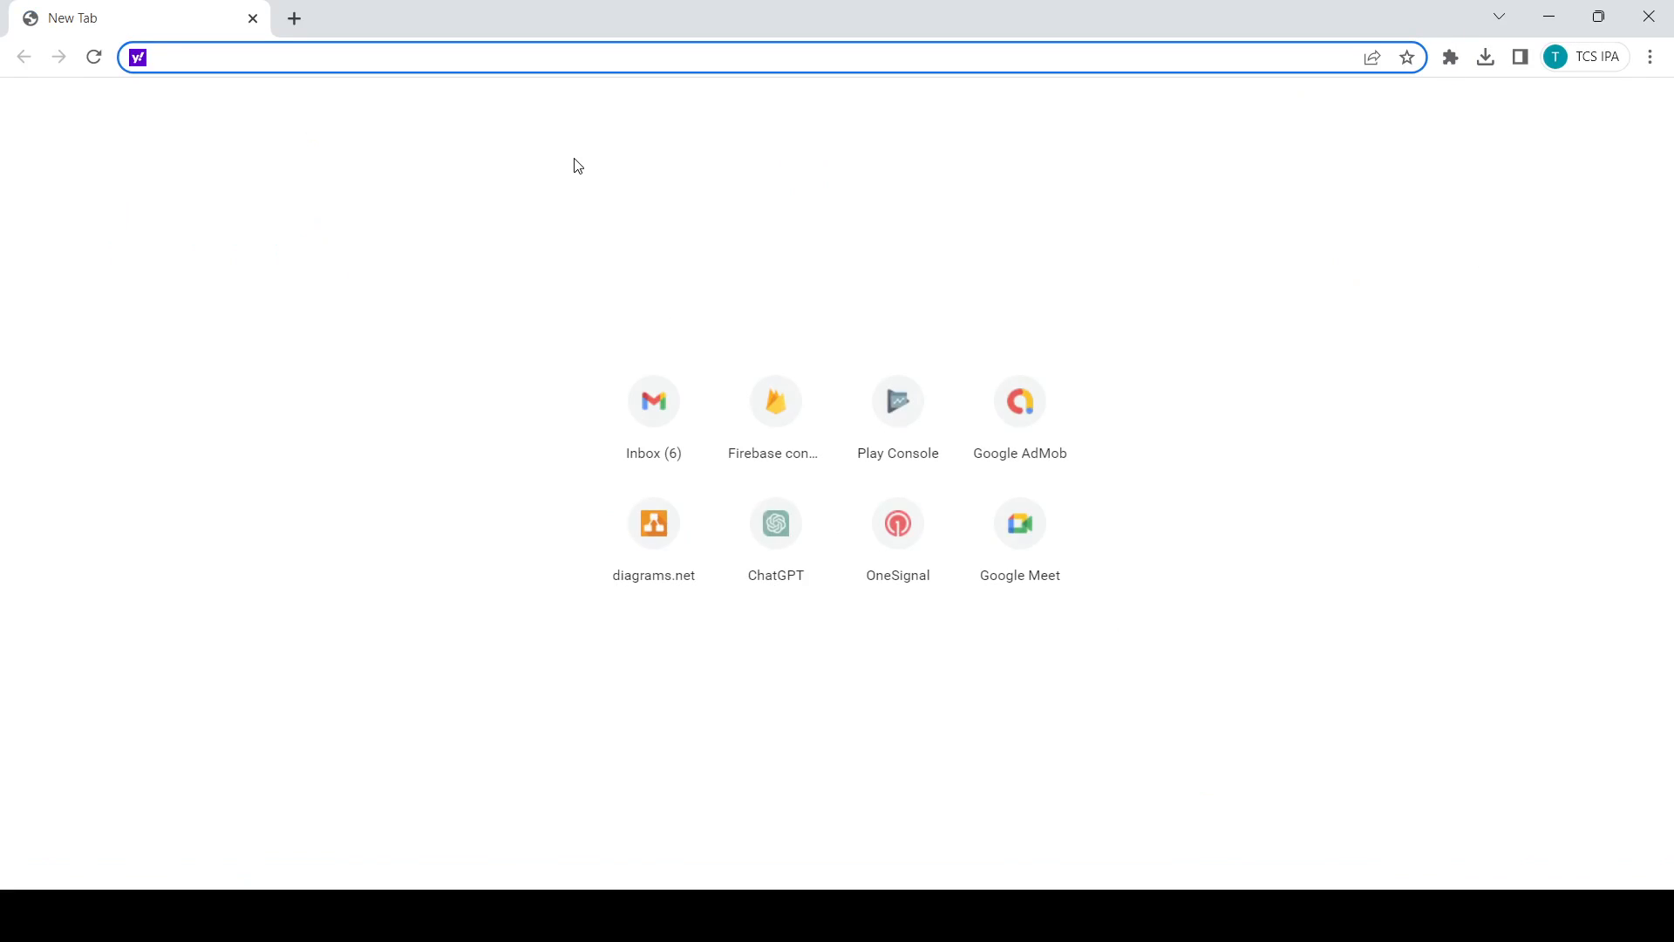
text(localh)
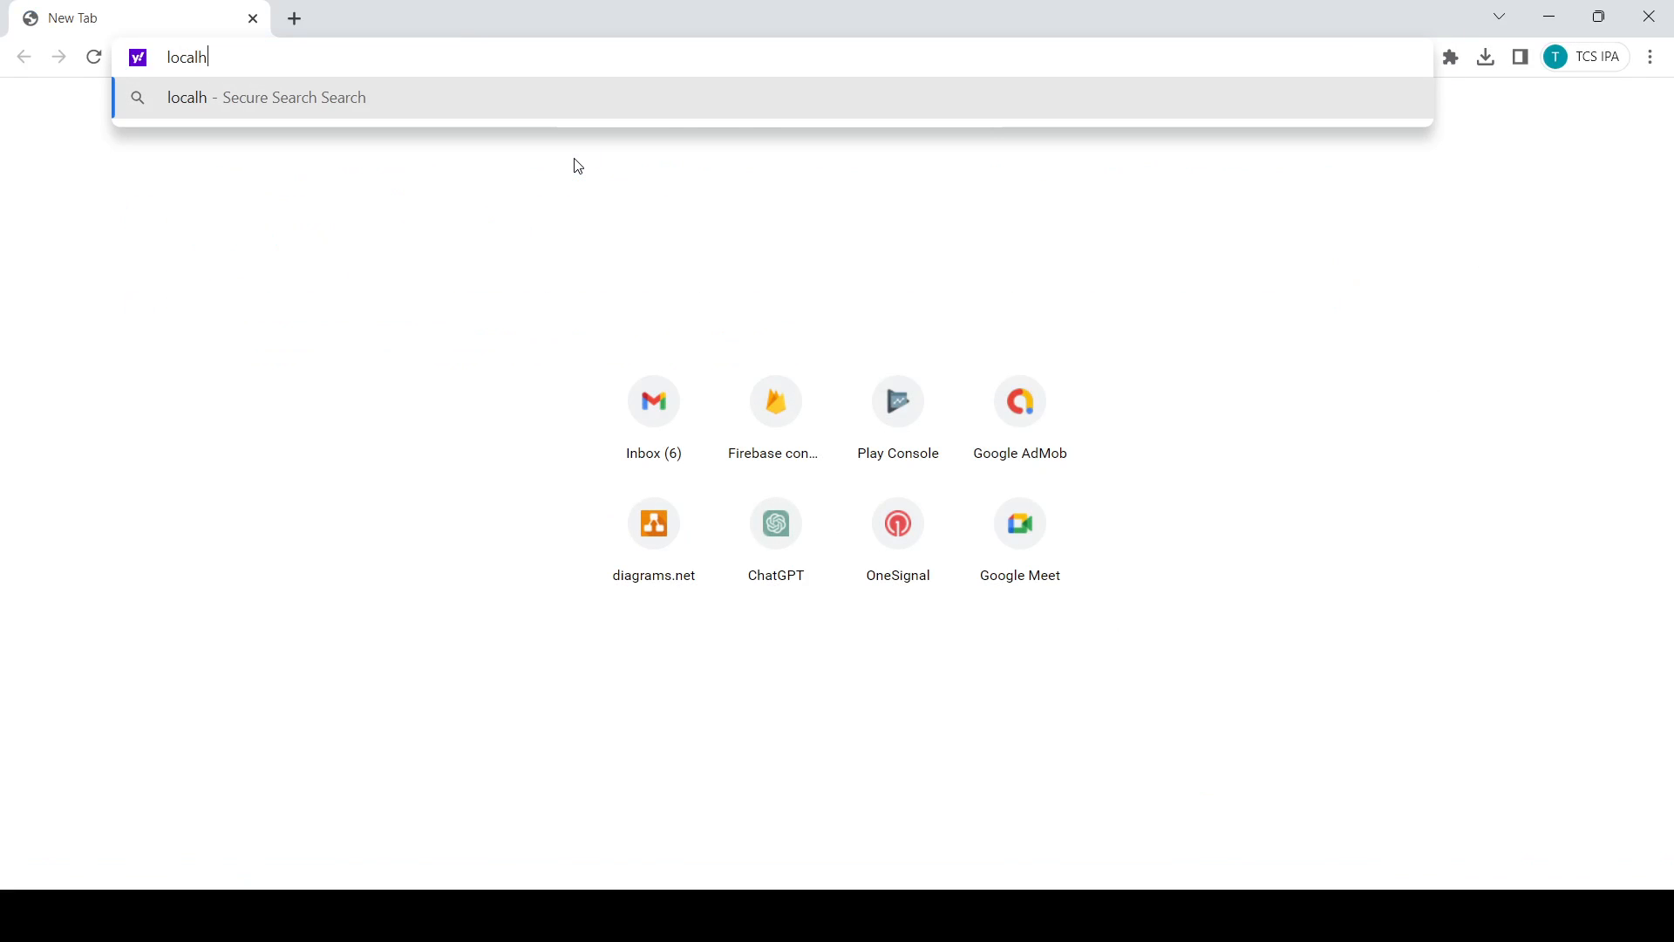